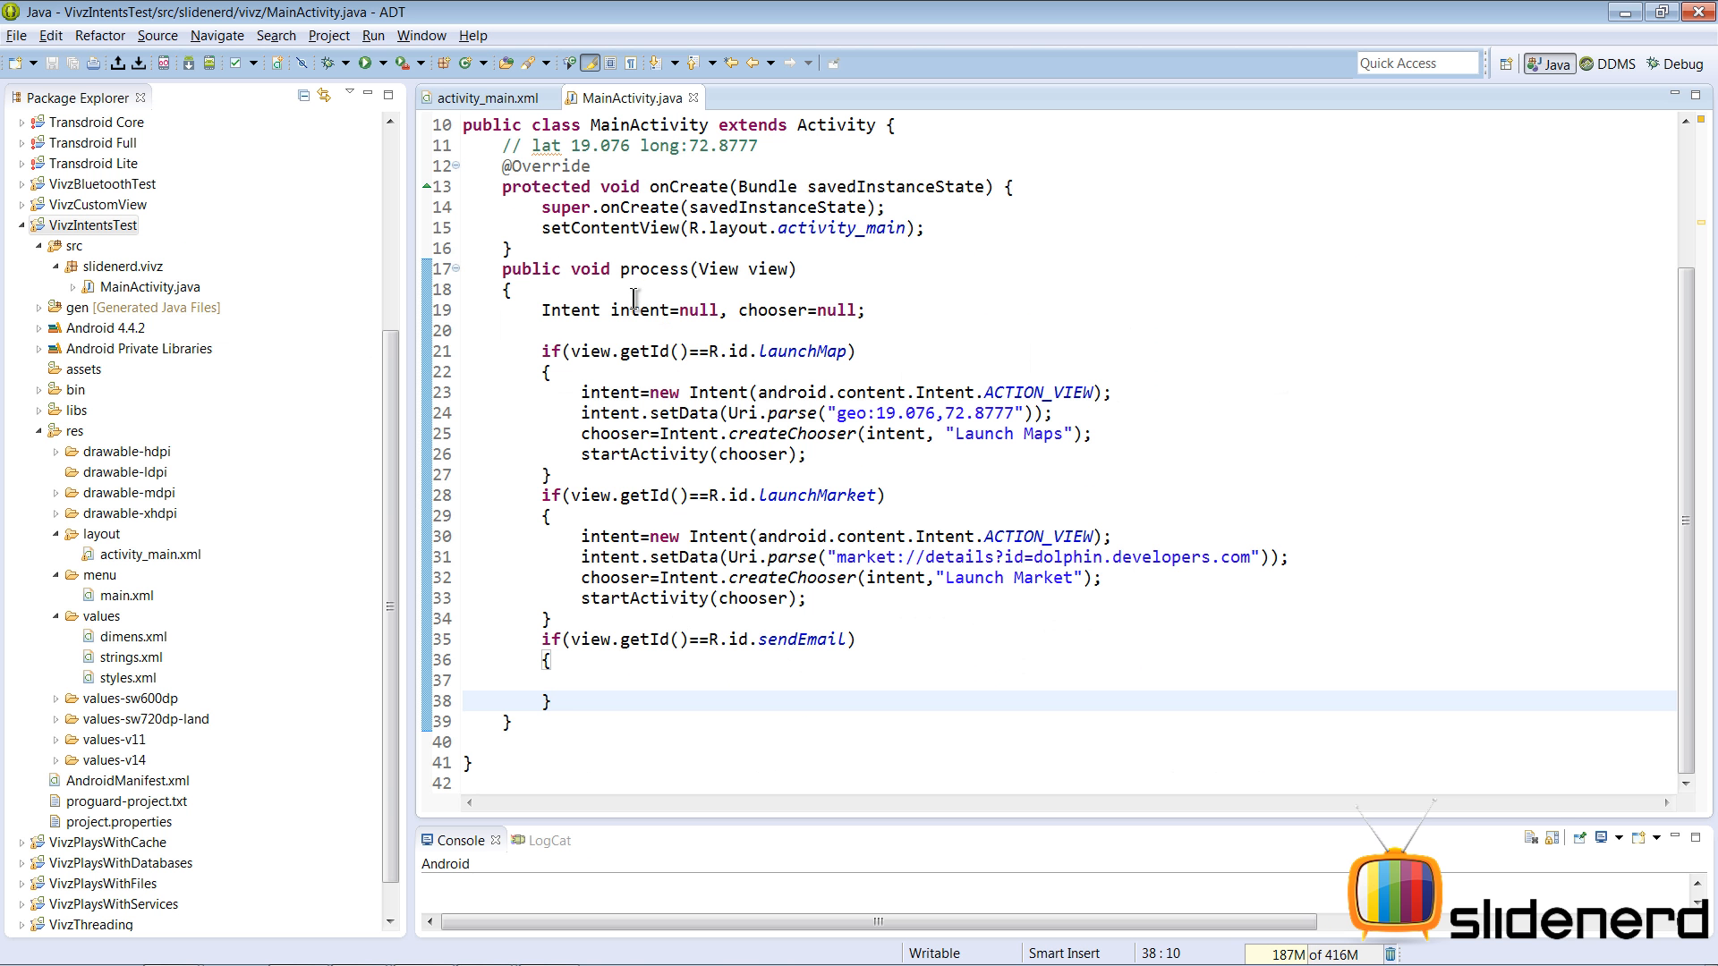
mouse_move(388, 103)
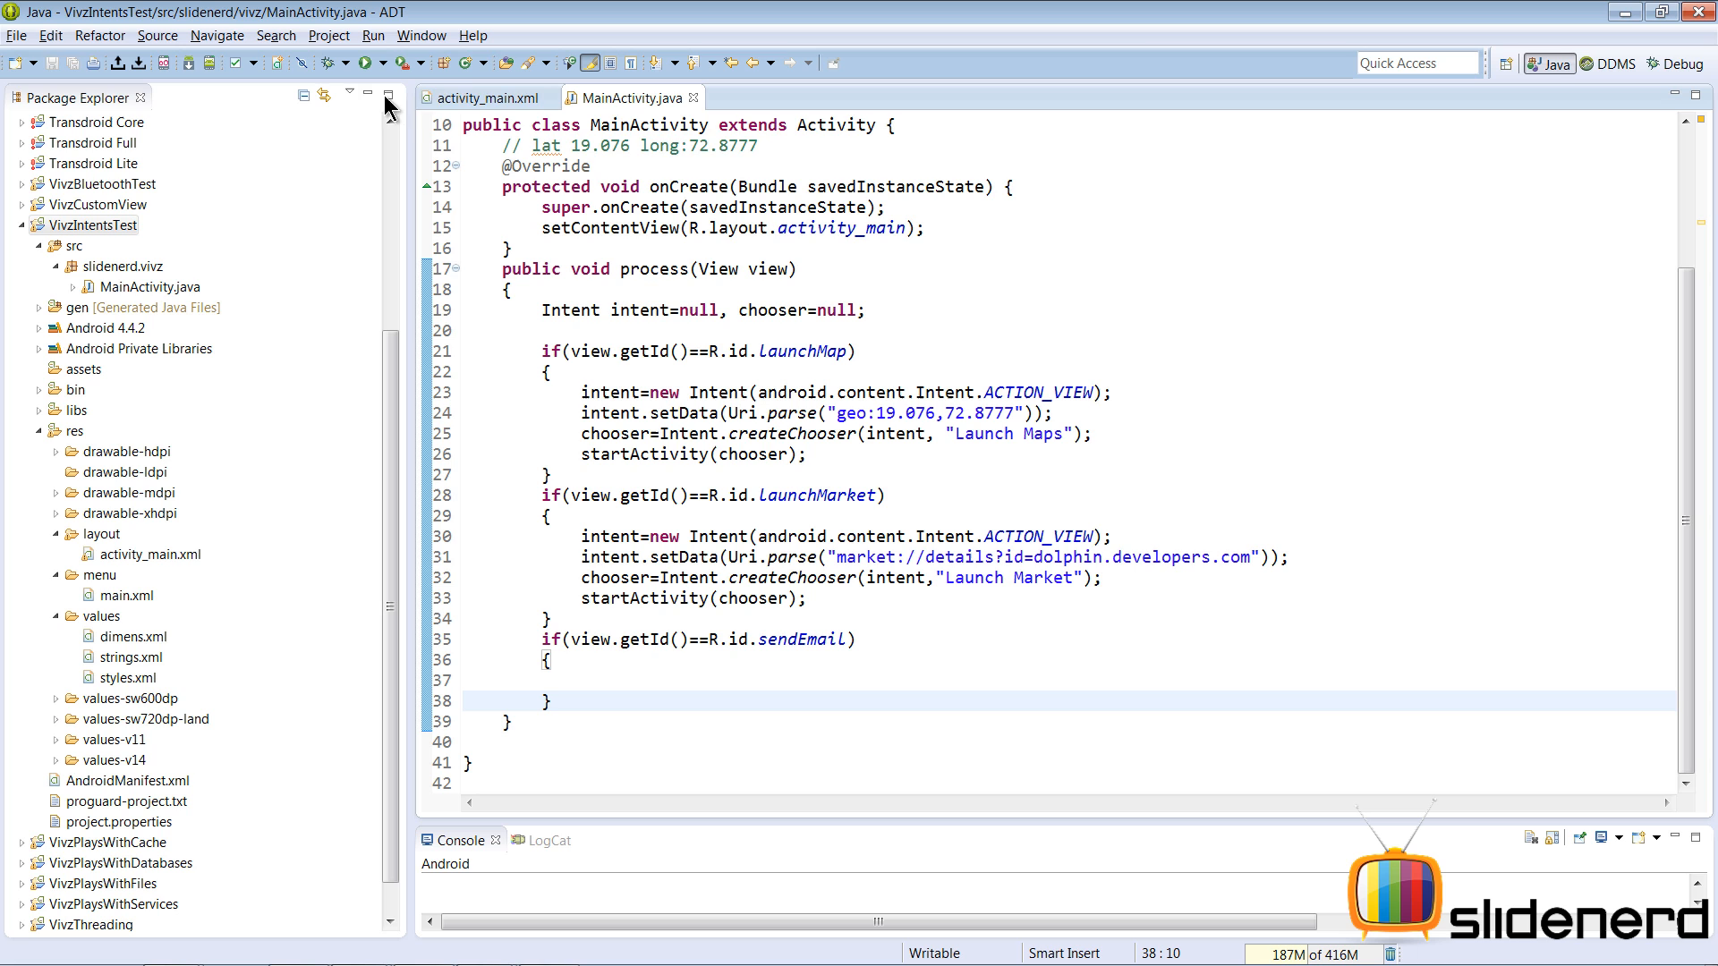
Check the Send Email button in activity_main.xml's Graphical Layout, then return to the XML source.
click(481, 96)
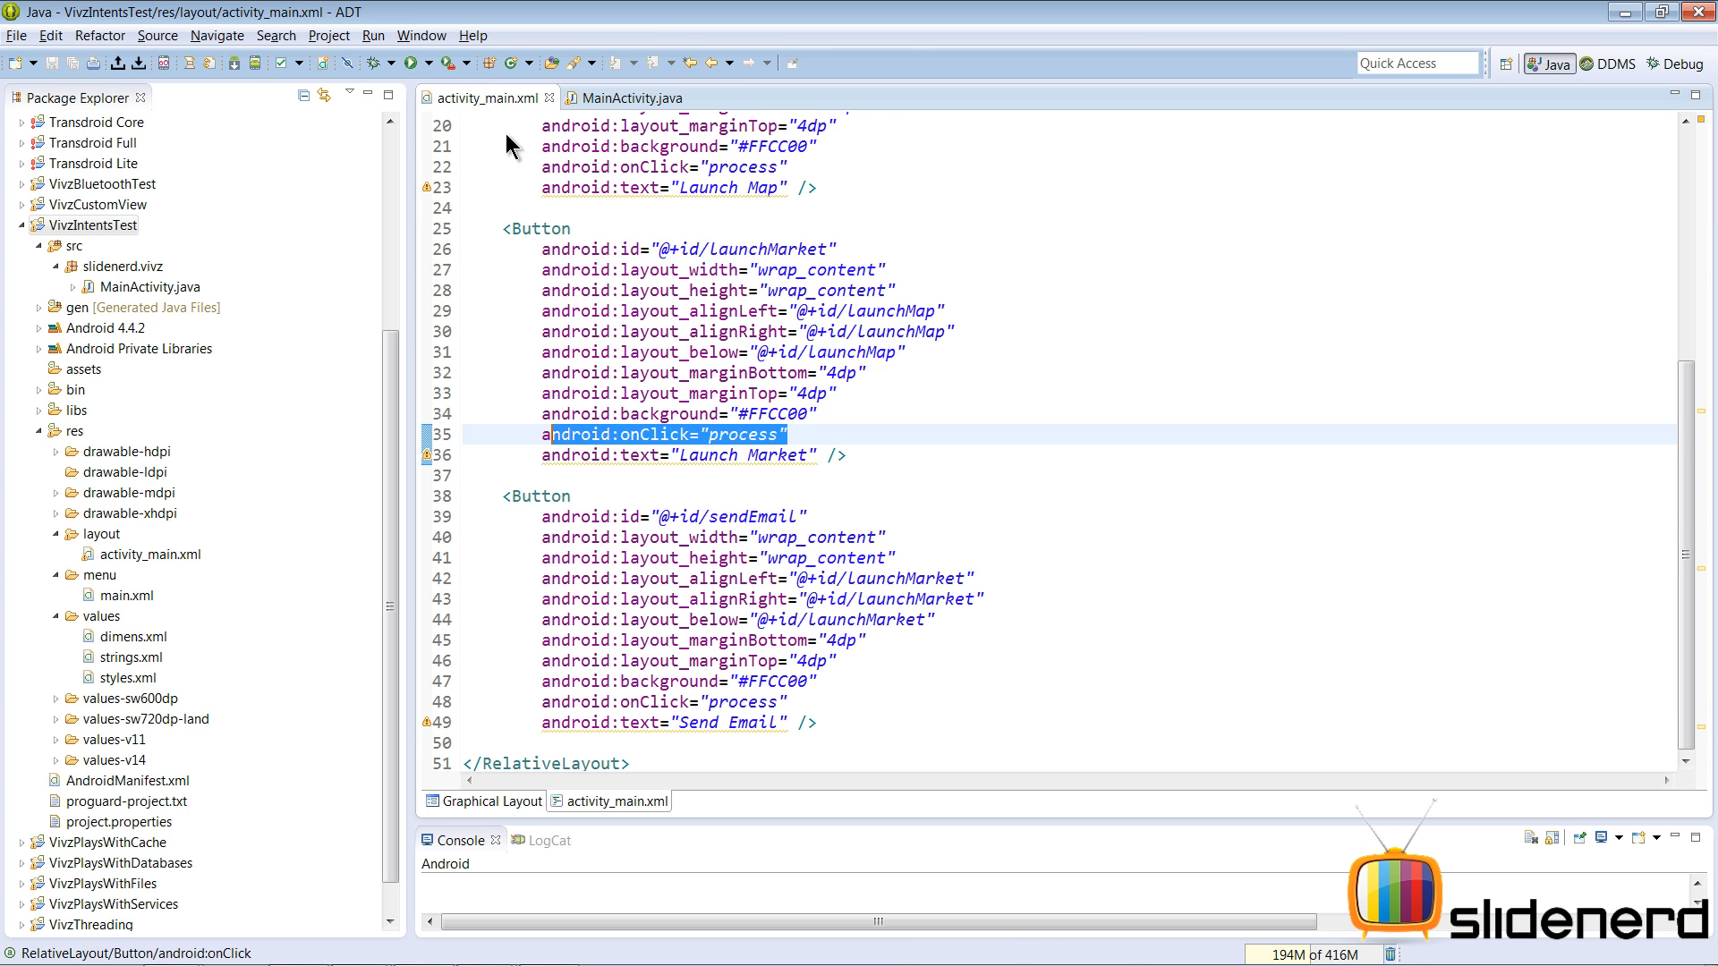
click(490, 802)
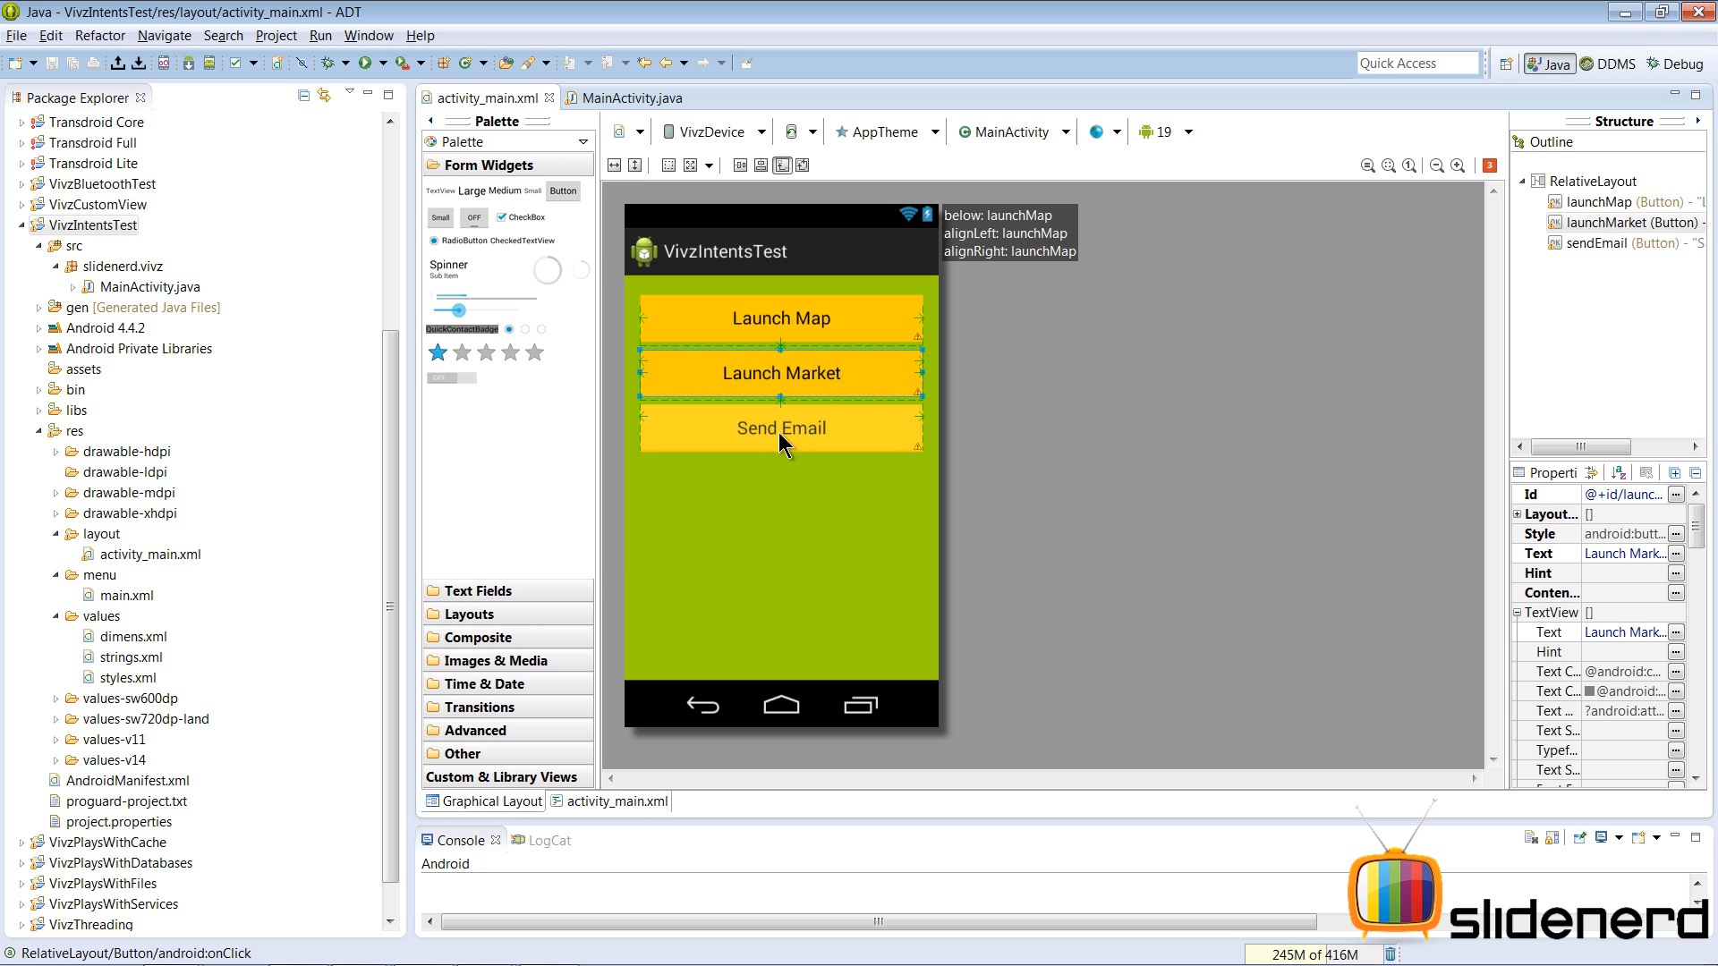
click(781, 428)
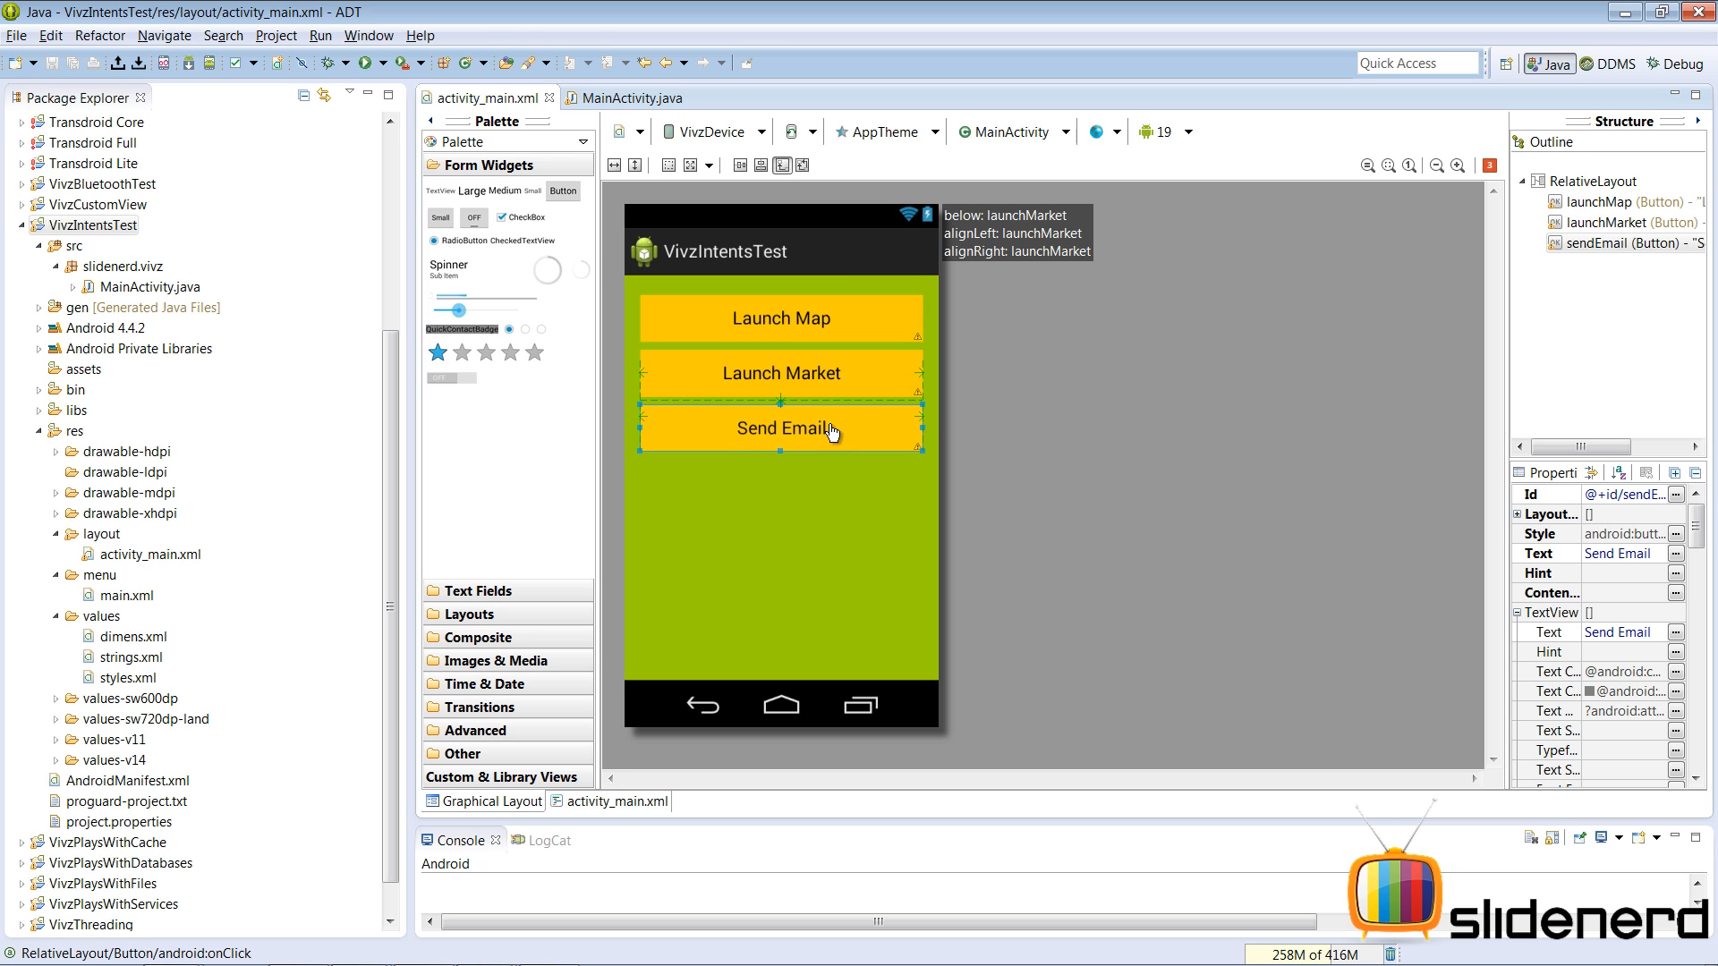
mouse_move(825, 440)
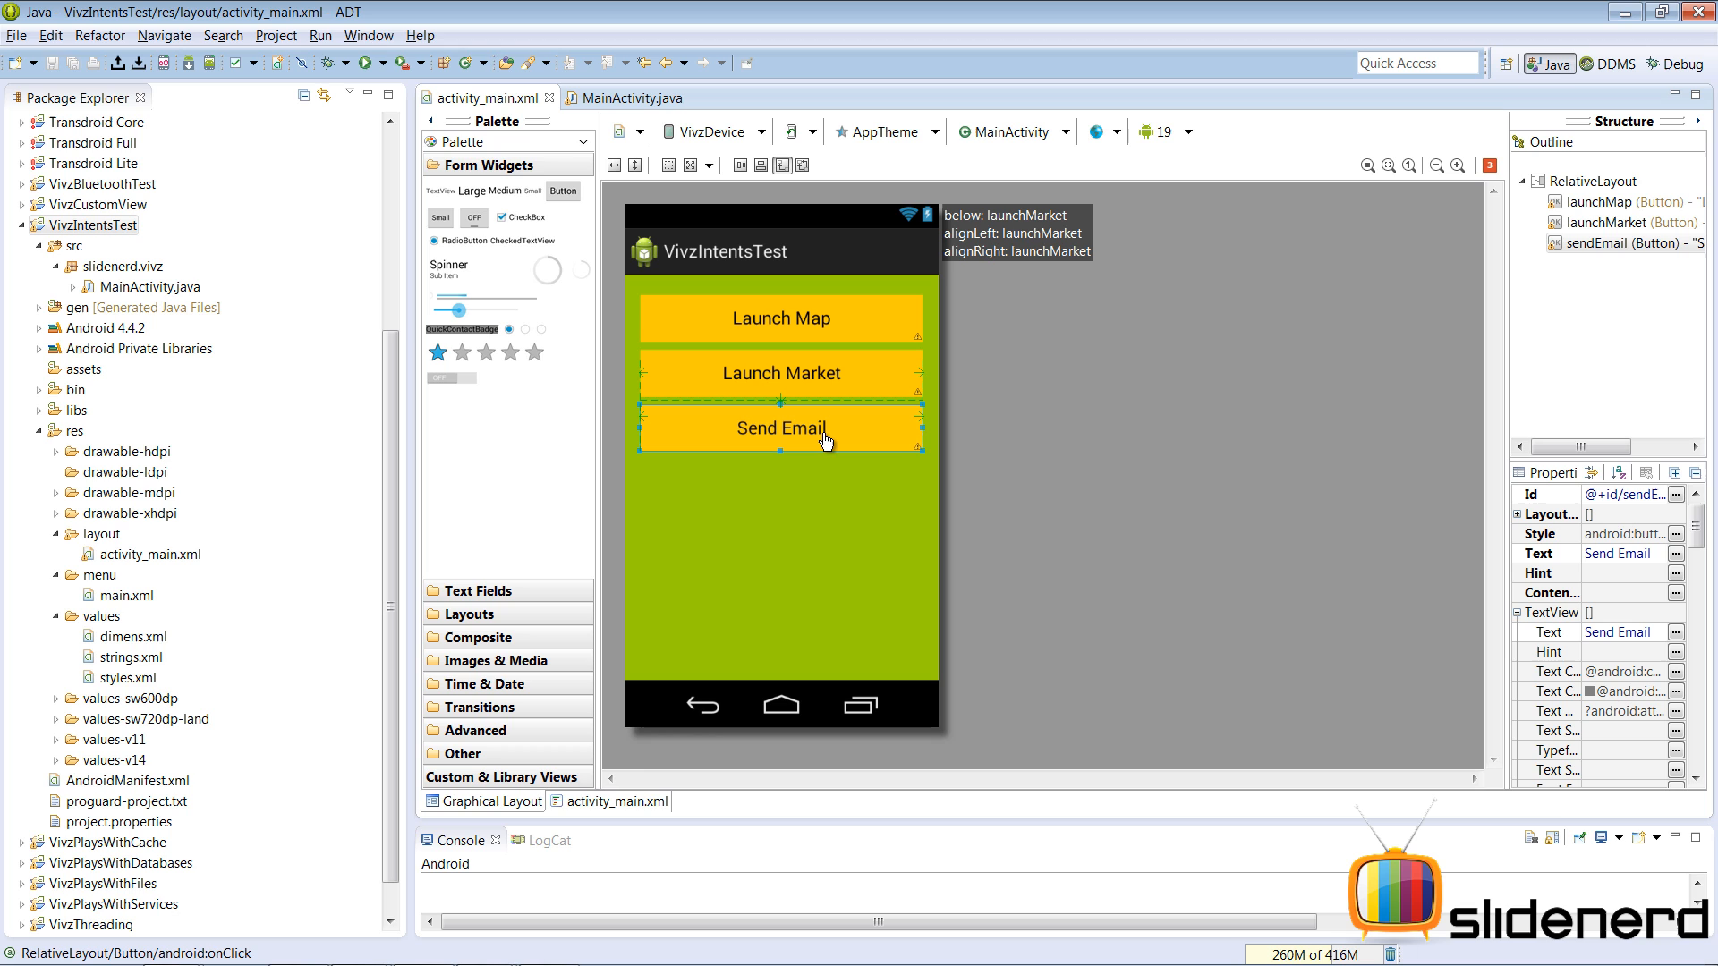
click(614, 802)
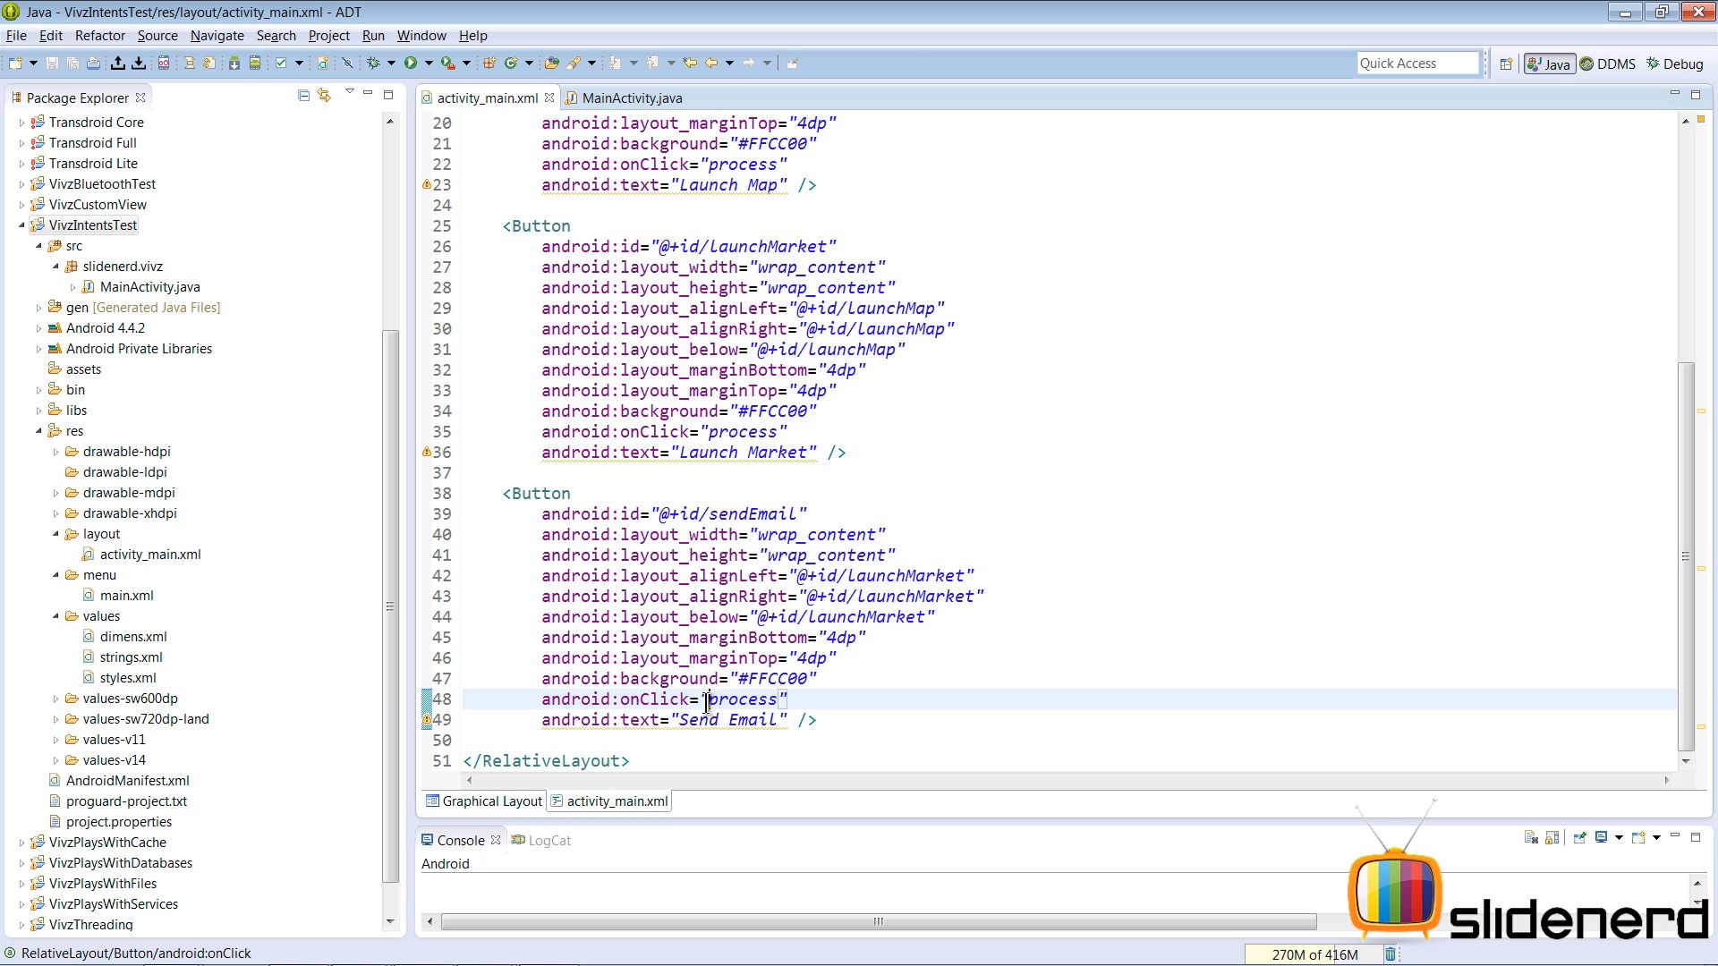
Return to MainActivity.java and mark the sendEmail id in the empty if branch.
double_click(743, 700)
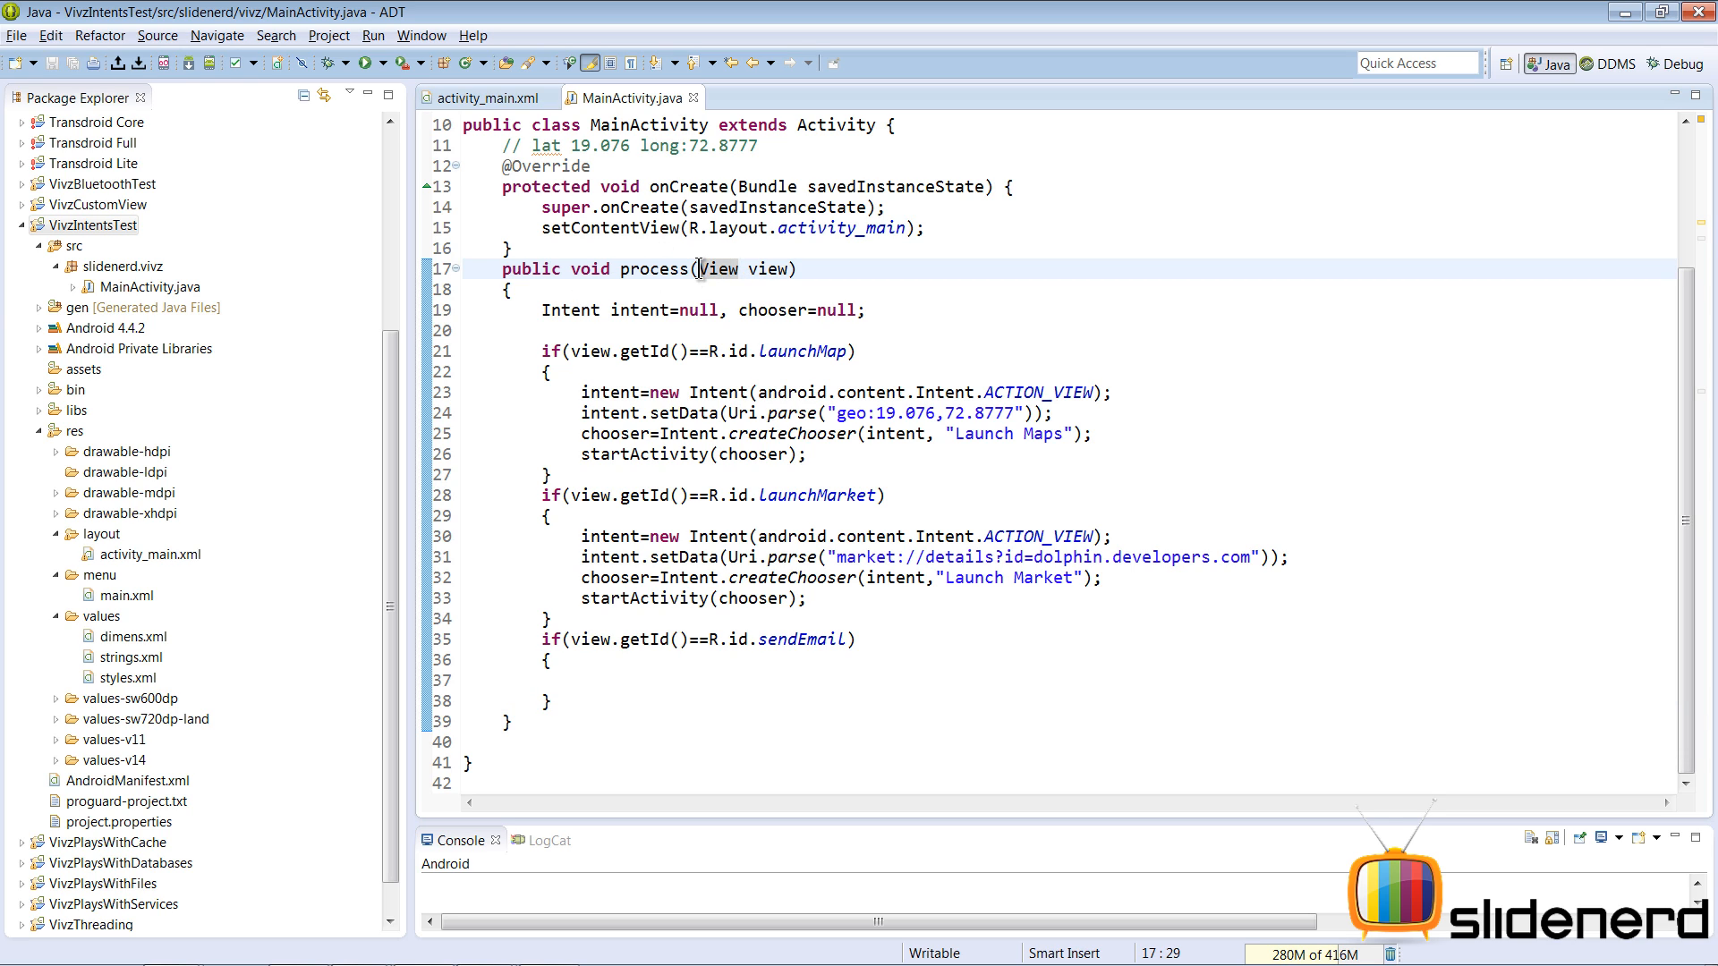
double_click(744, 268)
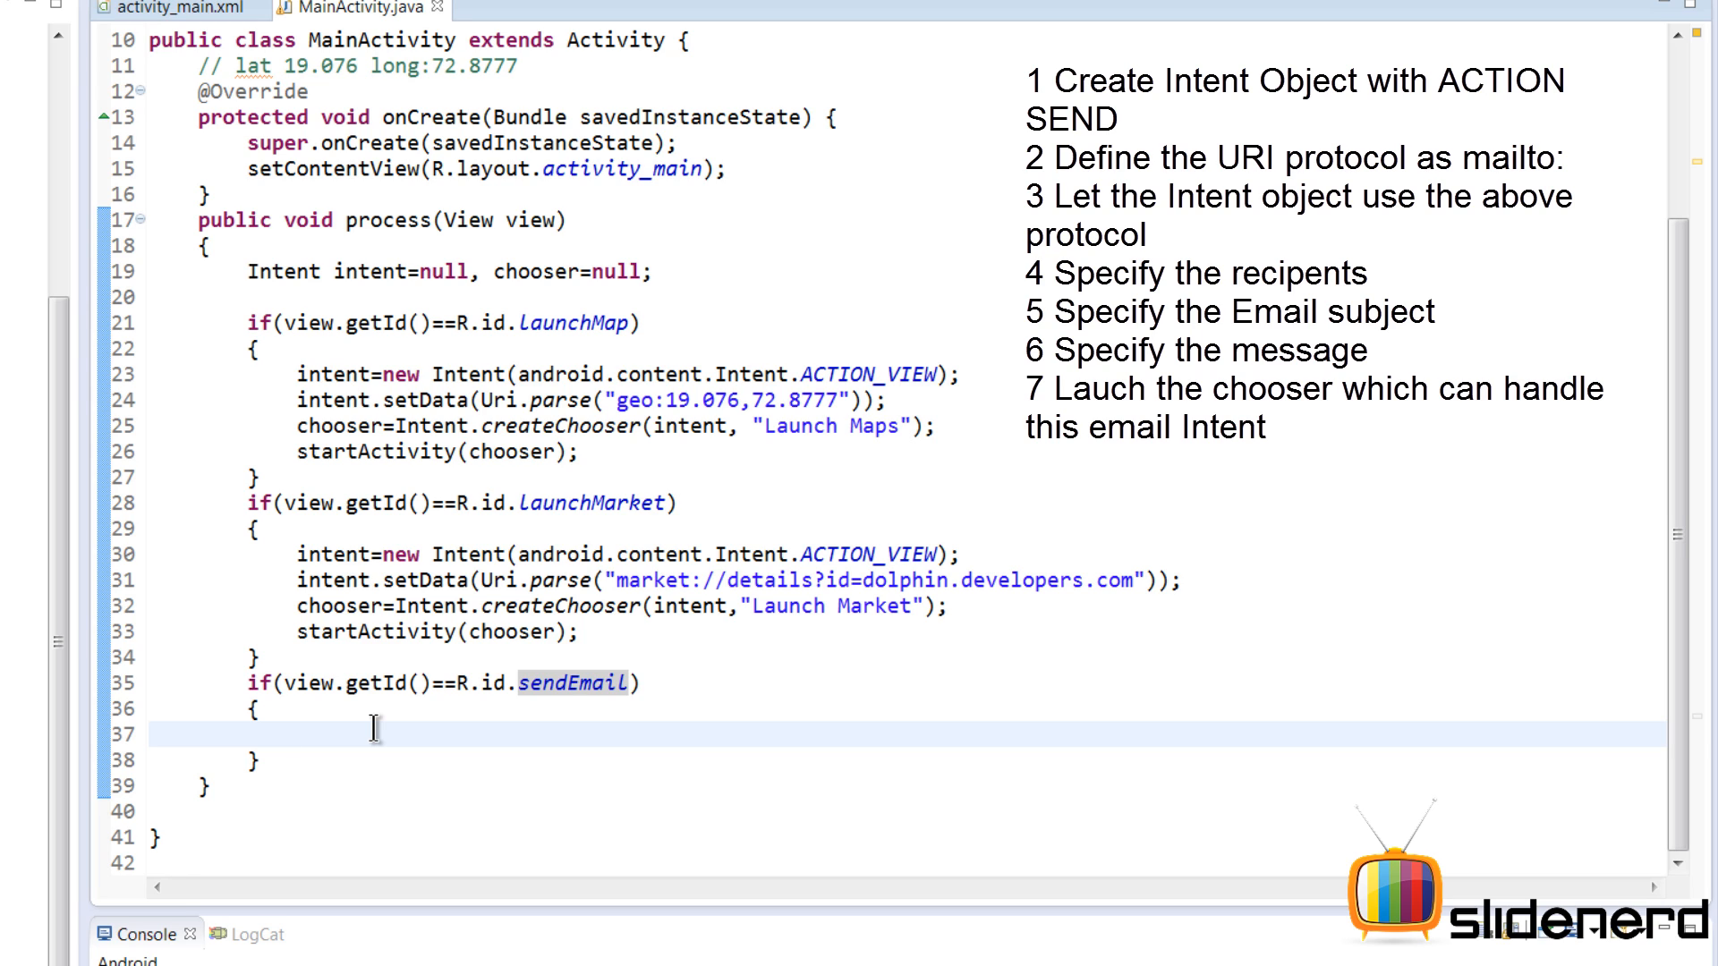
Write intent=new Intent(Intent.ACTION_SEND); inside the sendEmail branch.
text(intent)
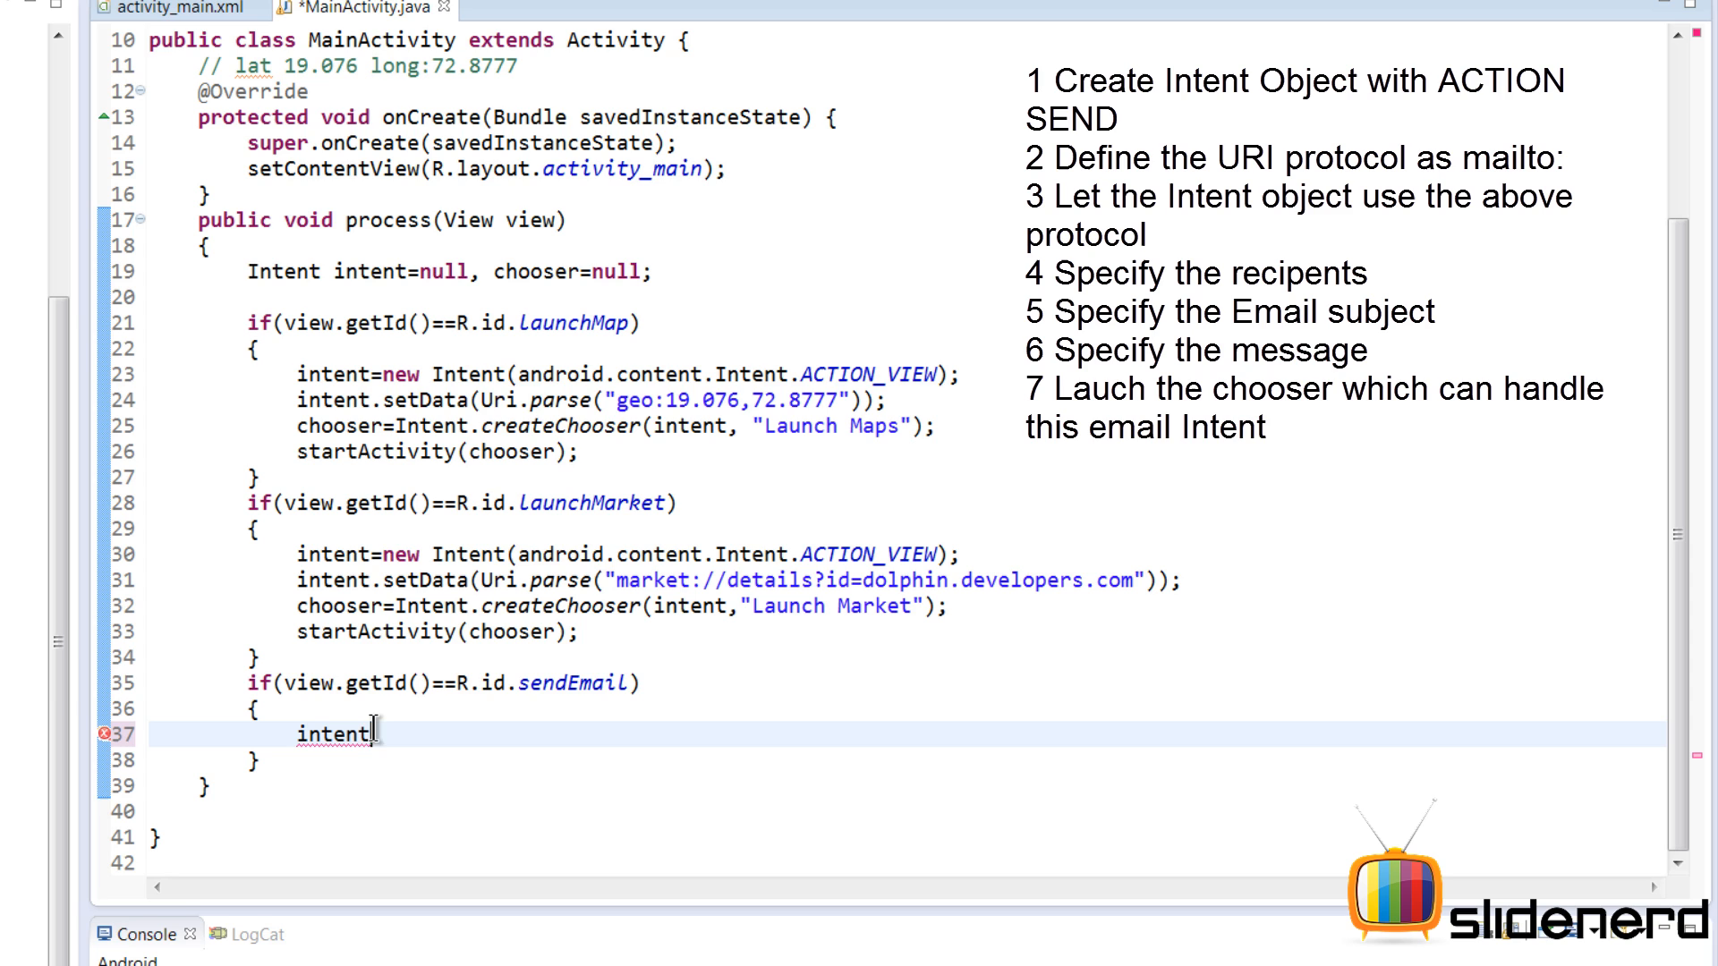
text(=new intent(action)
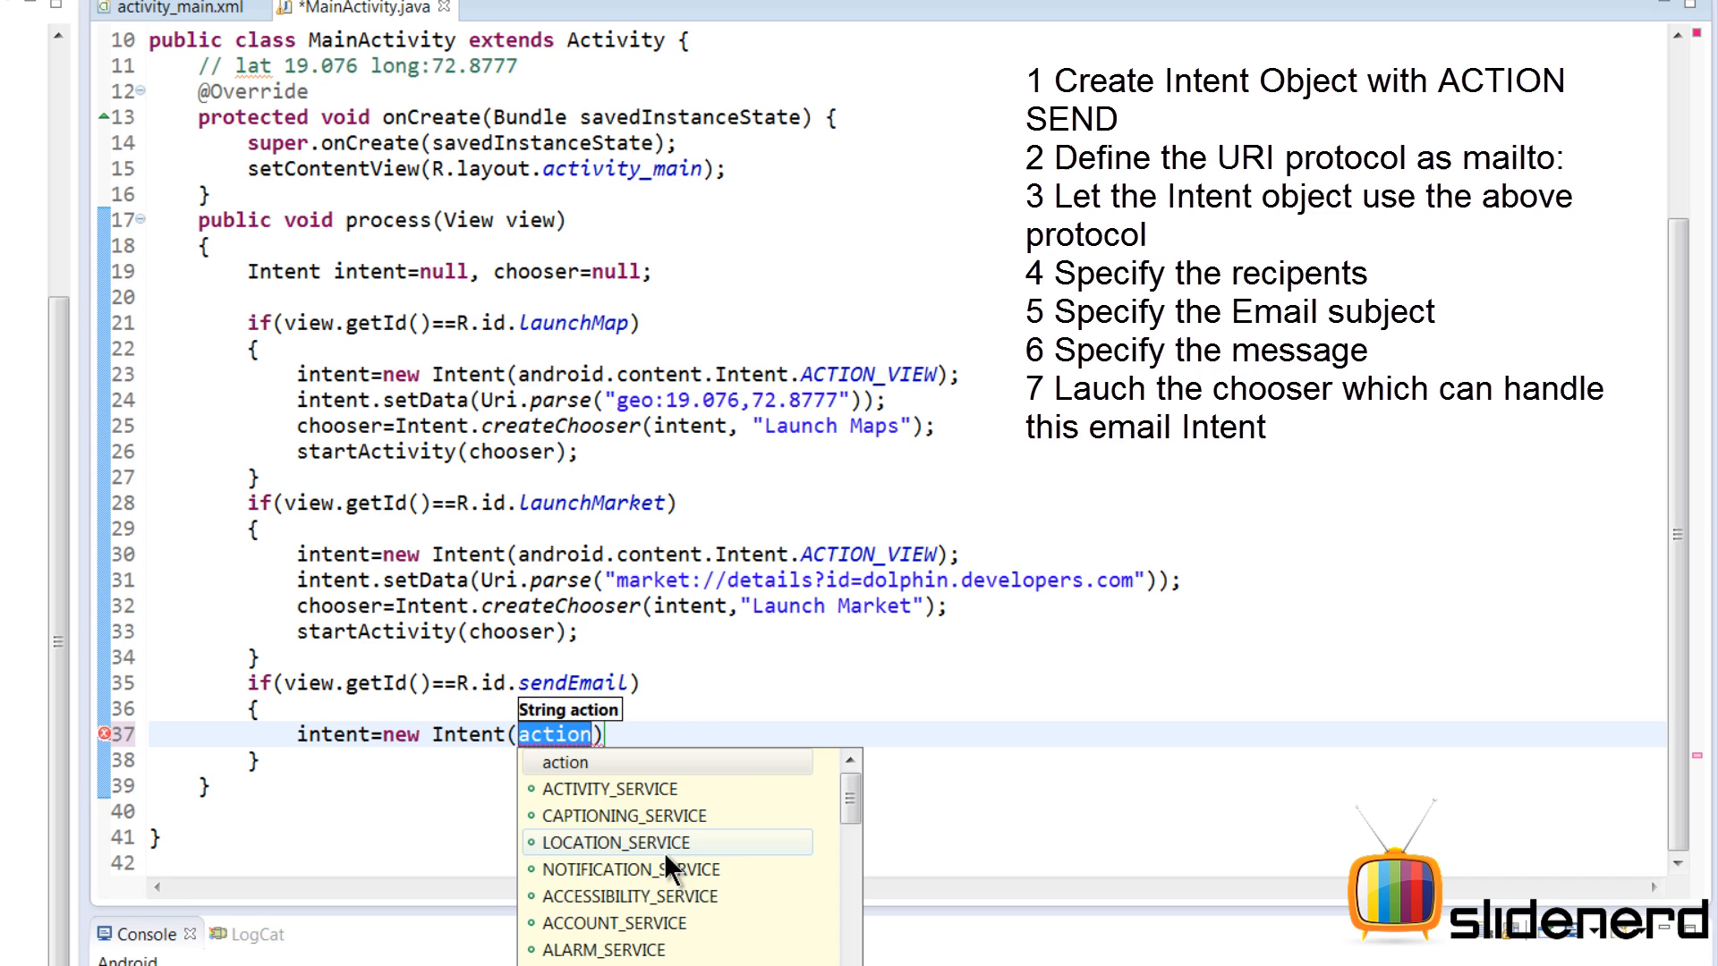
text(Intention)
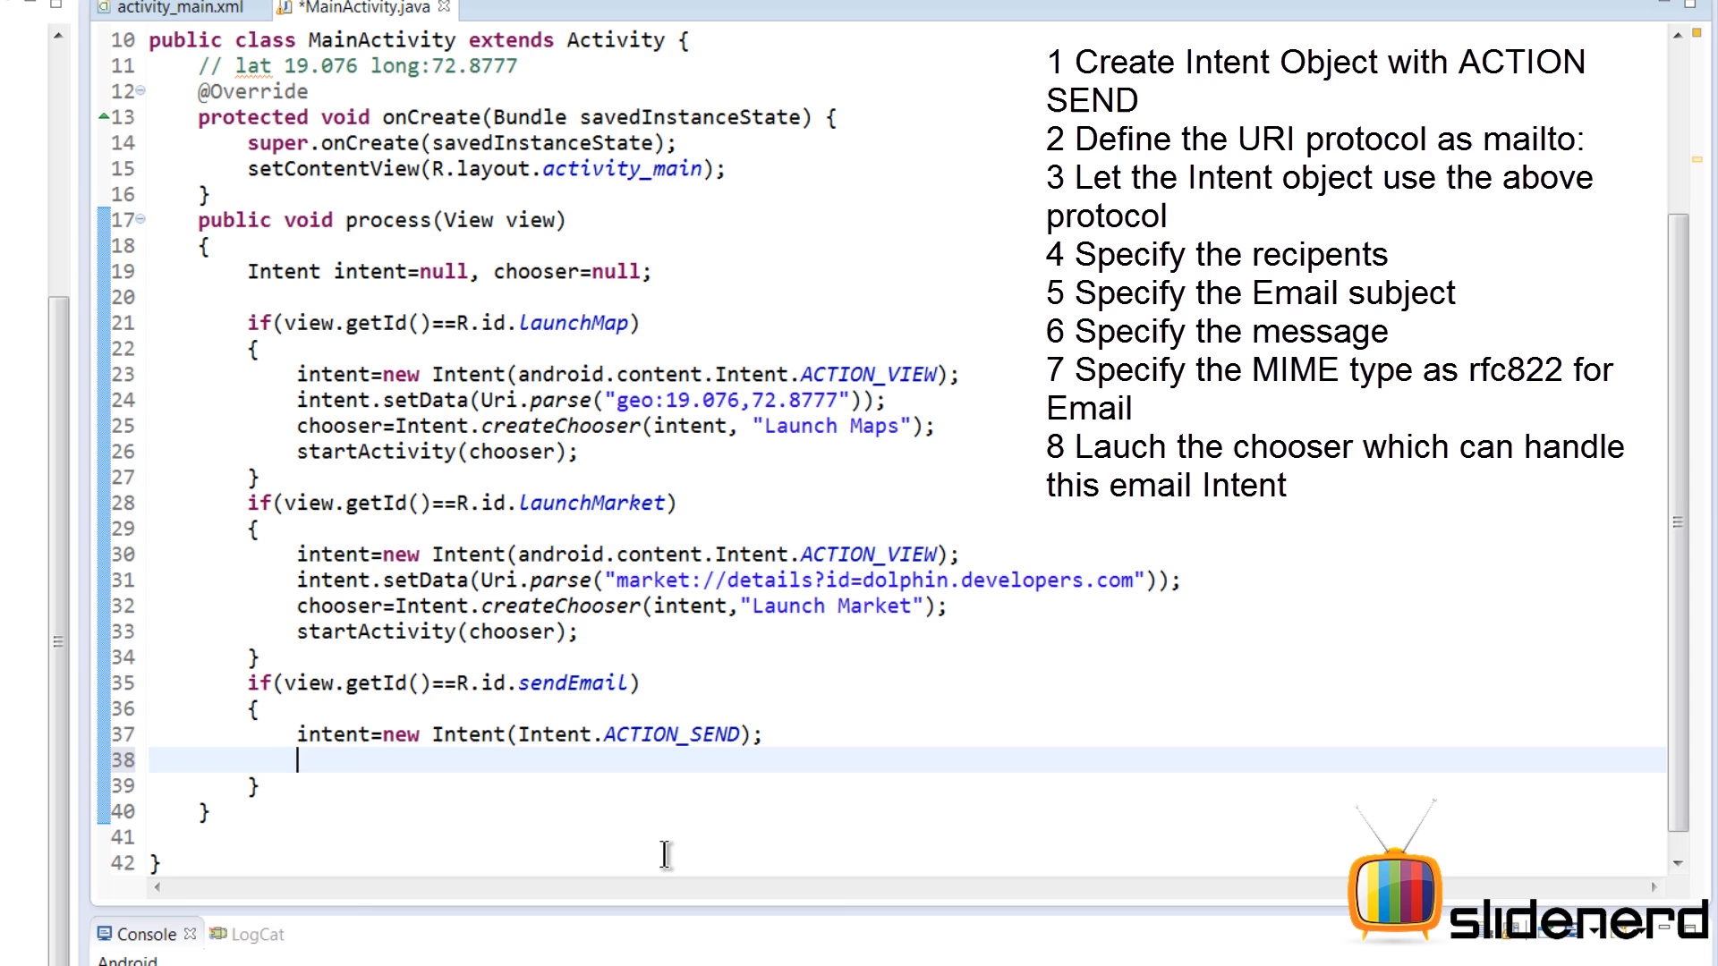
Write intent.setData(Uri.parse("mailto:")); and begin the putExtra call.
text(intent.setData();)
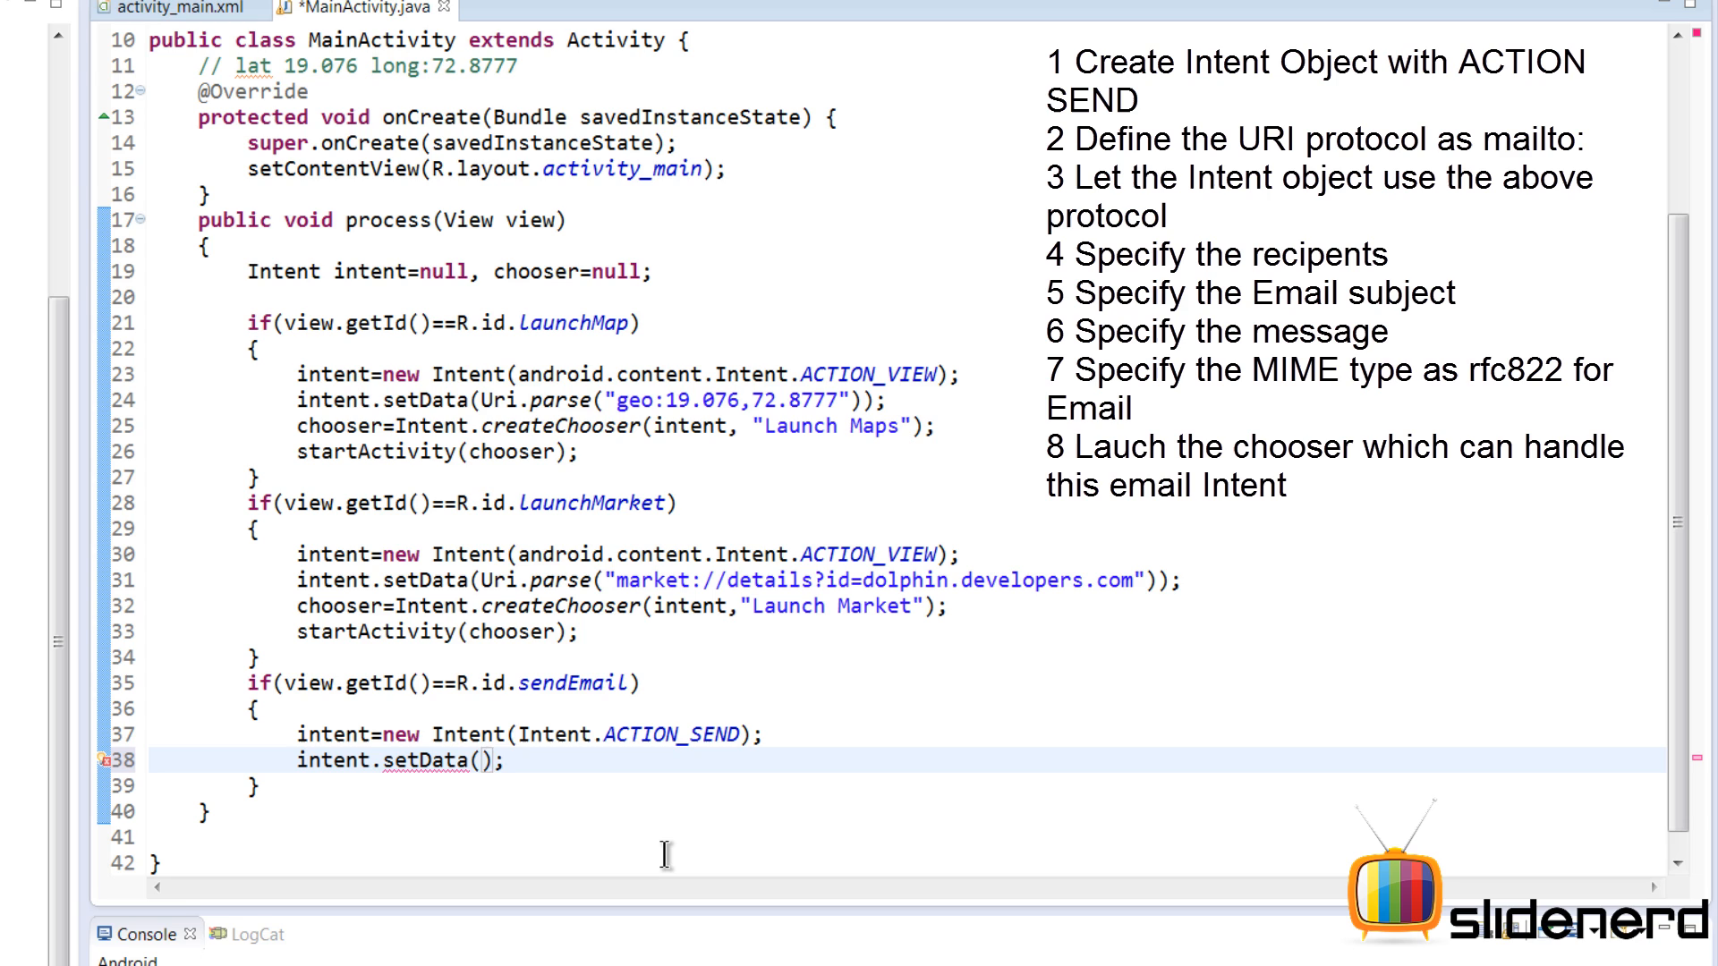
text(Uri.parse(")
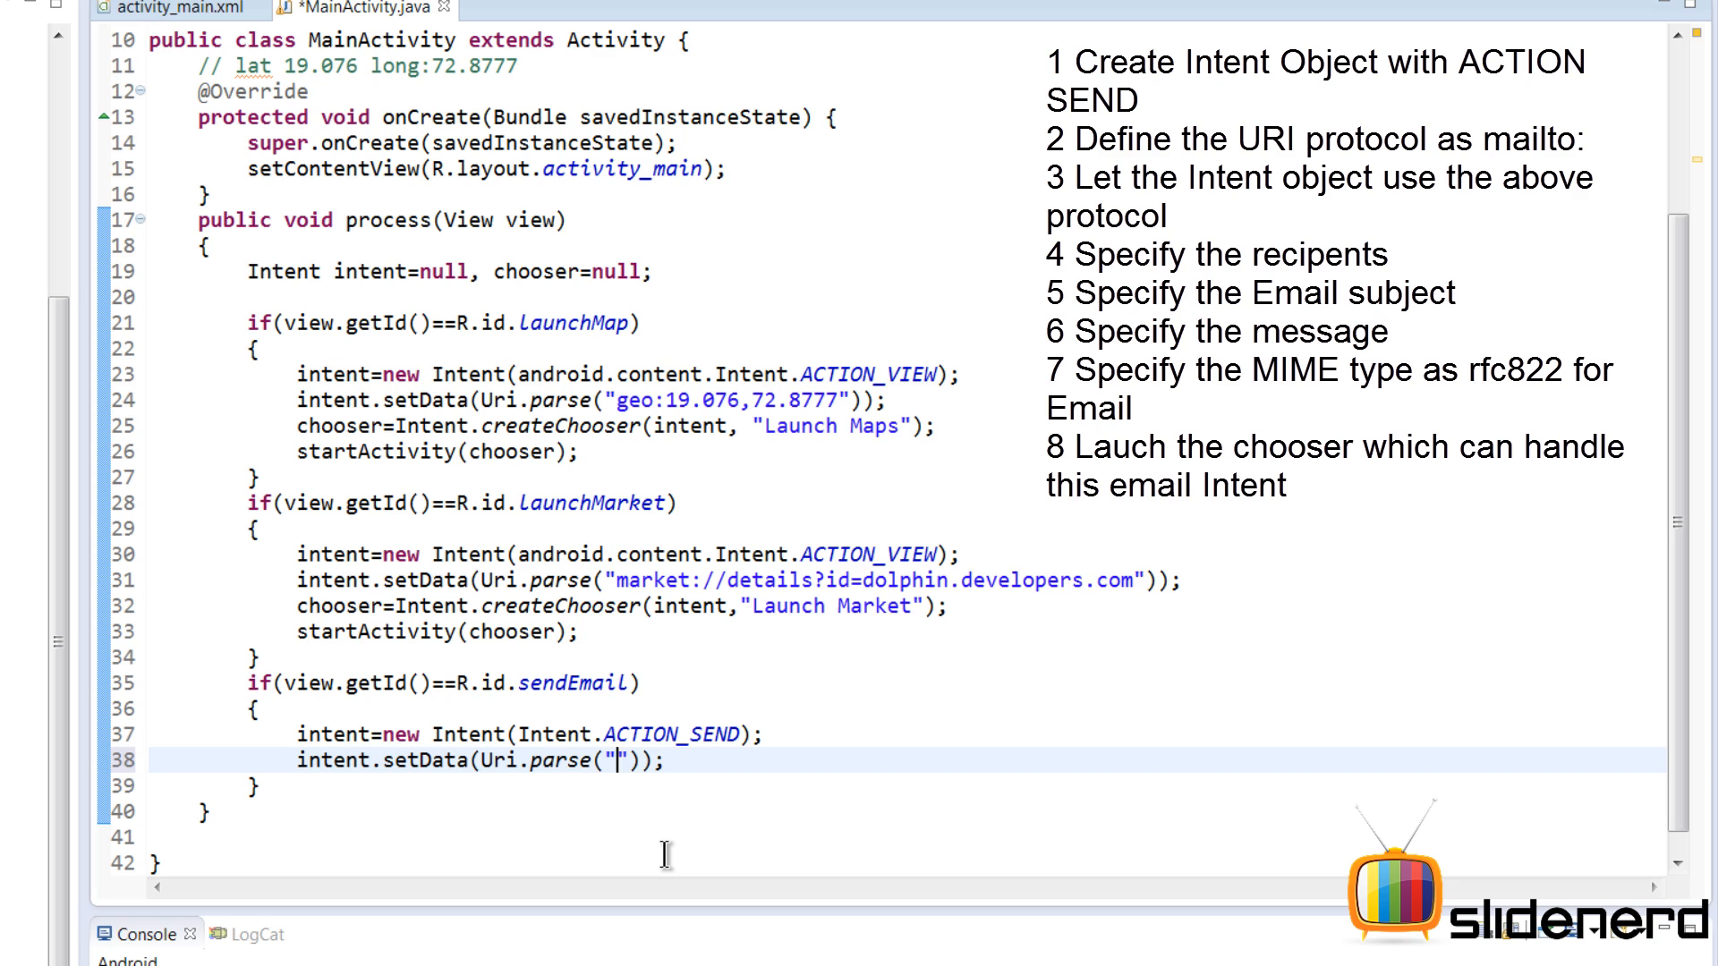
text(mailto:)
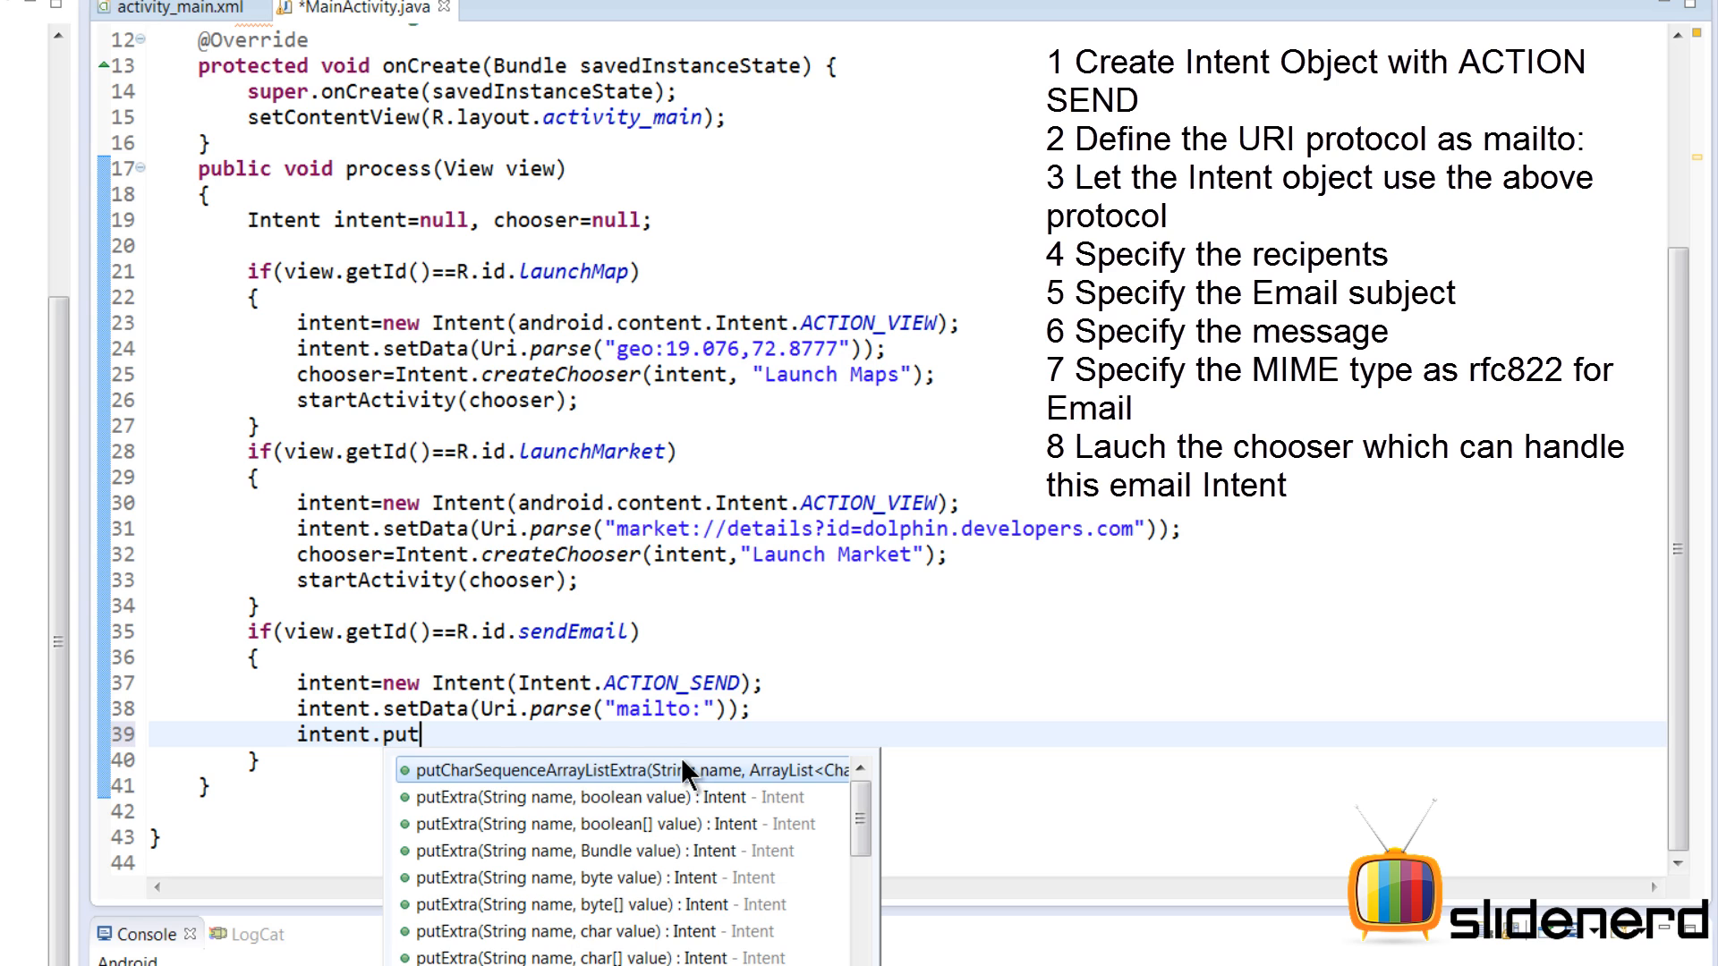
Add intent.putExtra(Intent.EXTRA_EMAIL, to); and declare String[] to={} above it.
text(Extra(Intent.EXTRA_EMAIL, to);)
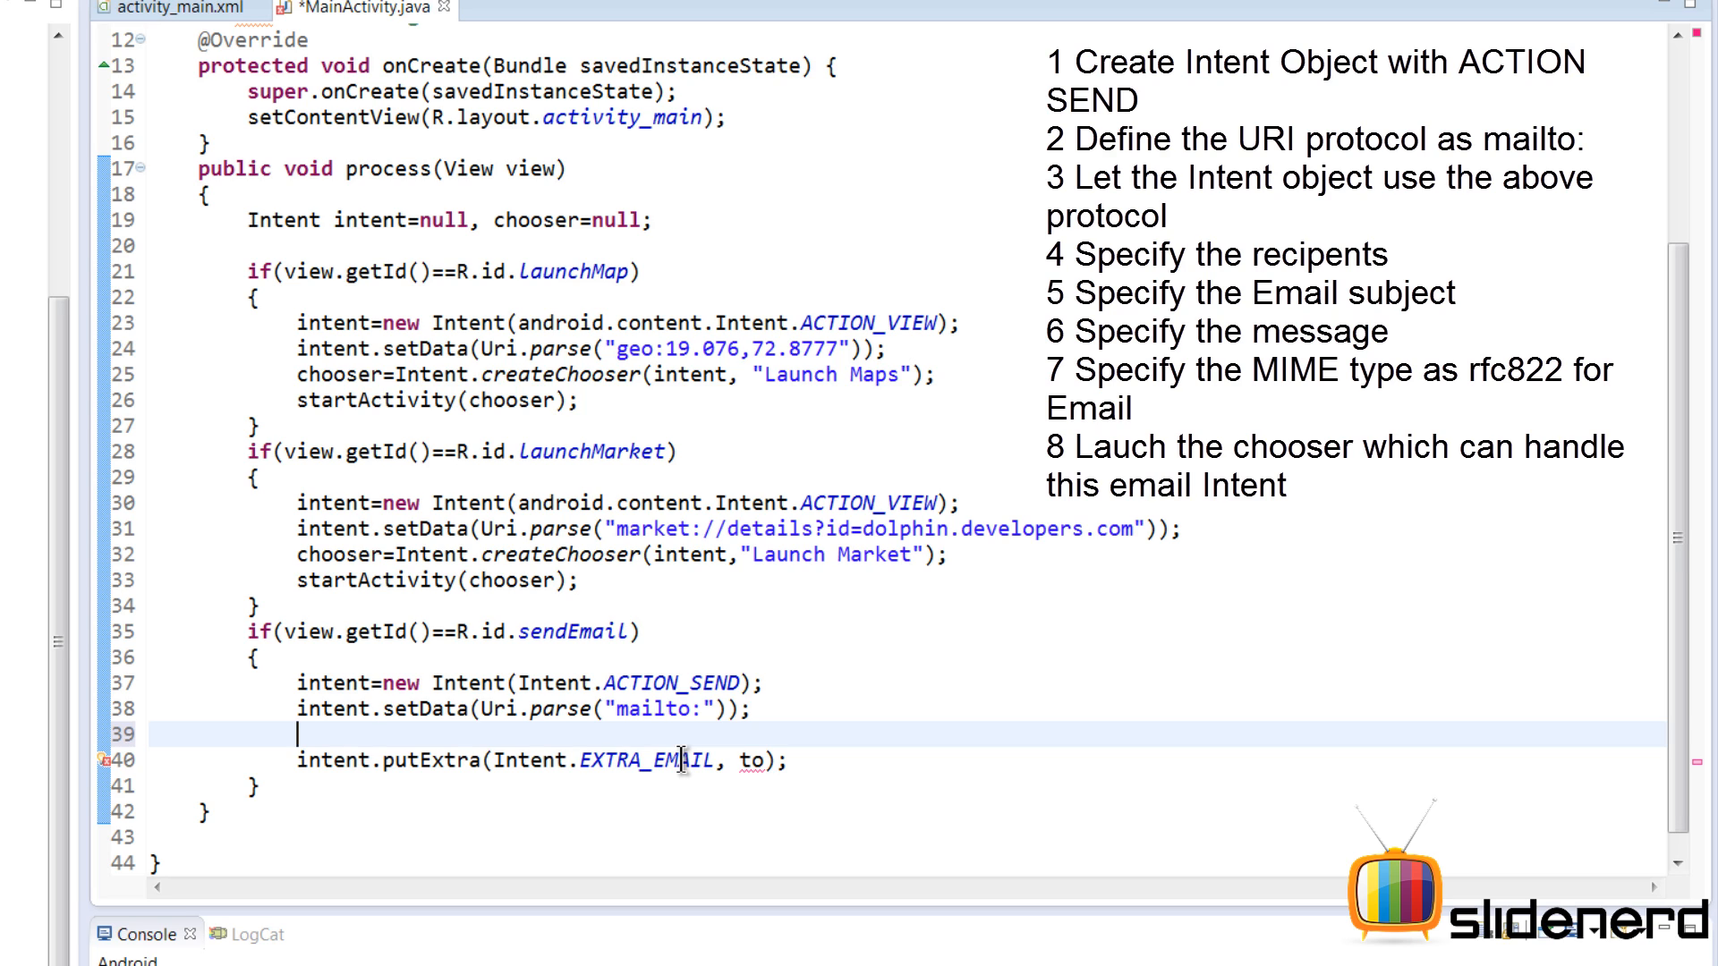
text(String[])
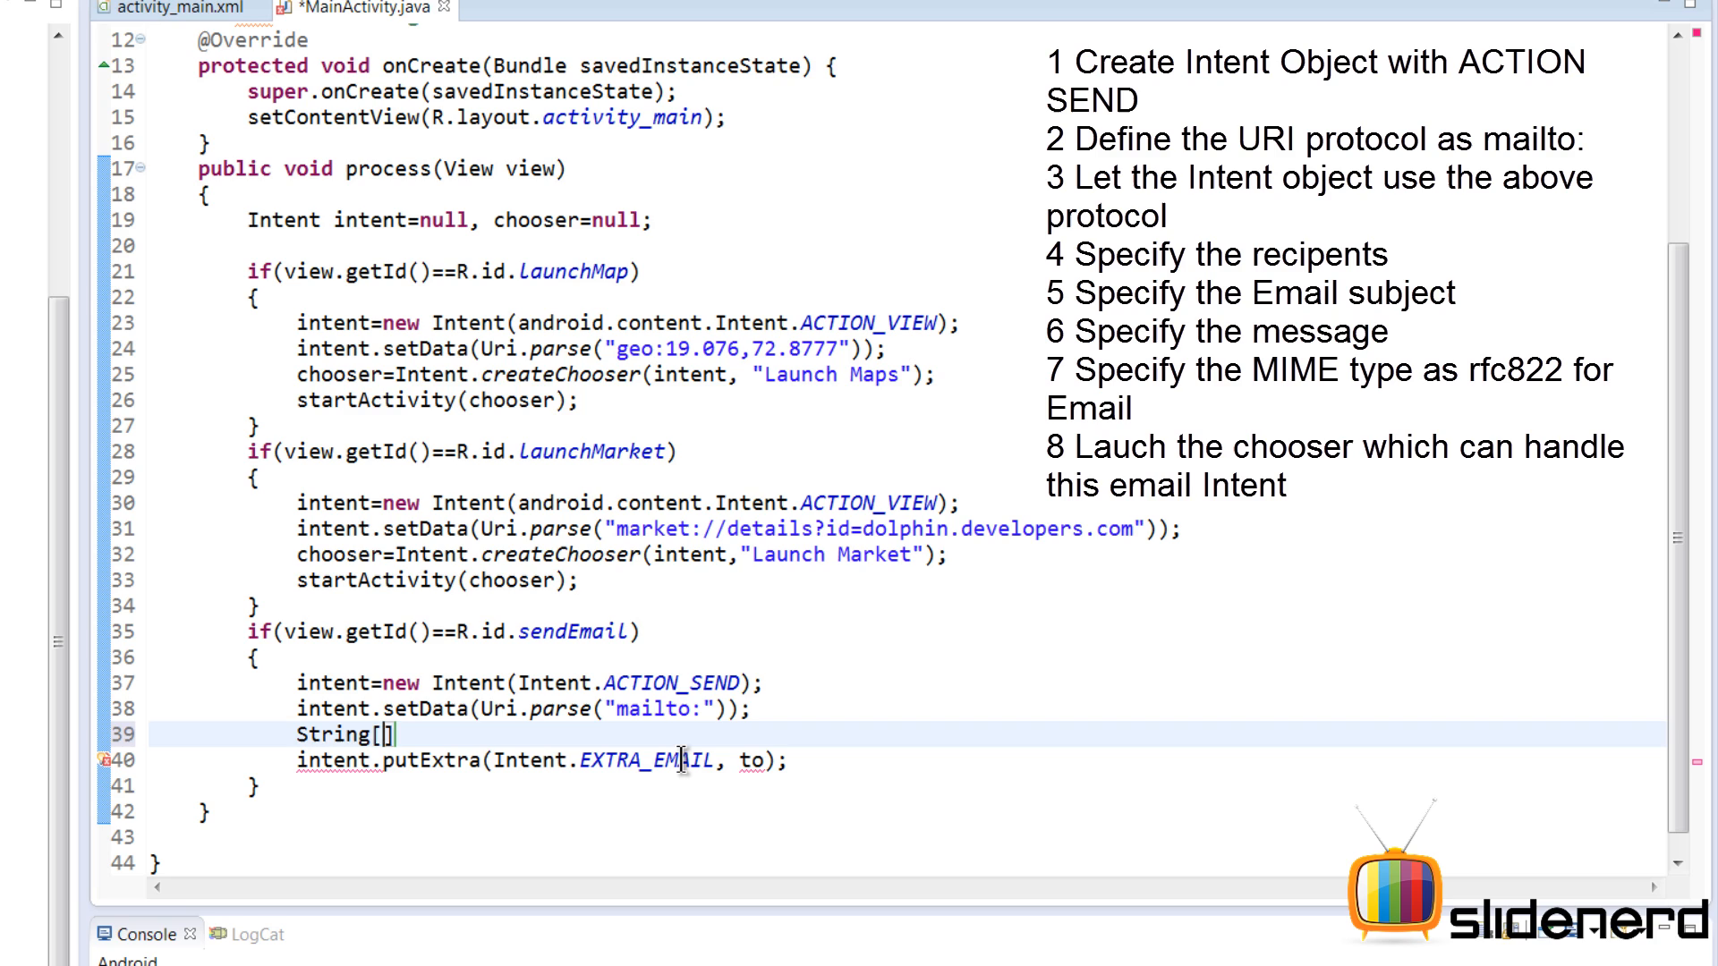
text(to)
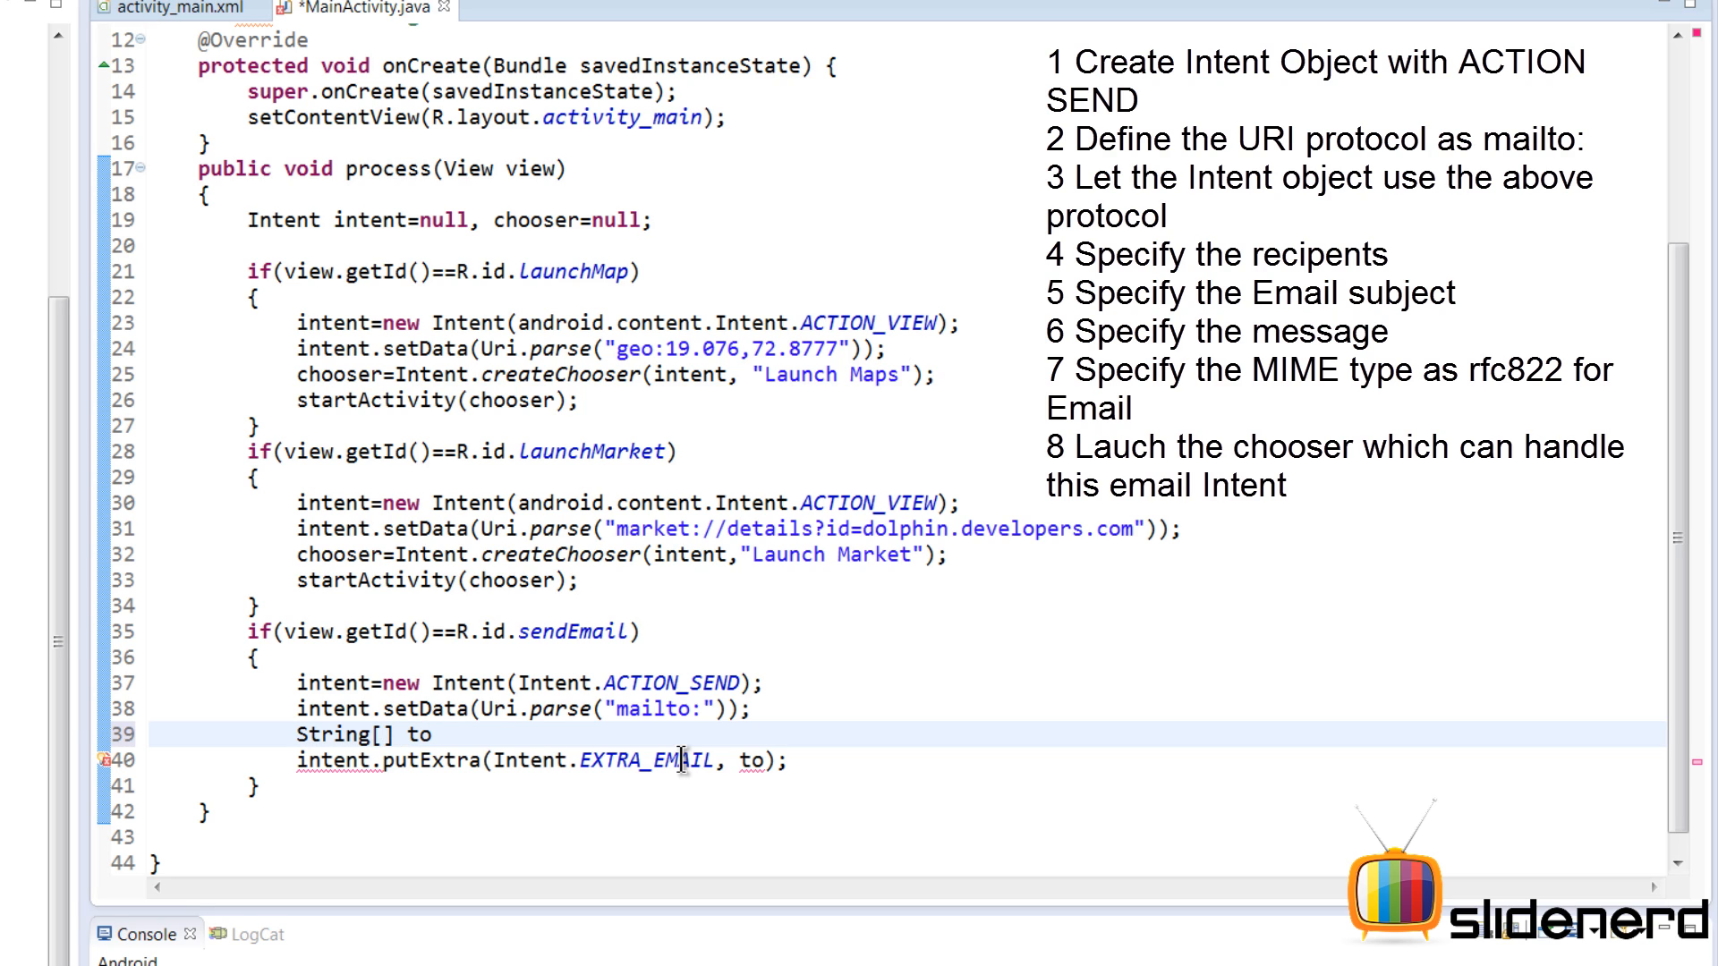
text(={})
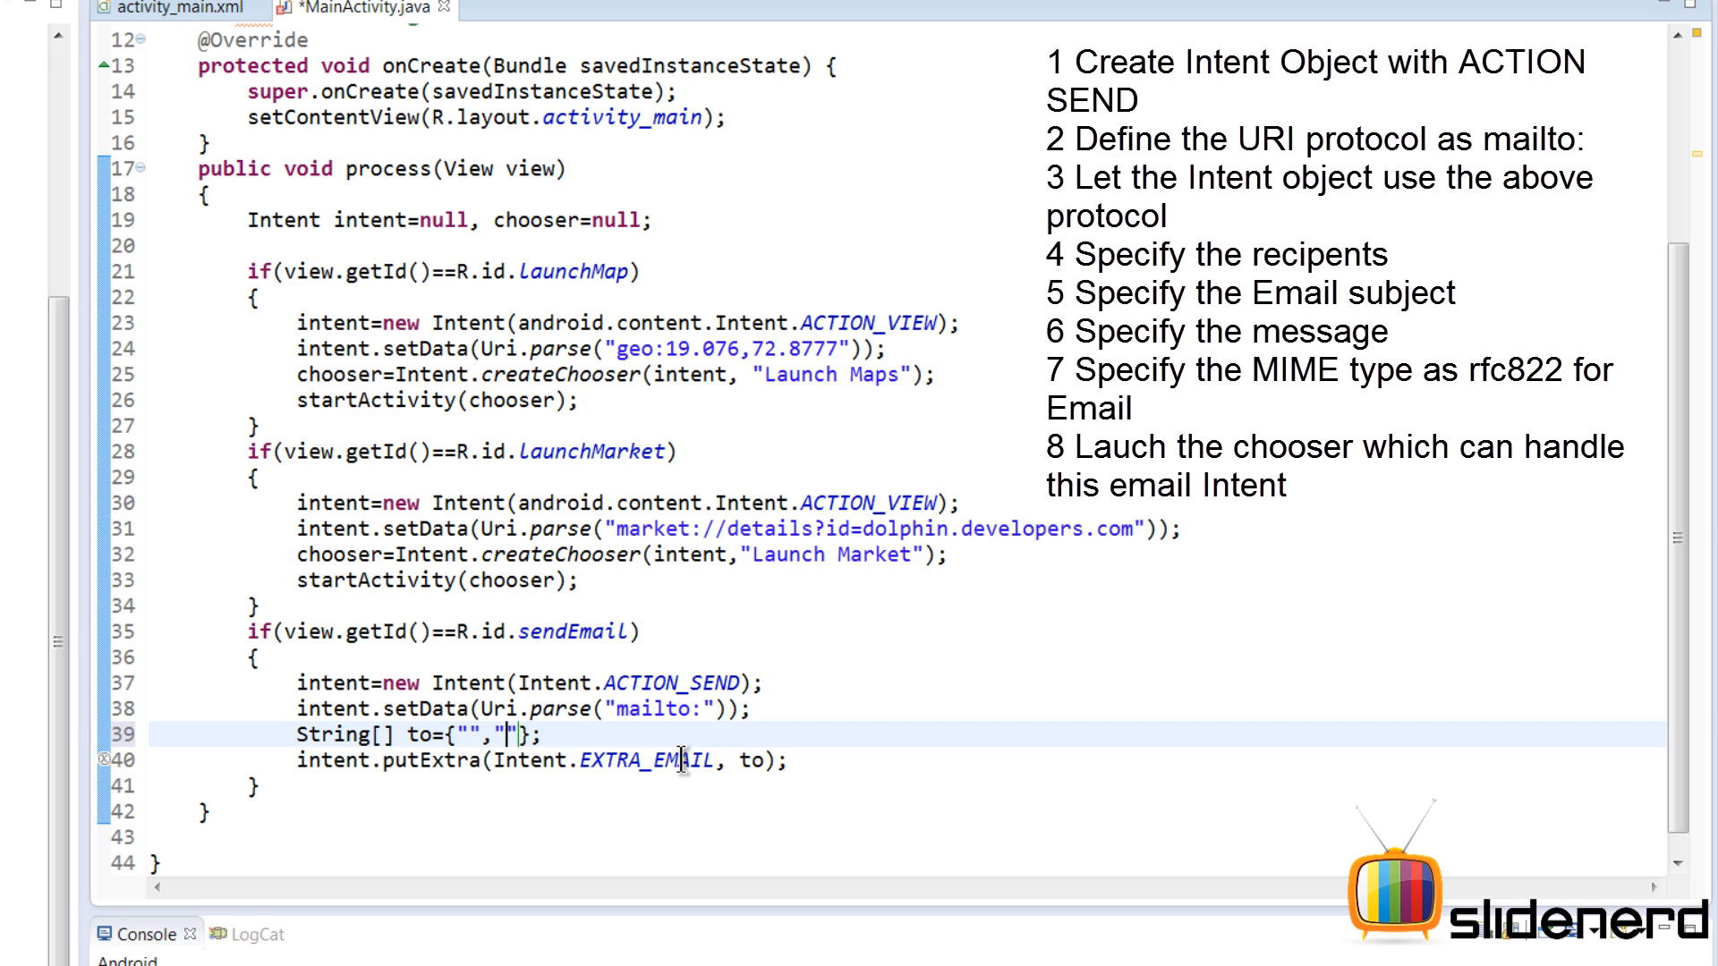
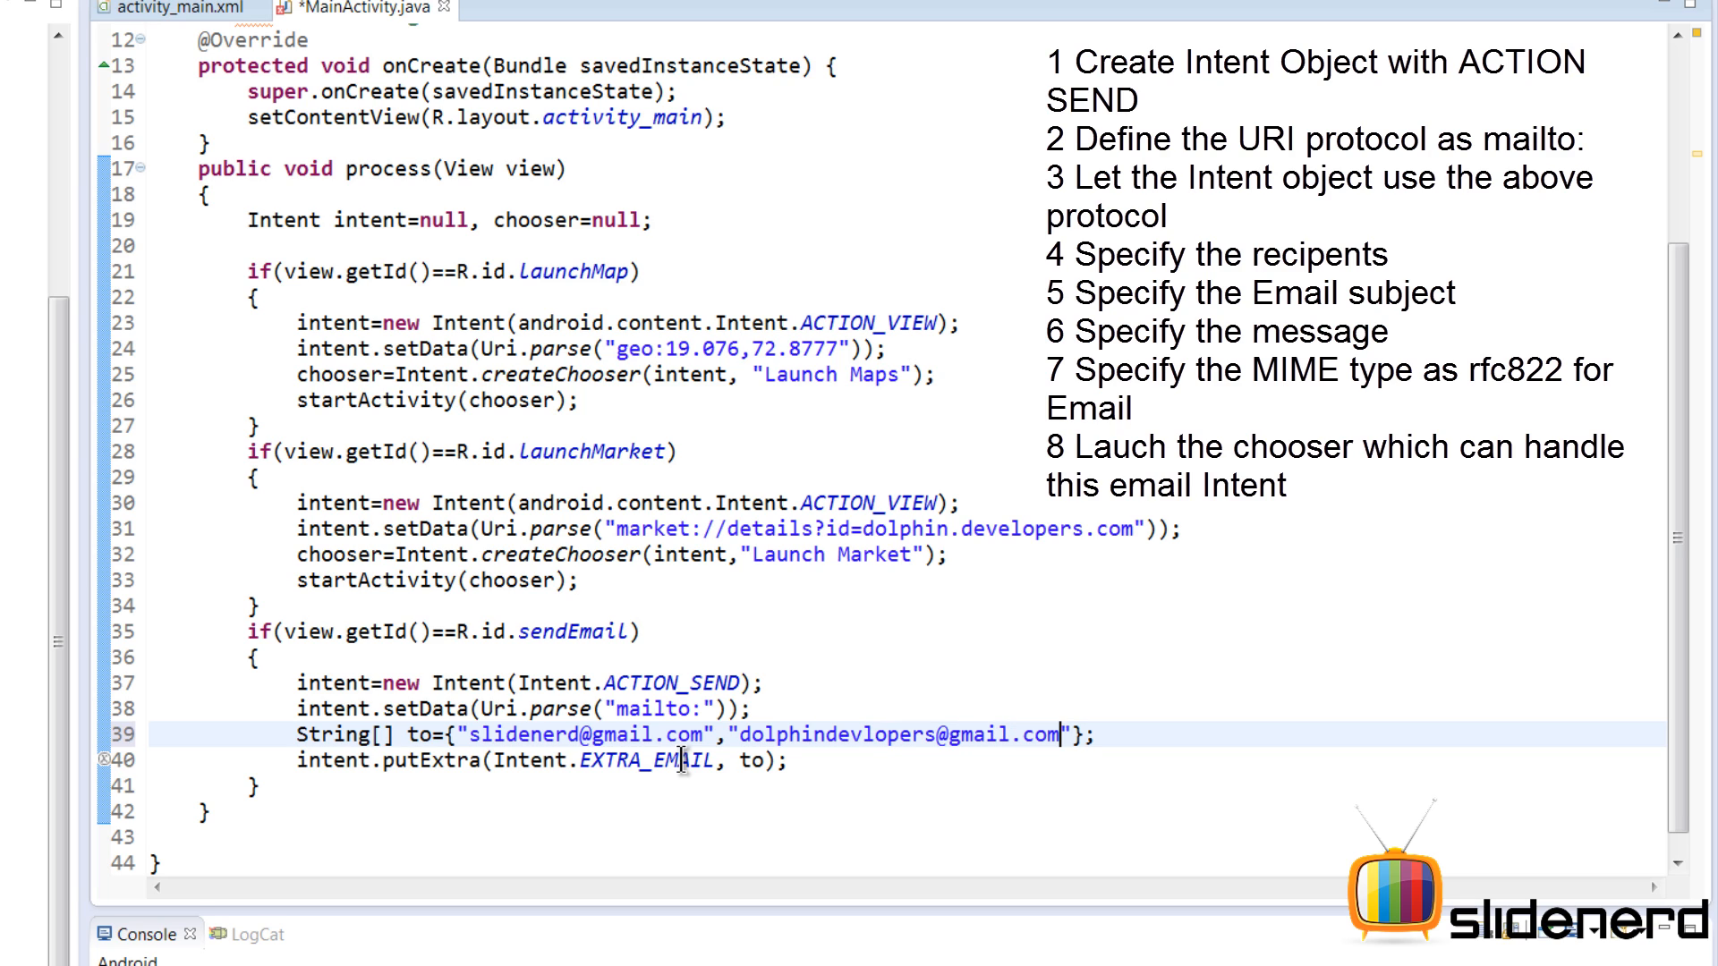
click(787, 762)
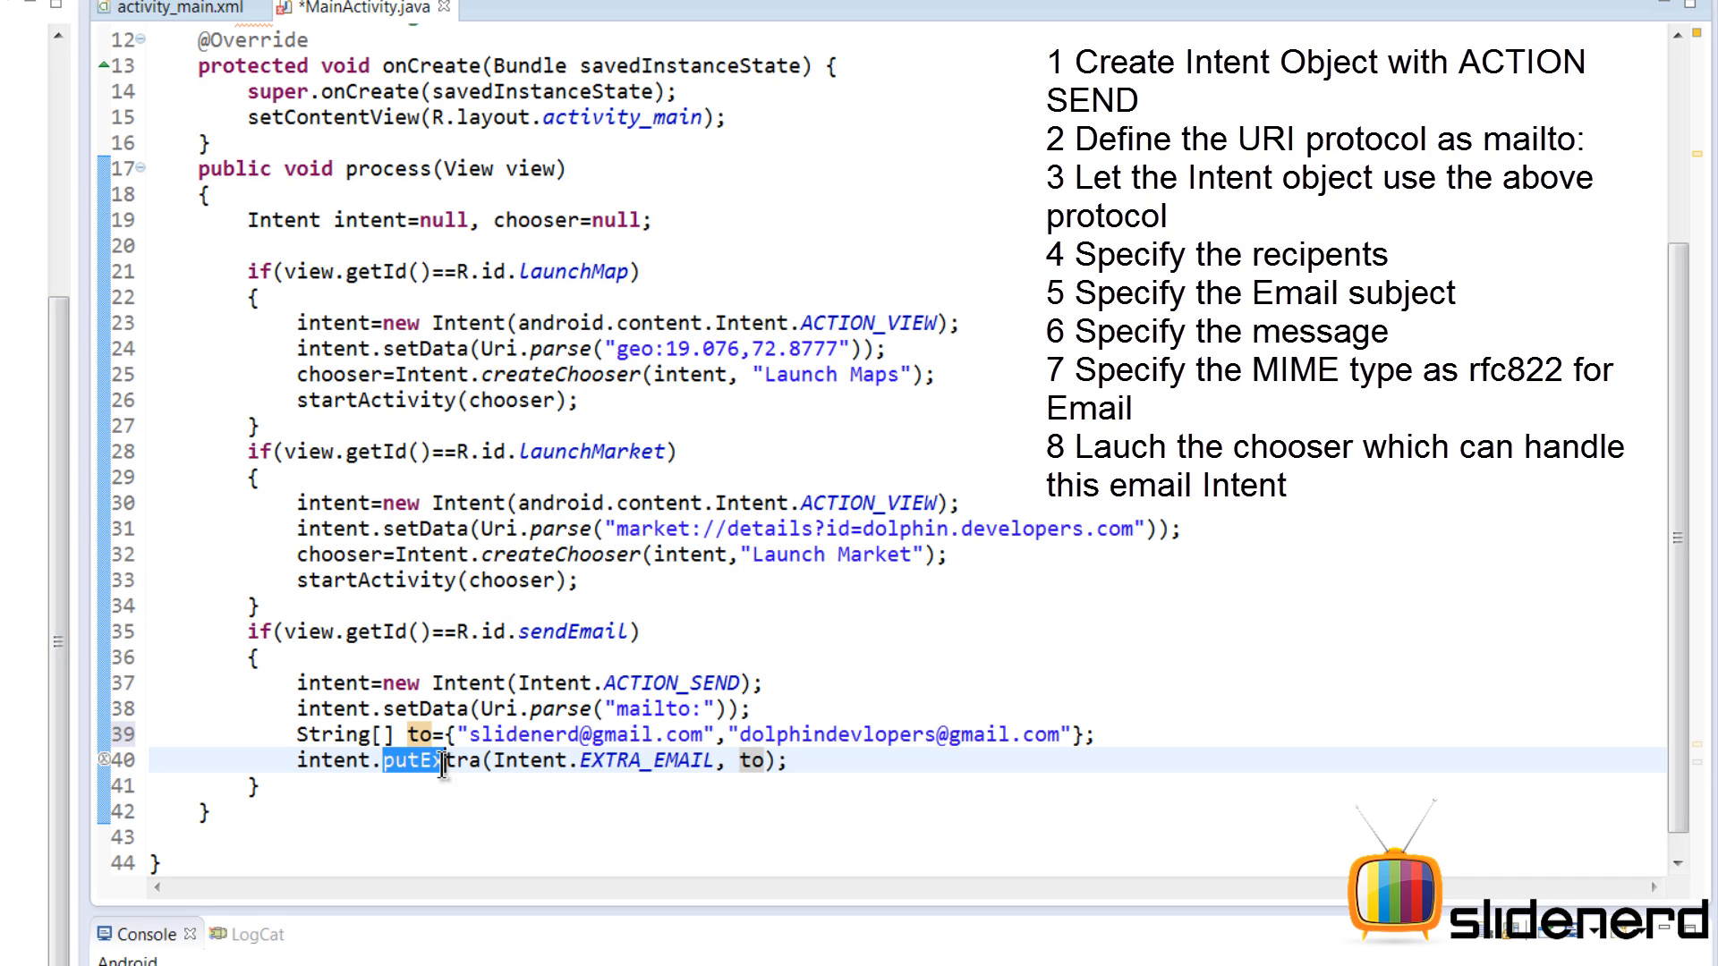
Add putExtra with Intent.EXTRA_SUBJECT "hi, this was sent from my app".
double_click(331, 763)
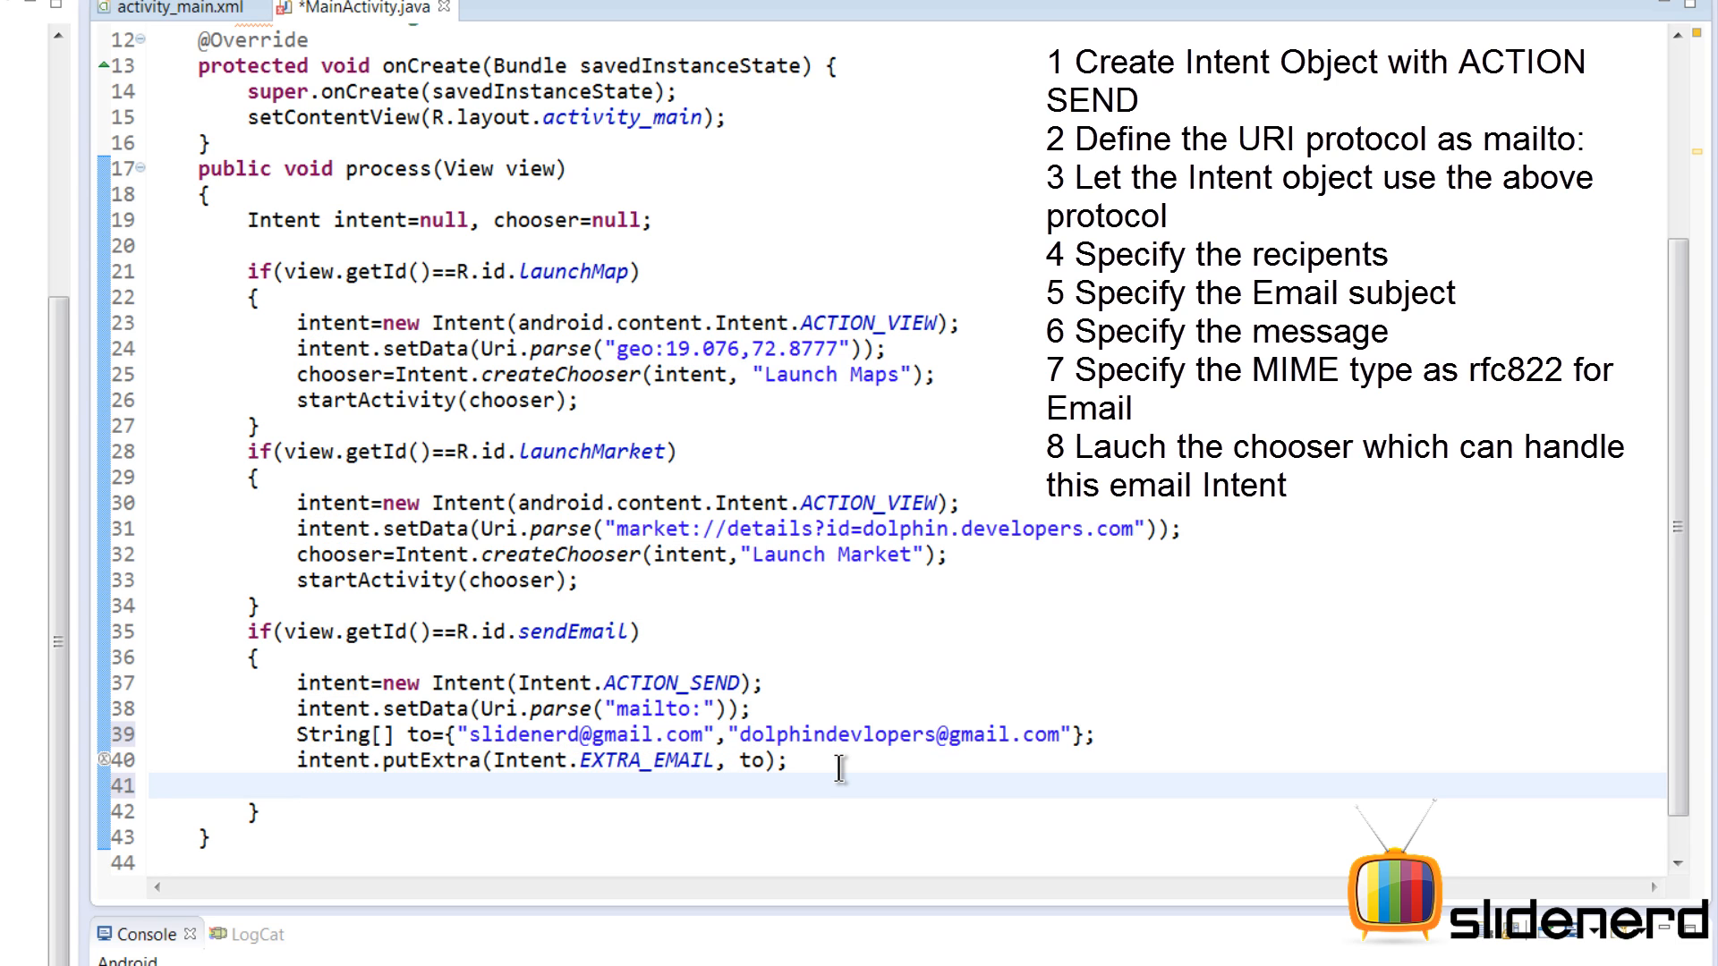
text(intent.)
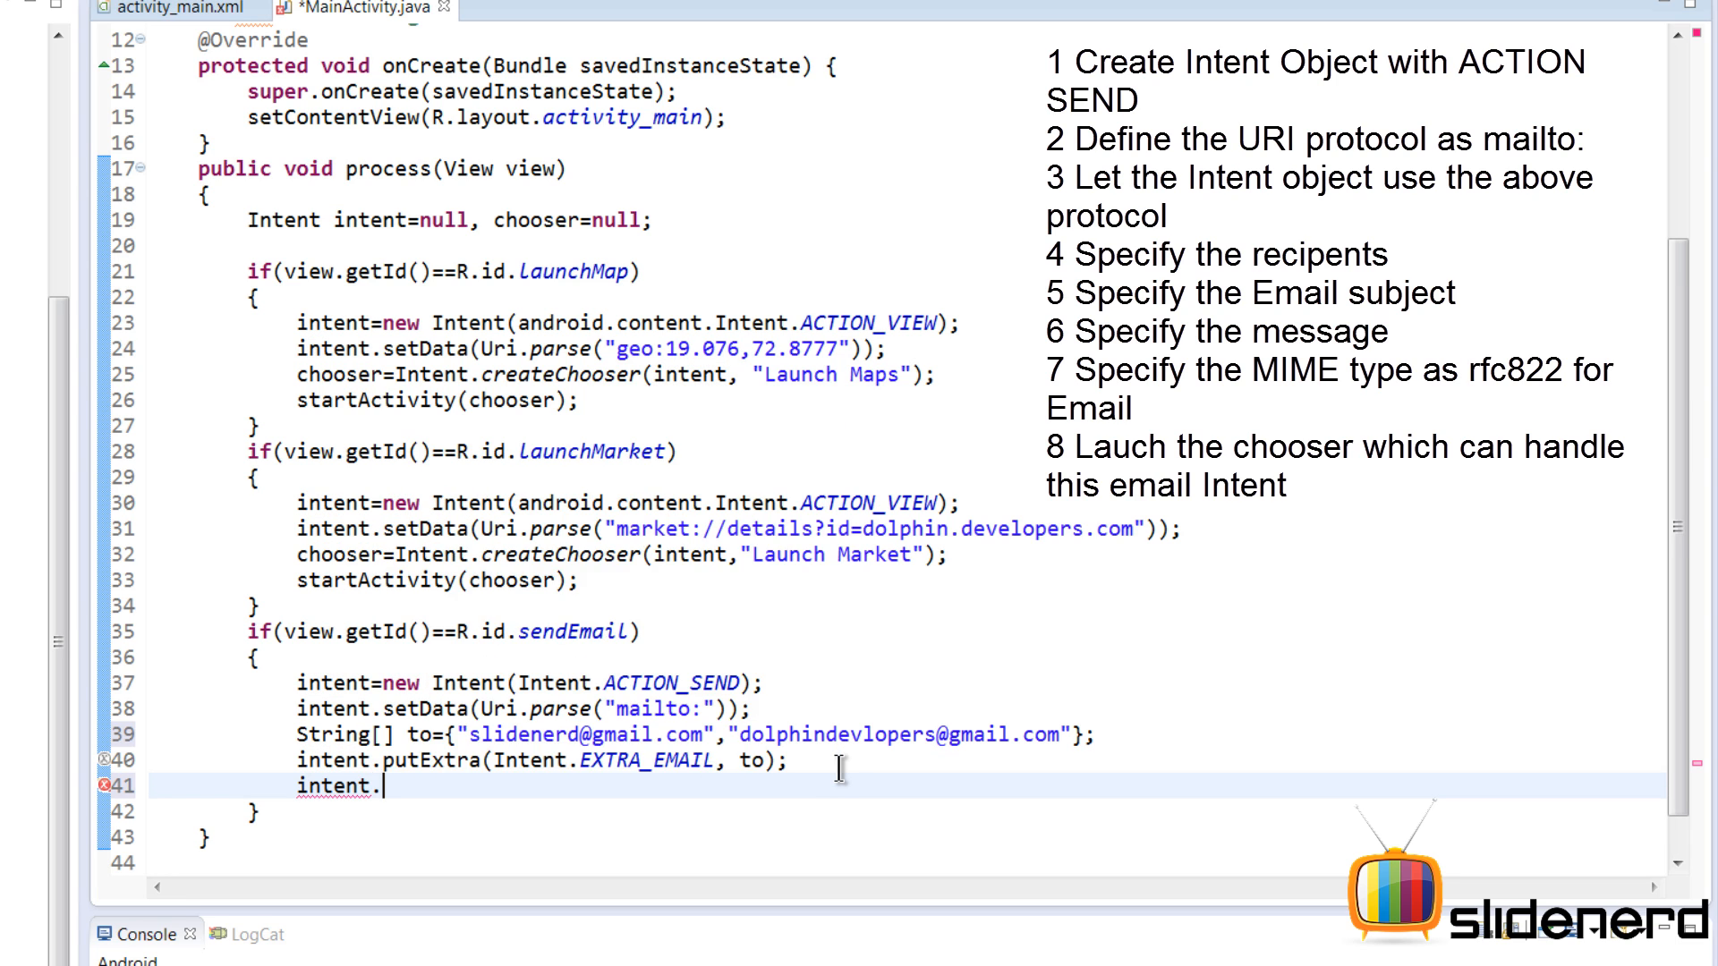
text(putExtra(Intent.EX, value)
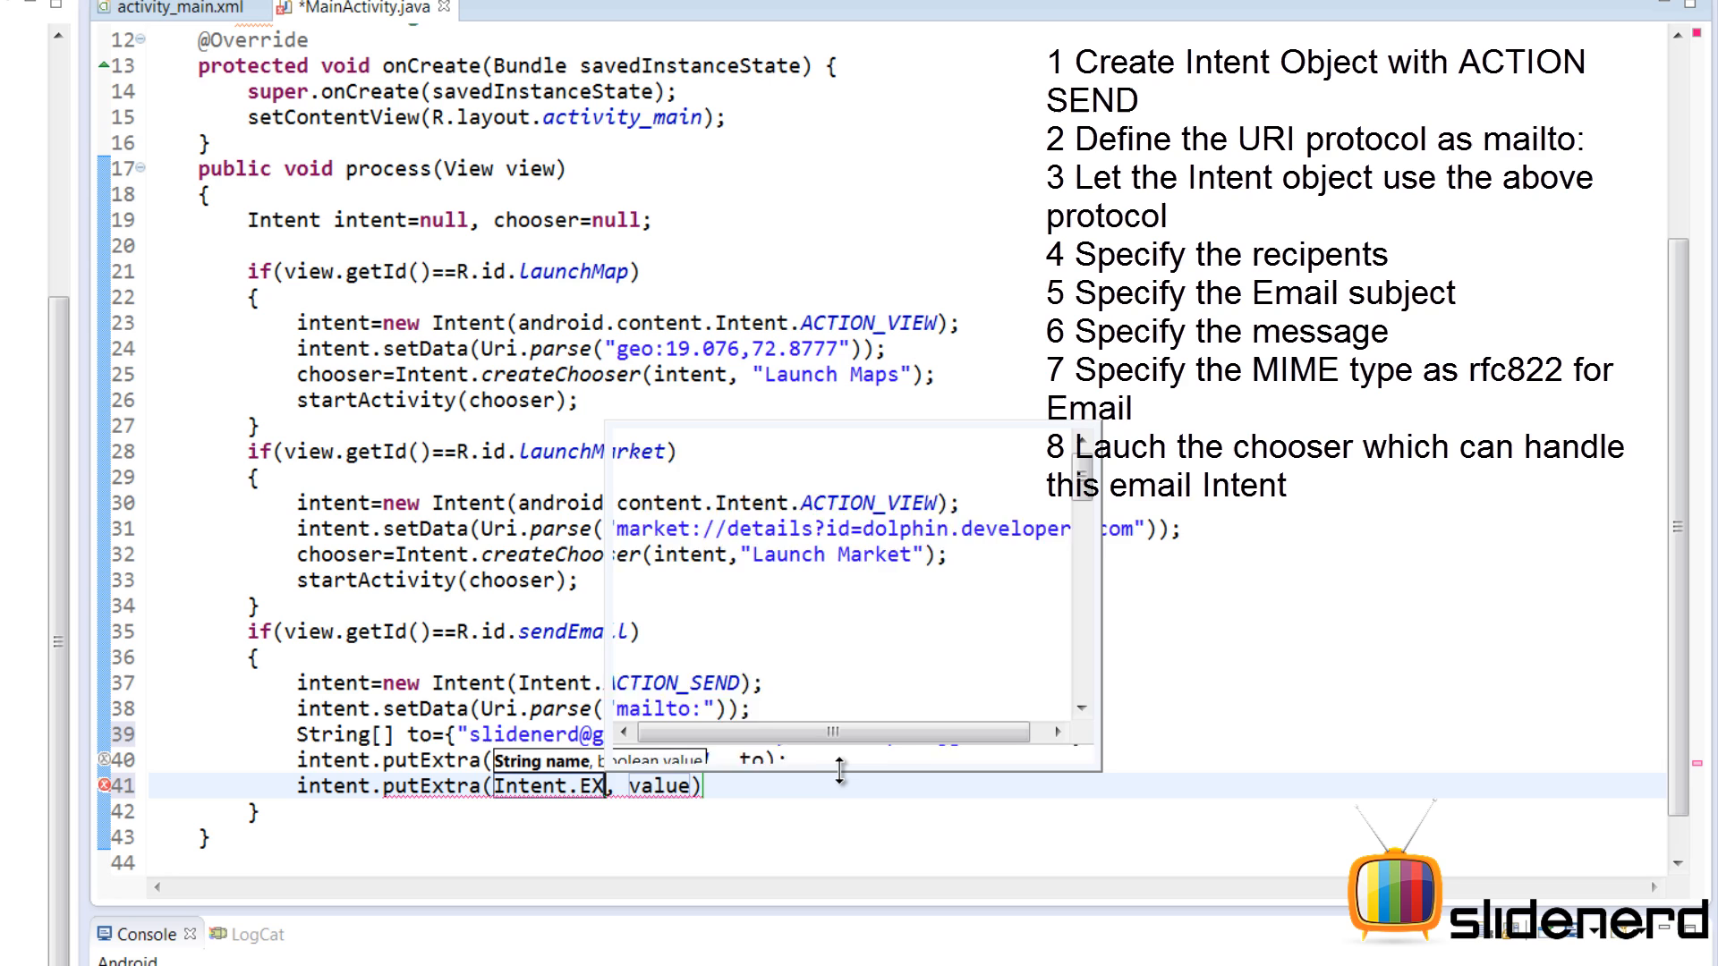
text(SUBJECT)
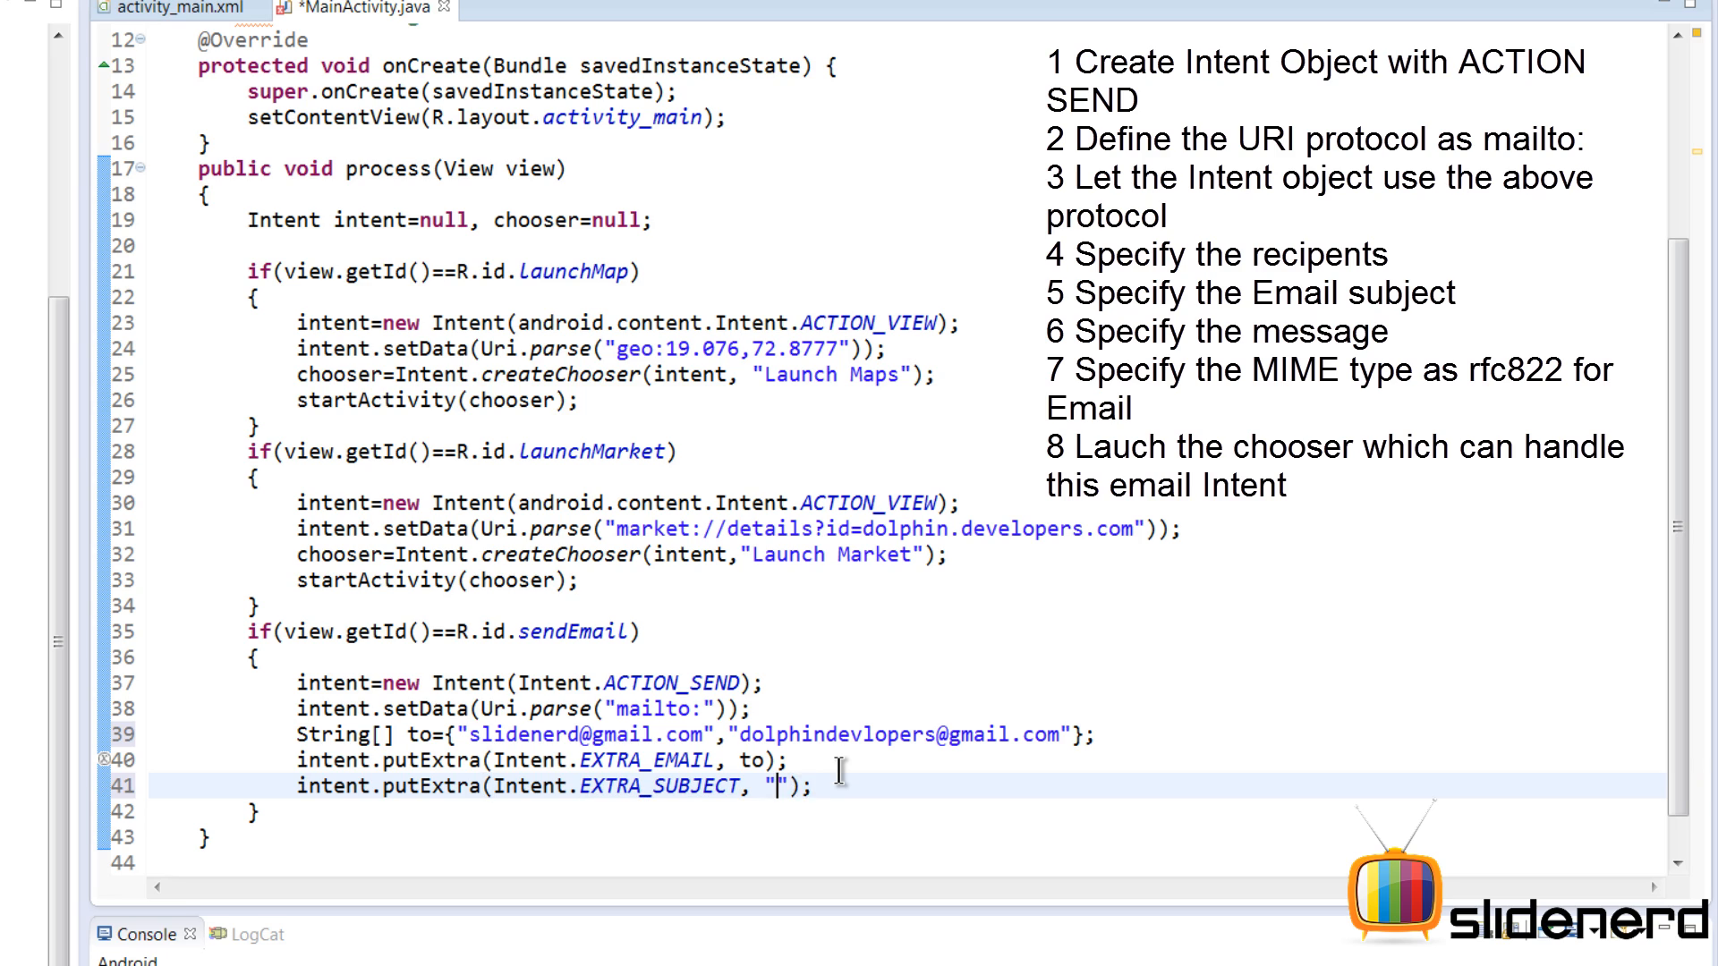
text(hi, this was se)
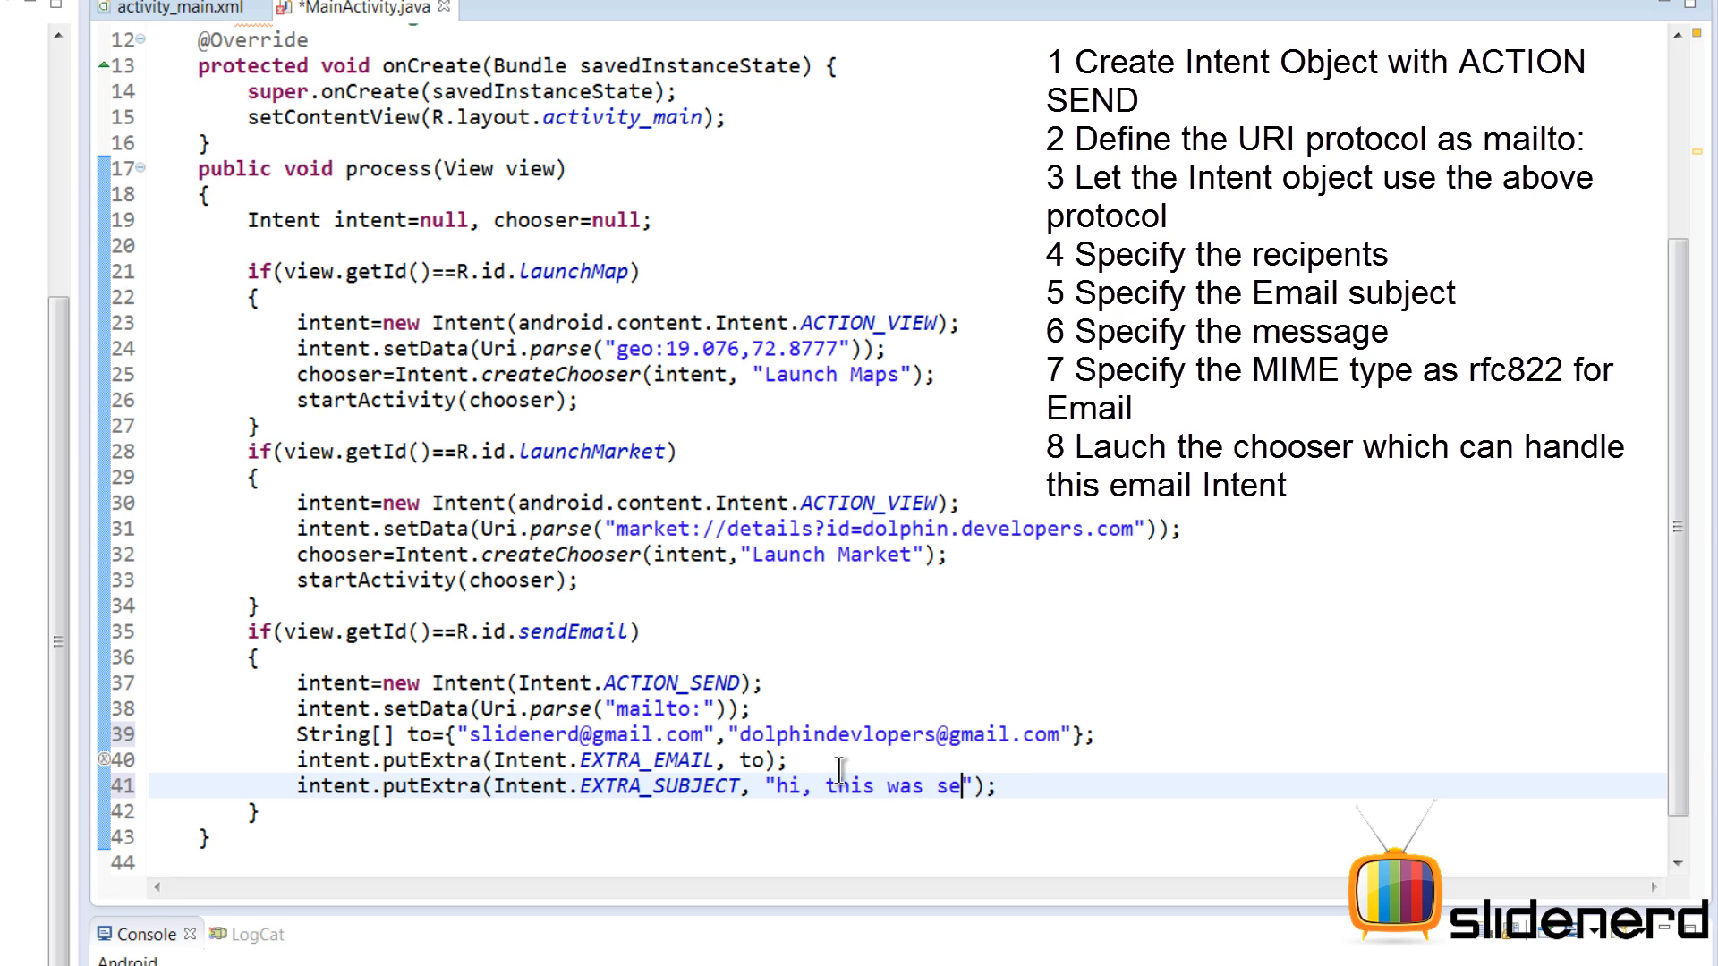
text(nt from my app)
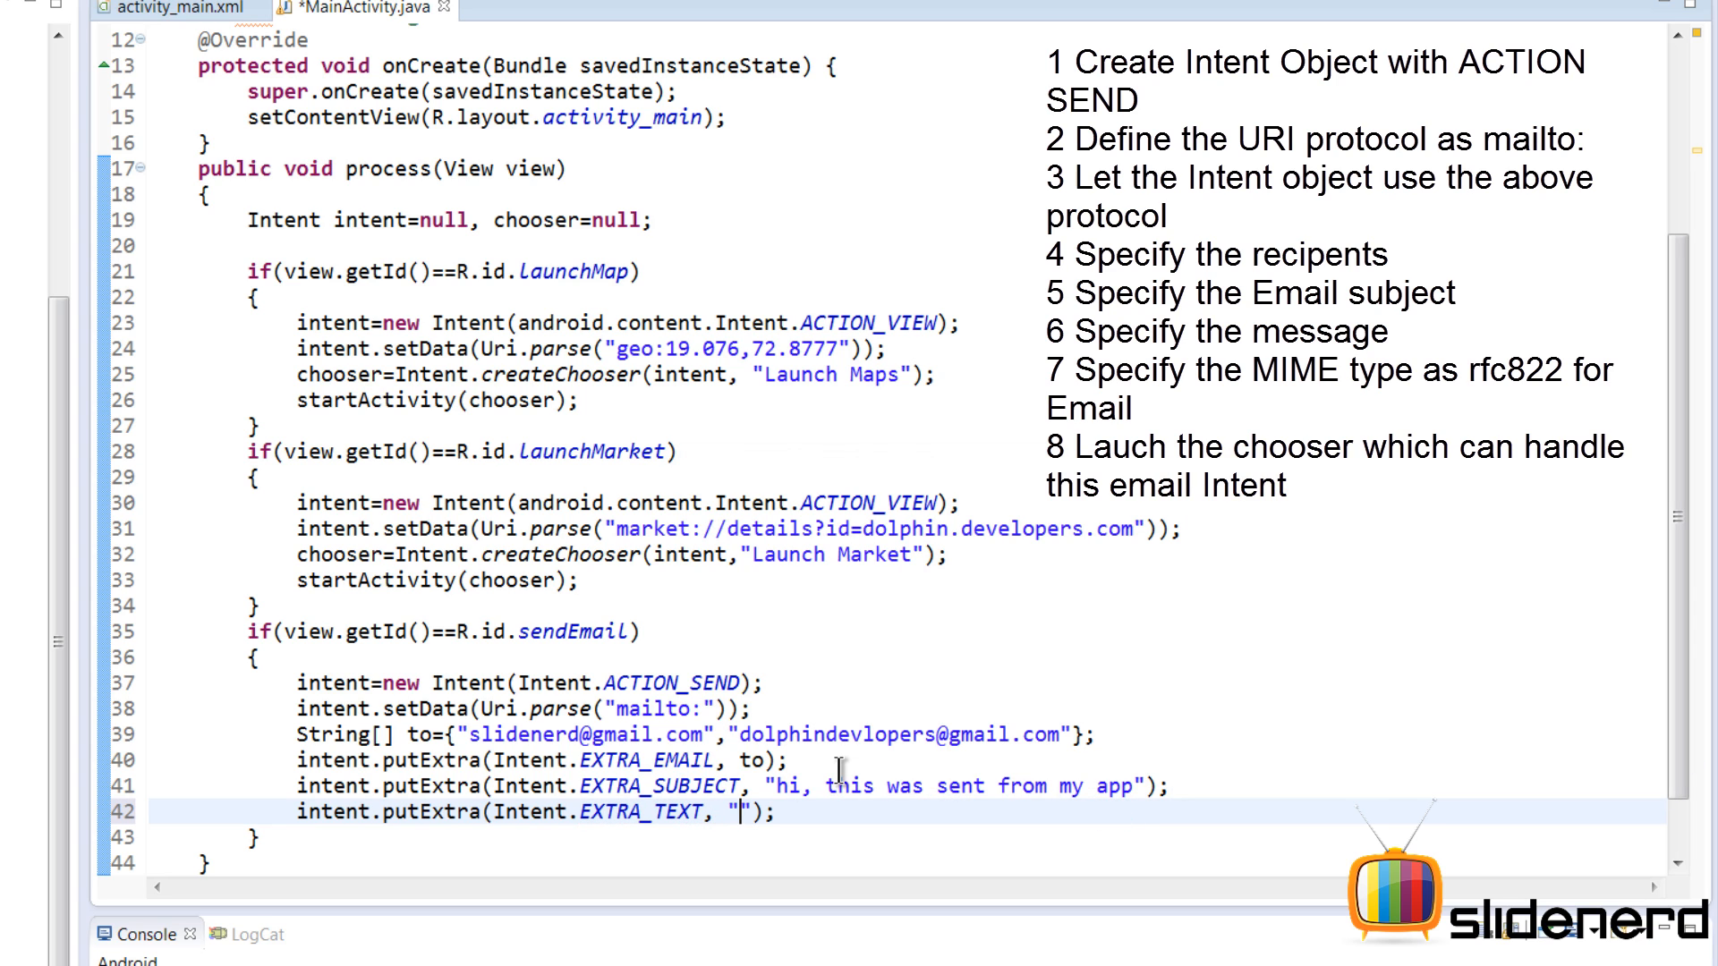
Add putExtra with Intent.EXTRA_TEXT "hey whats up, how you doing? this is my first email message" and save.
text(hey wha)
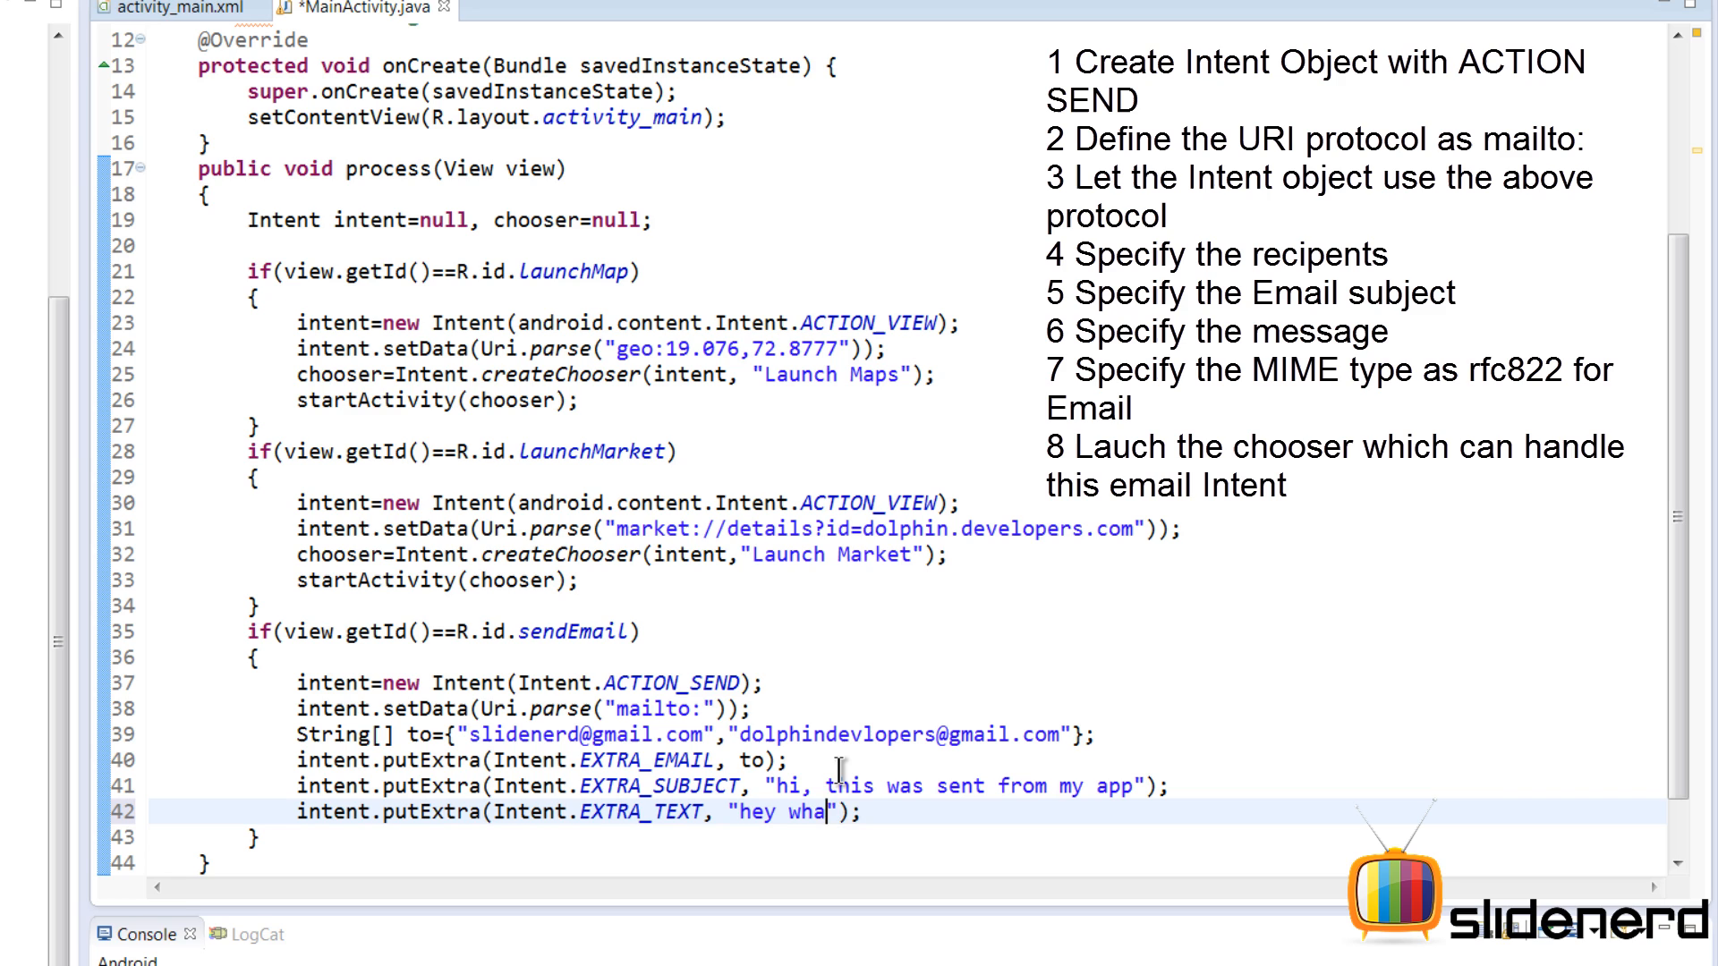
text(ts up, how you doing? this is my first email message)
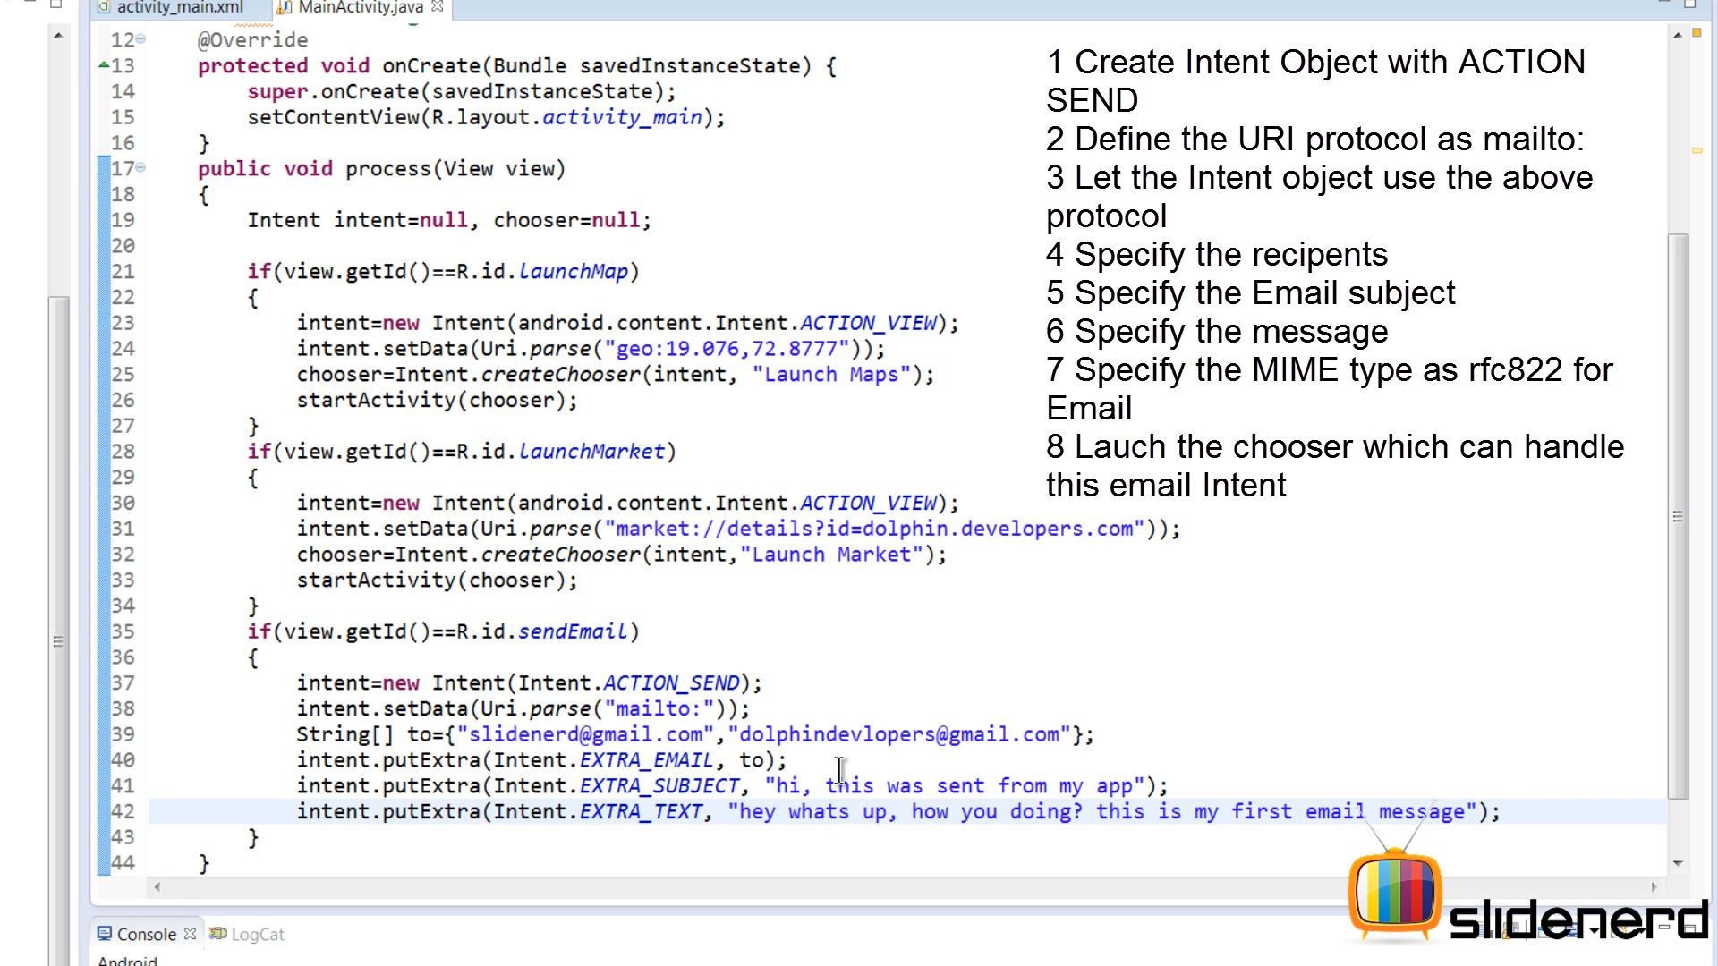
click(399, 759)
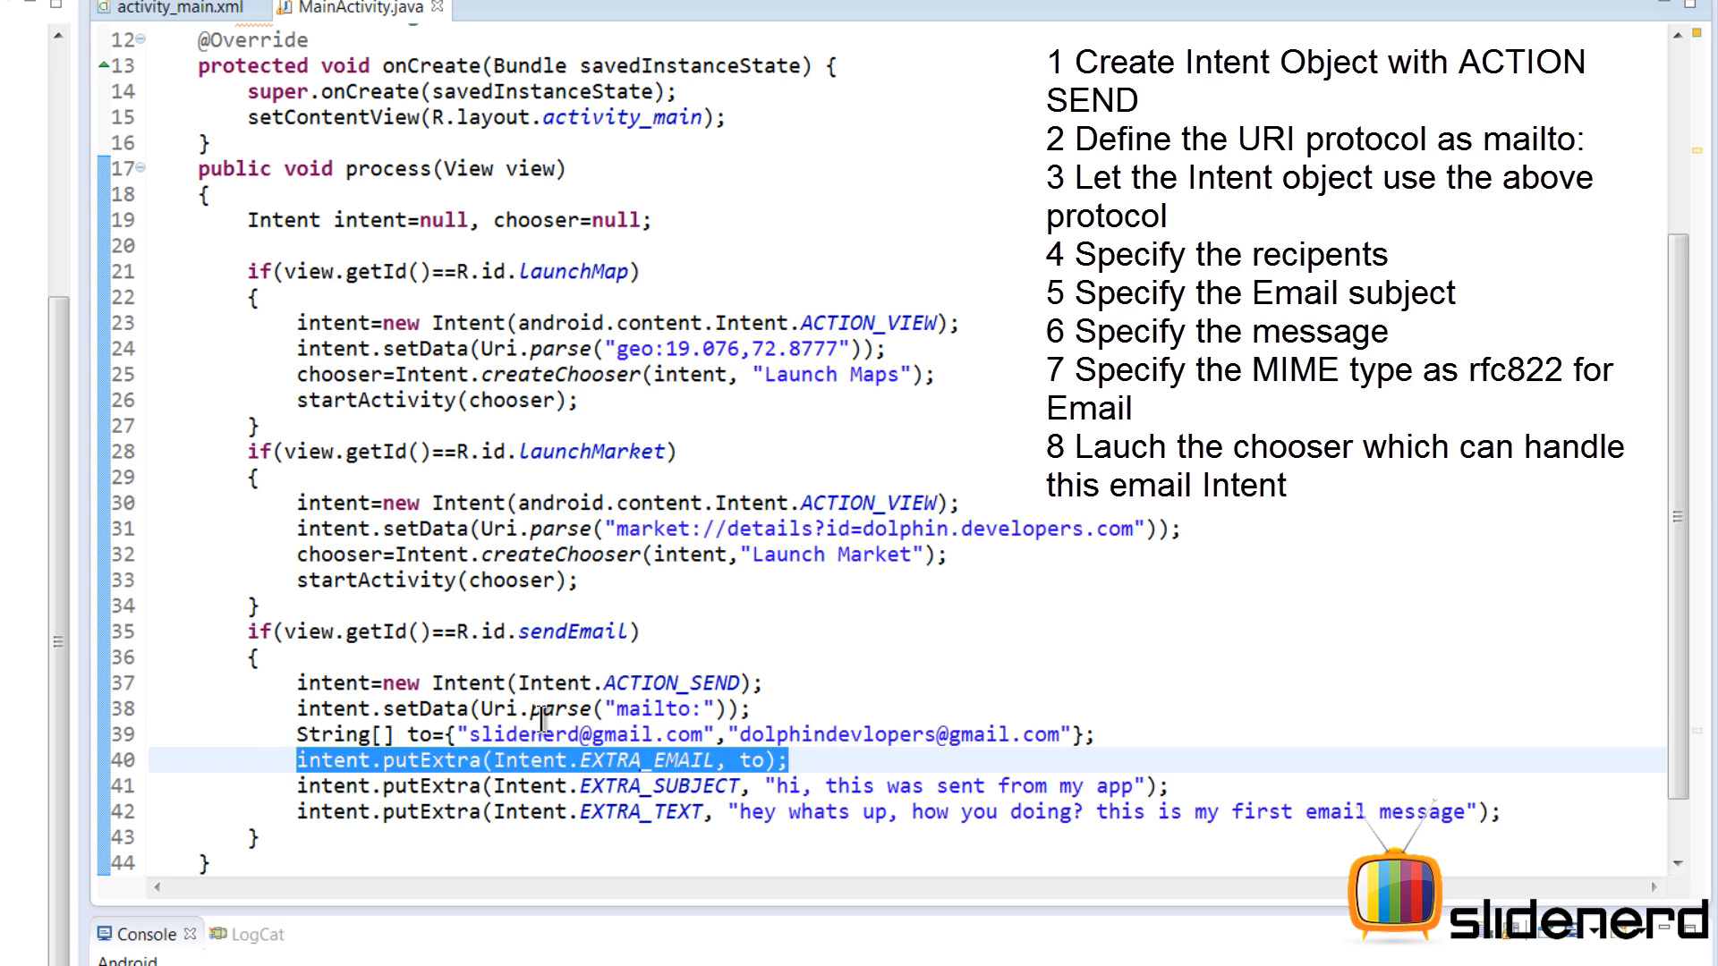
Add intent.setType("message/rfc822"); after the EXTRA_TEXT line.
click(883, 734)
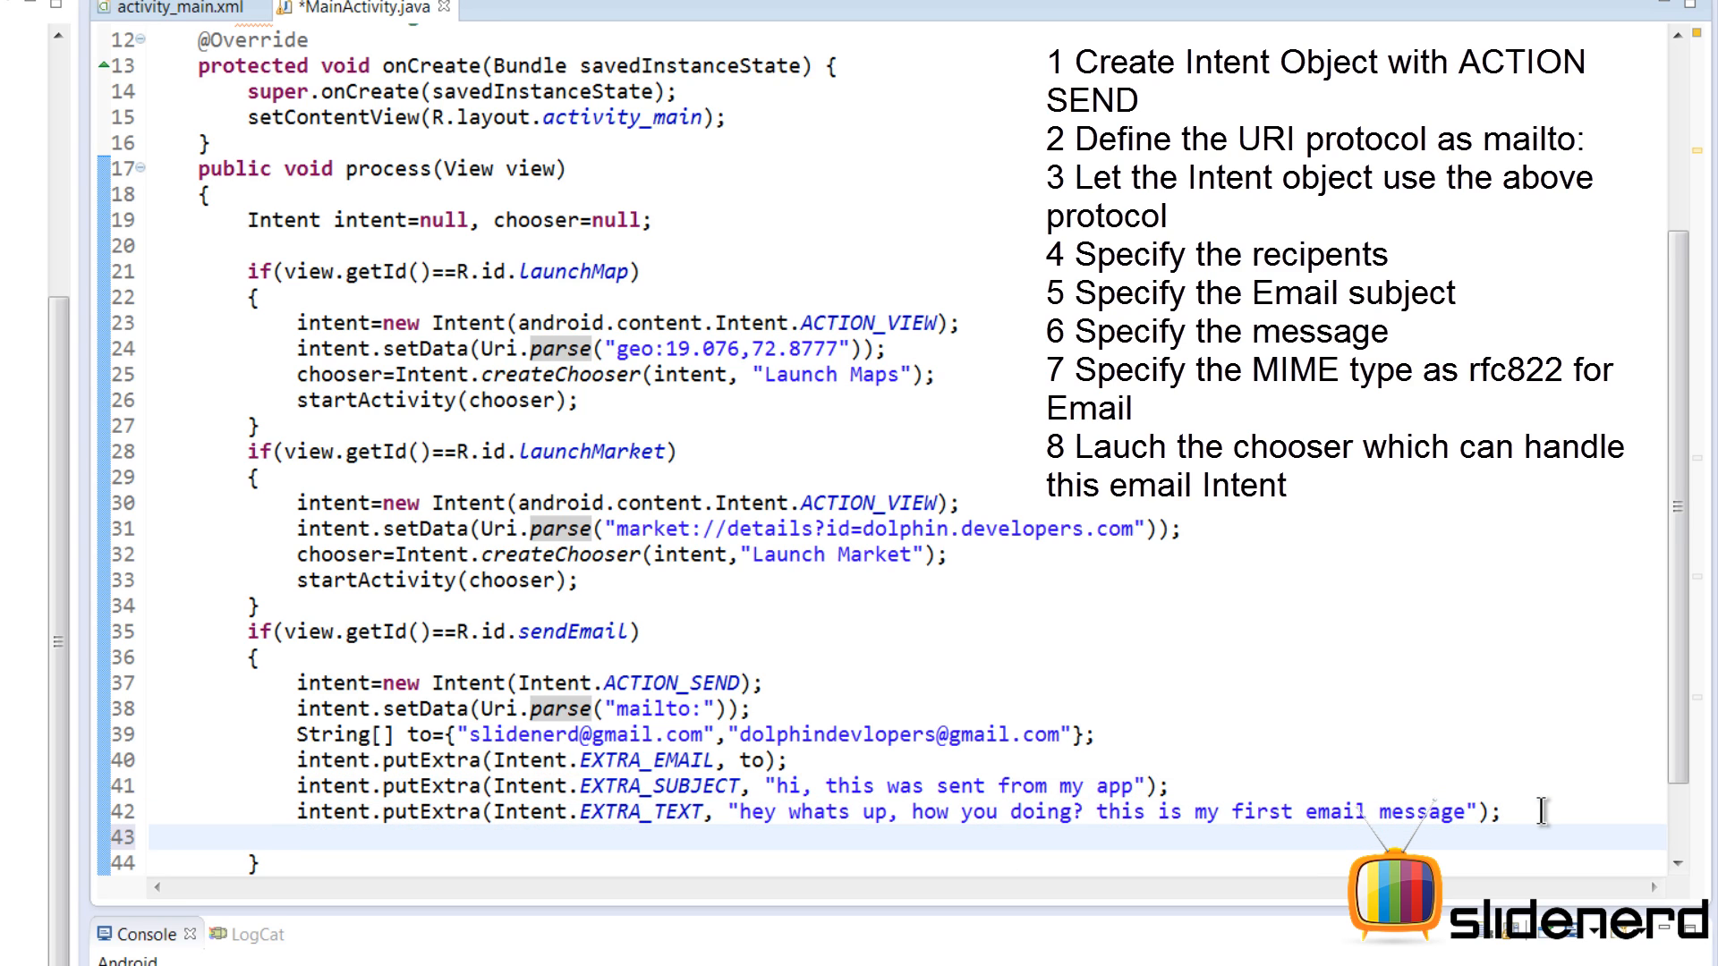
text(inten)
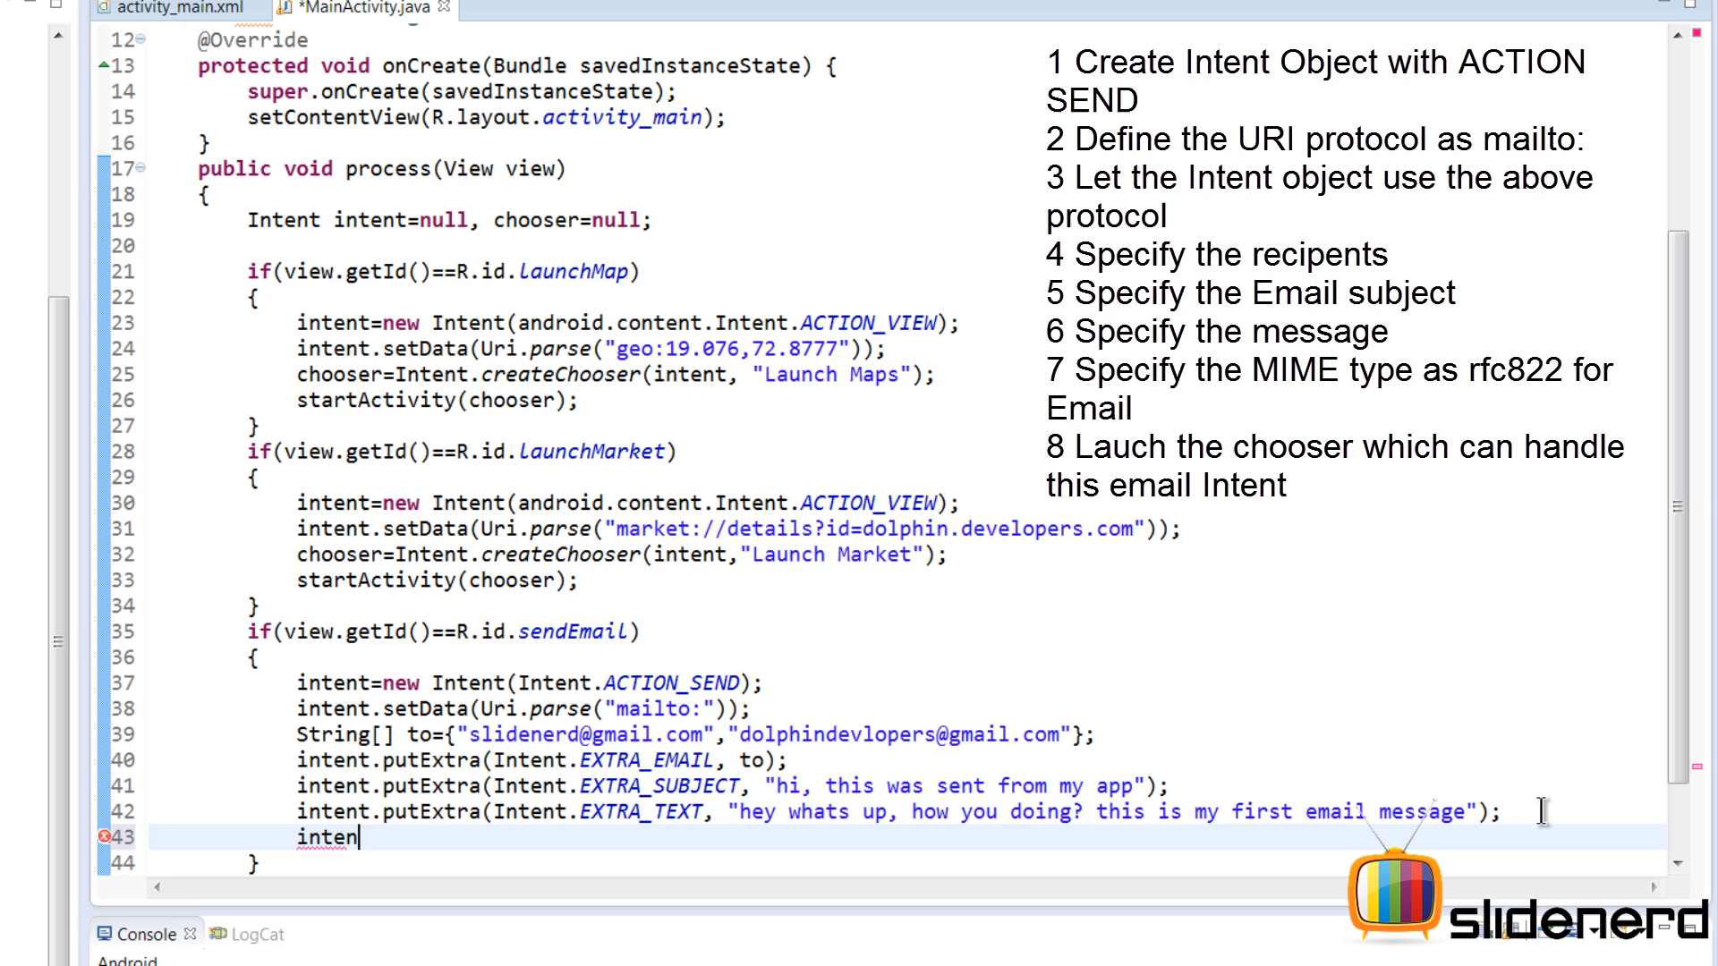
text(setType("");)
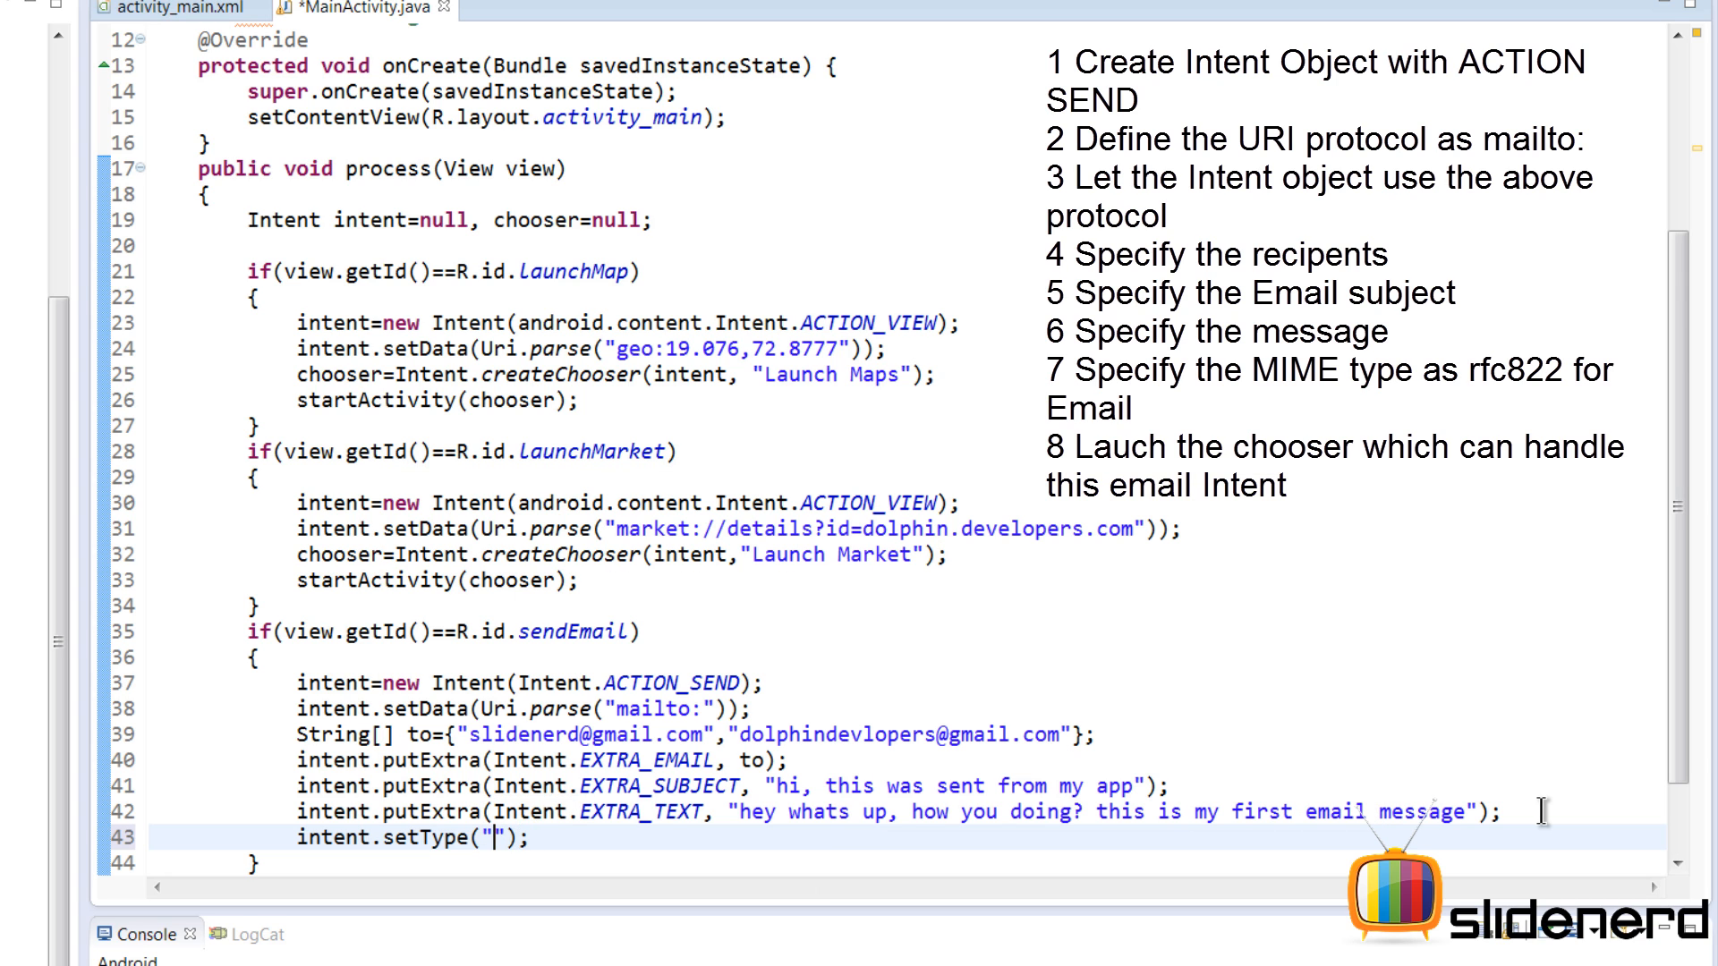
text(message/r)
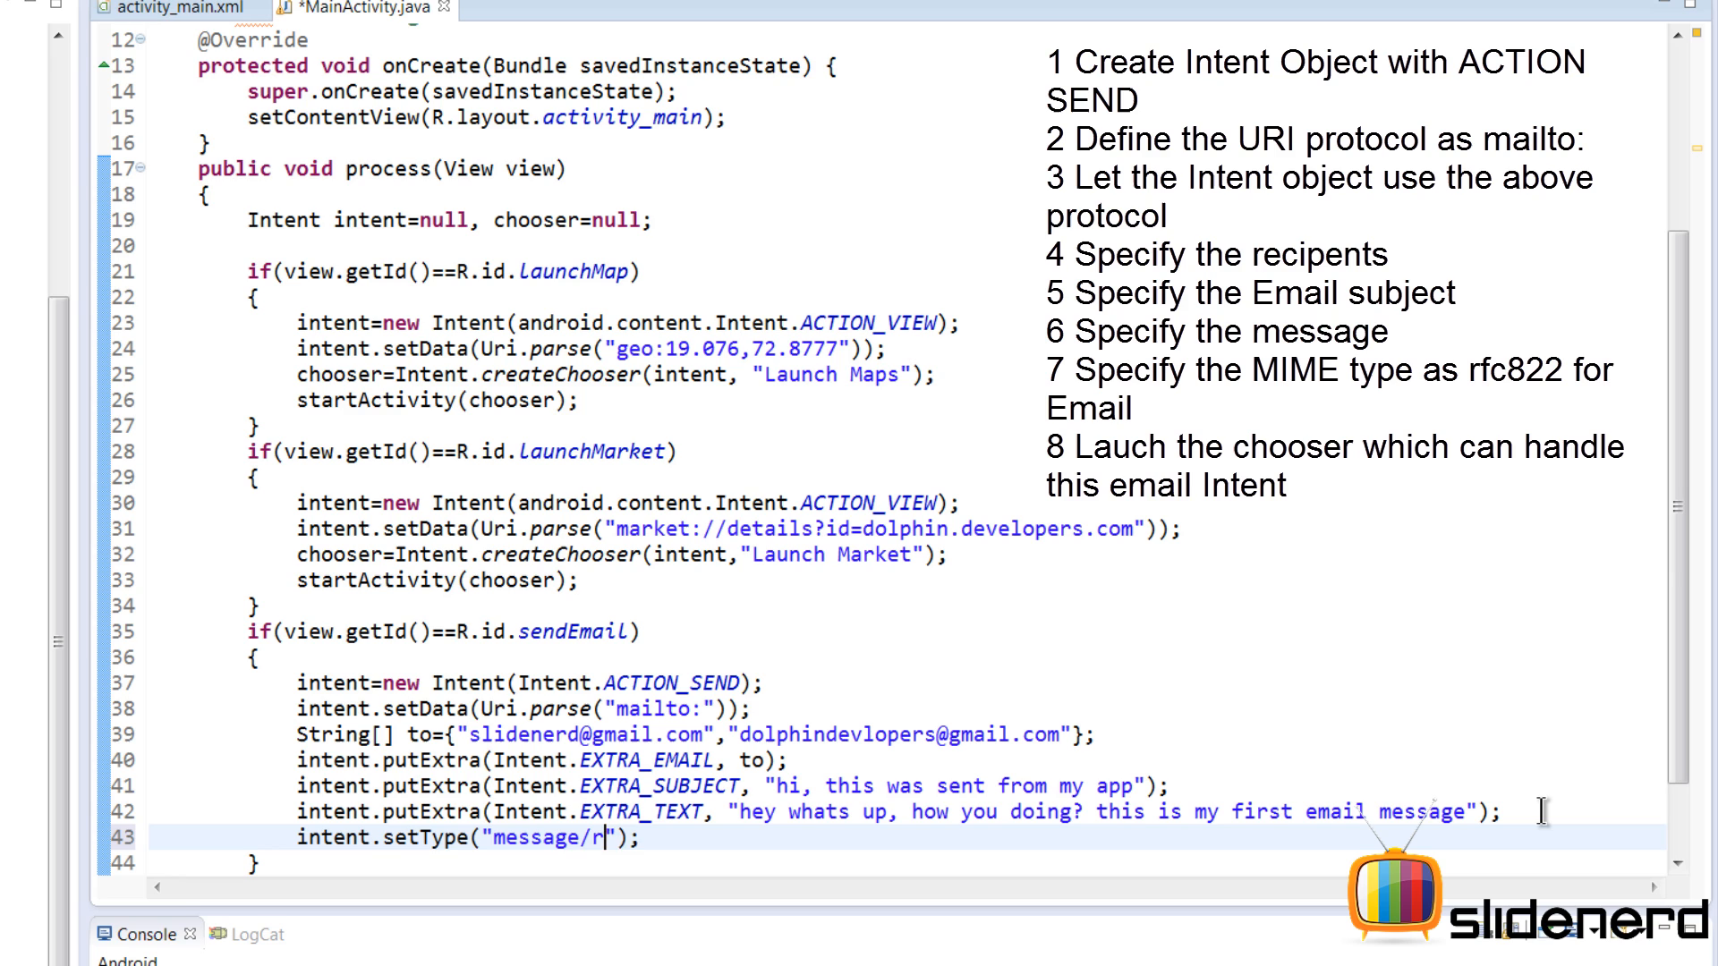
text(fc822)
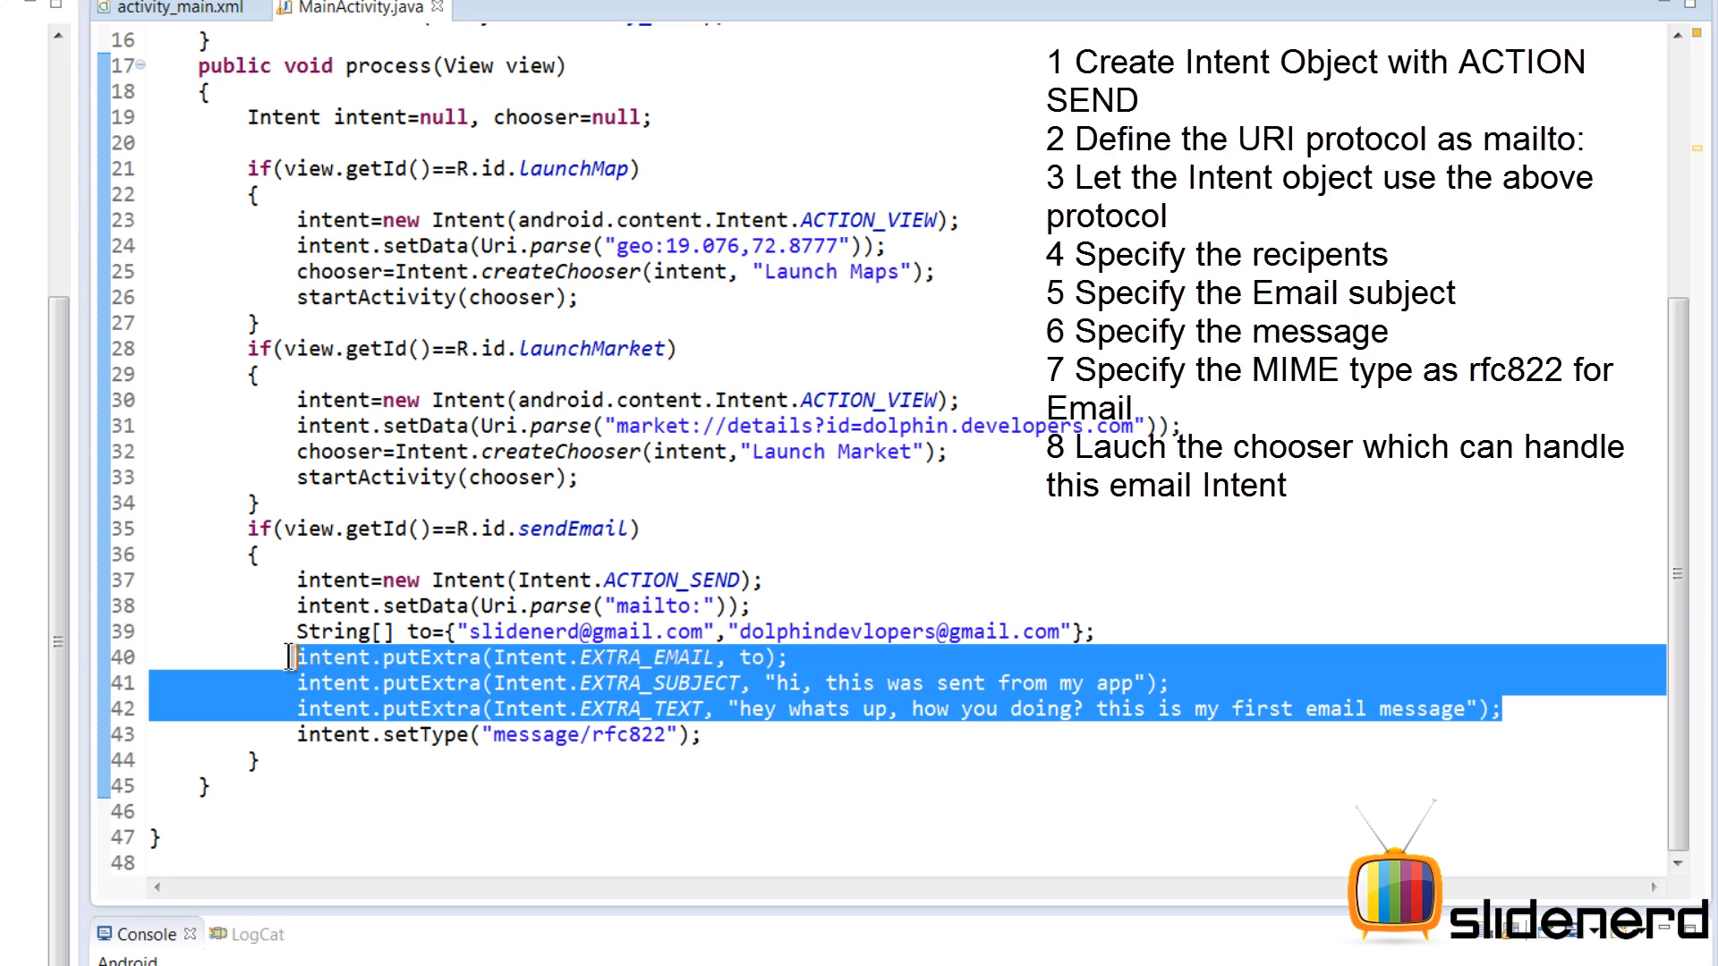
mouse_move(750, 729)
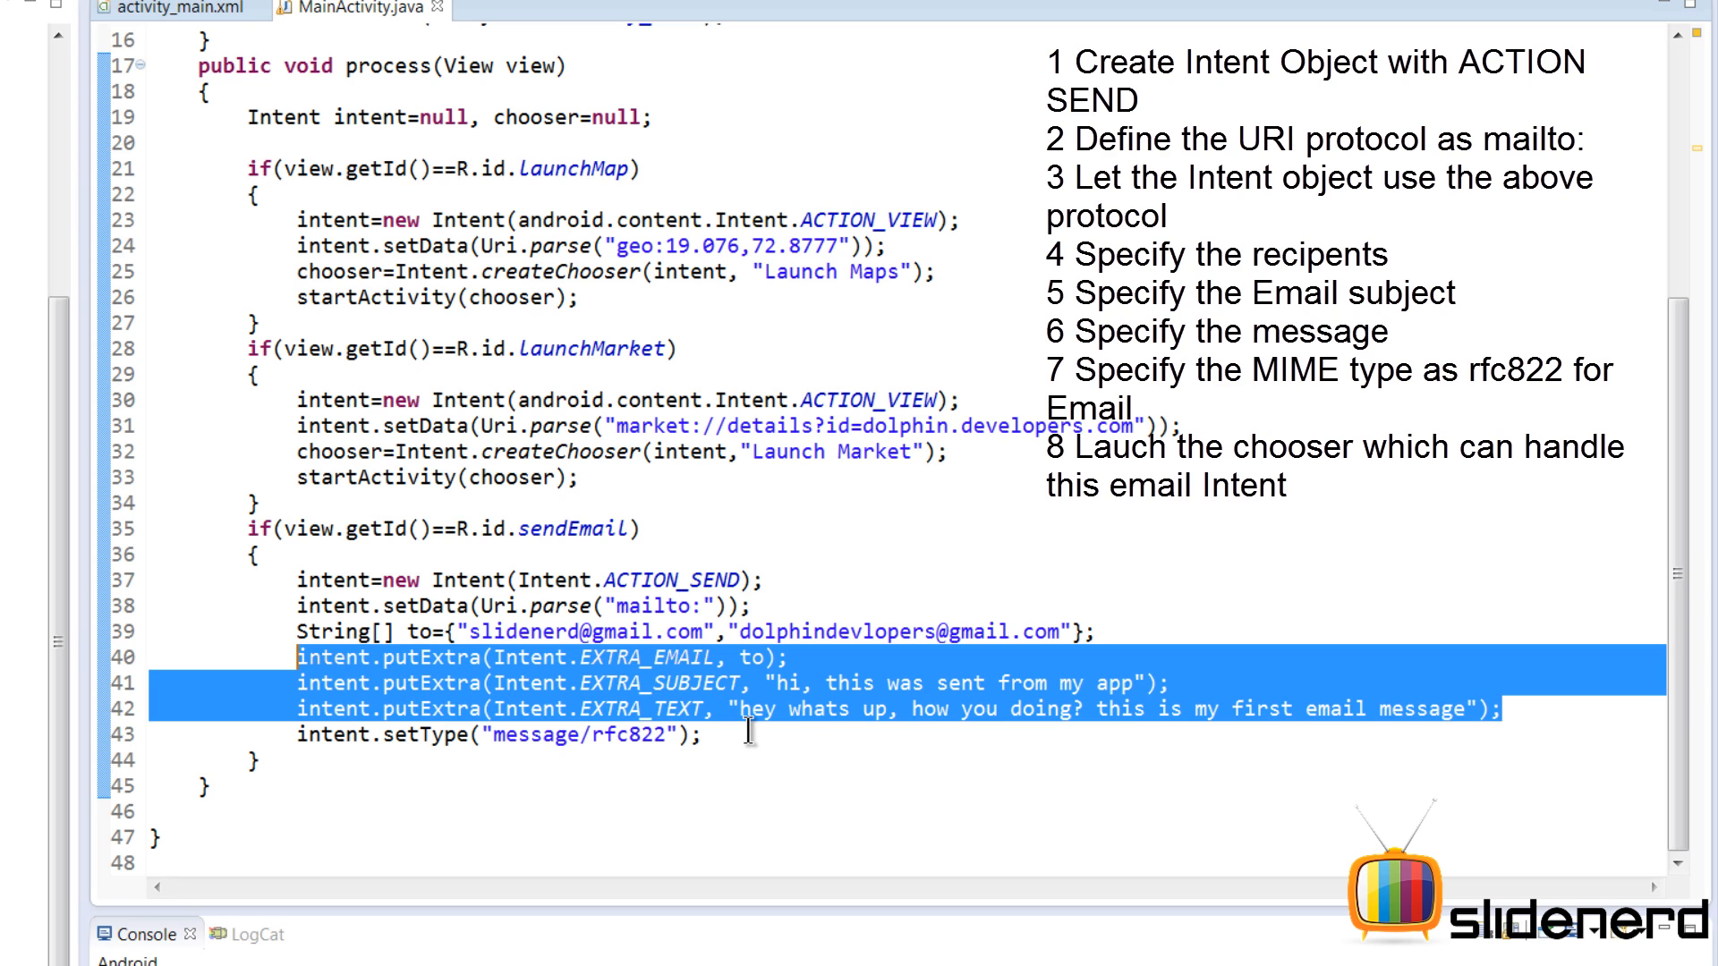
click(516, 736)
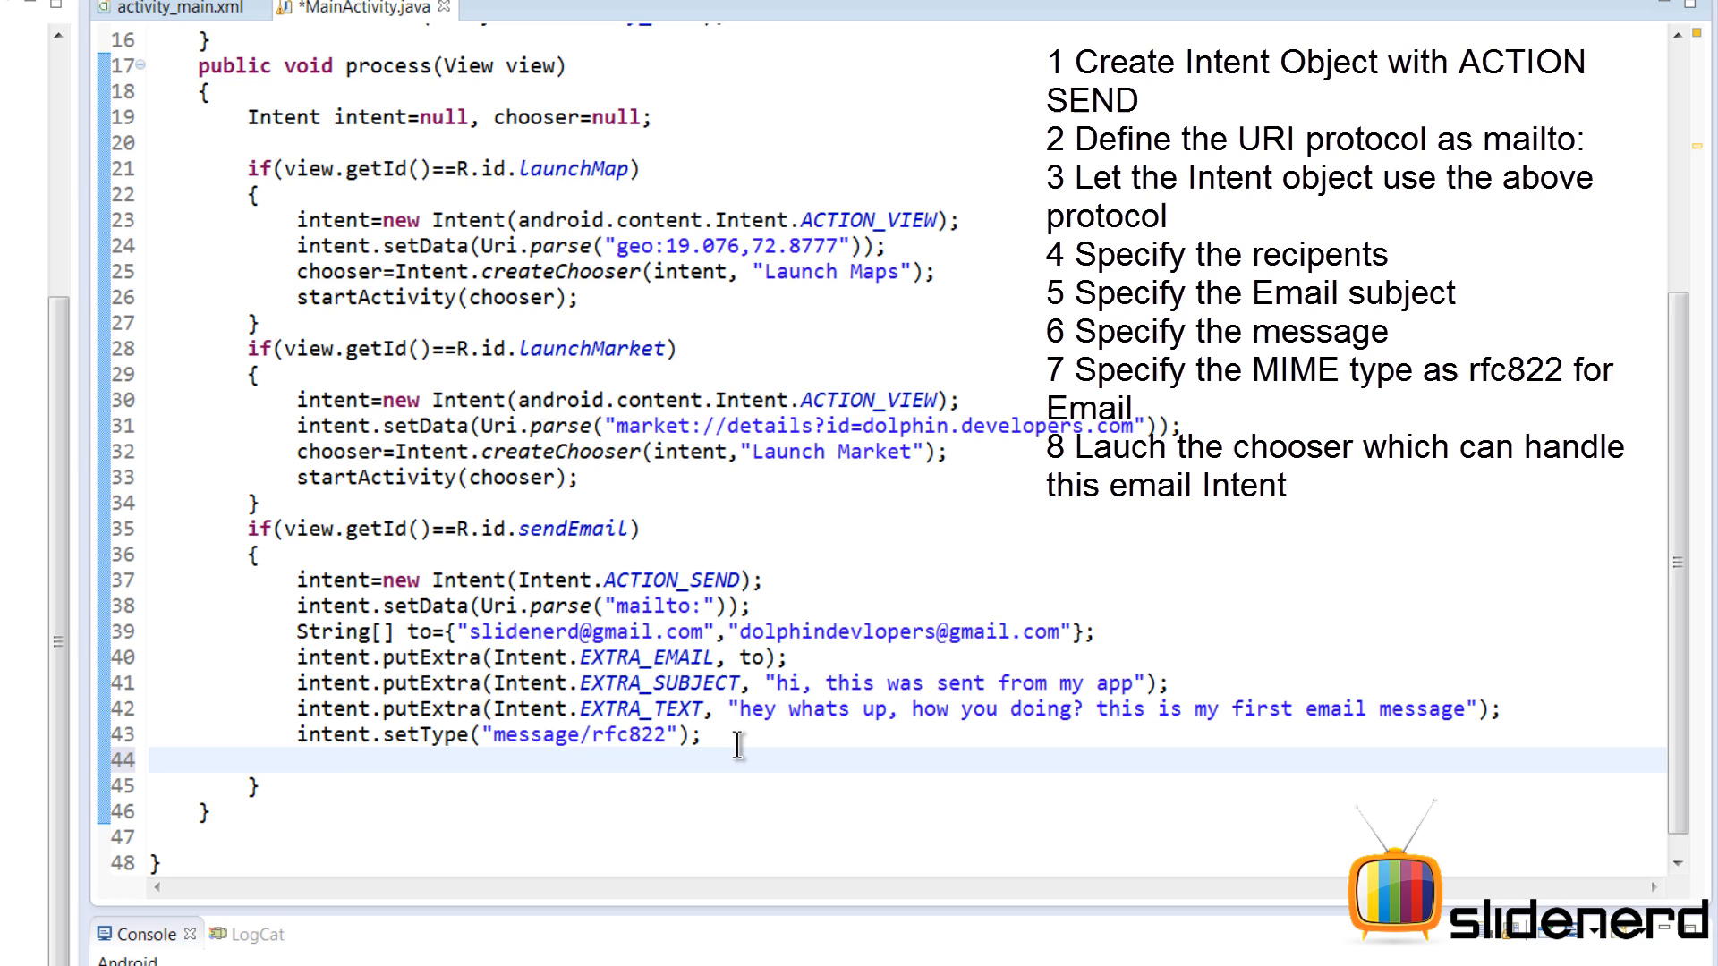
Add chooser=Intent.createChooser(intent, "Send Email"); and startActivity(chooser); and save.
text(Intenm)
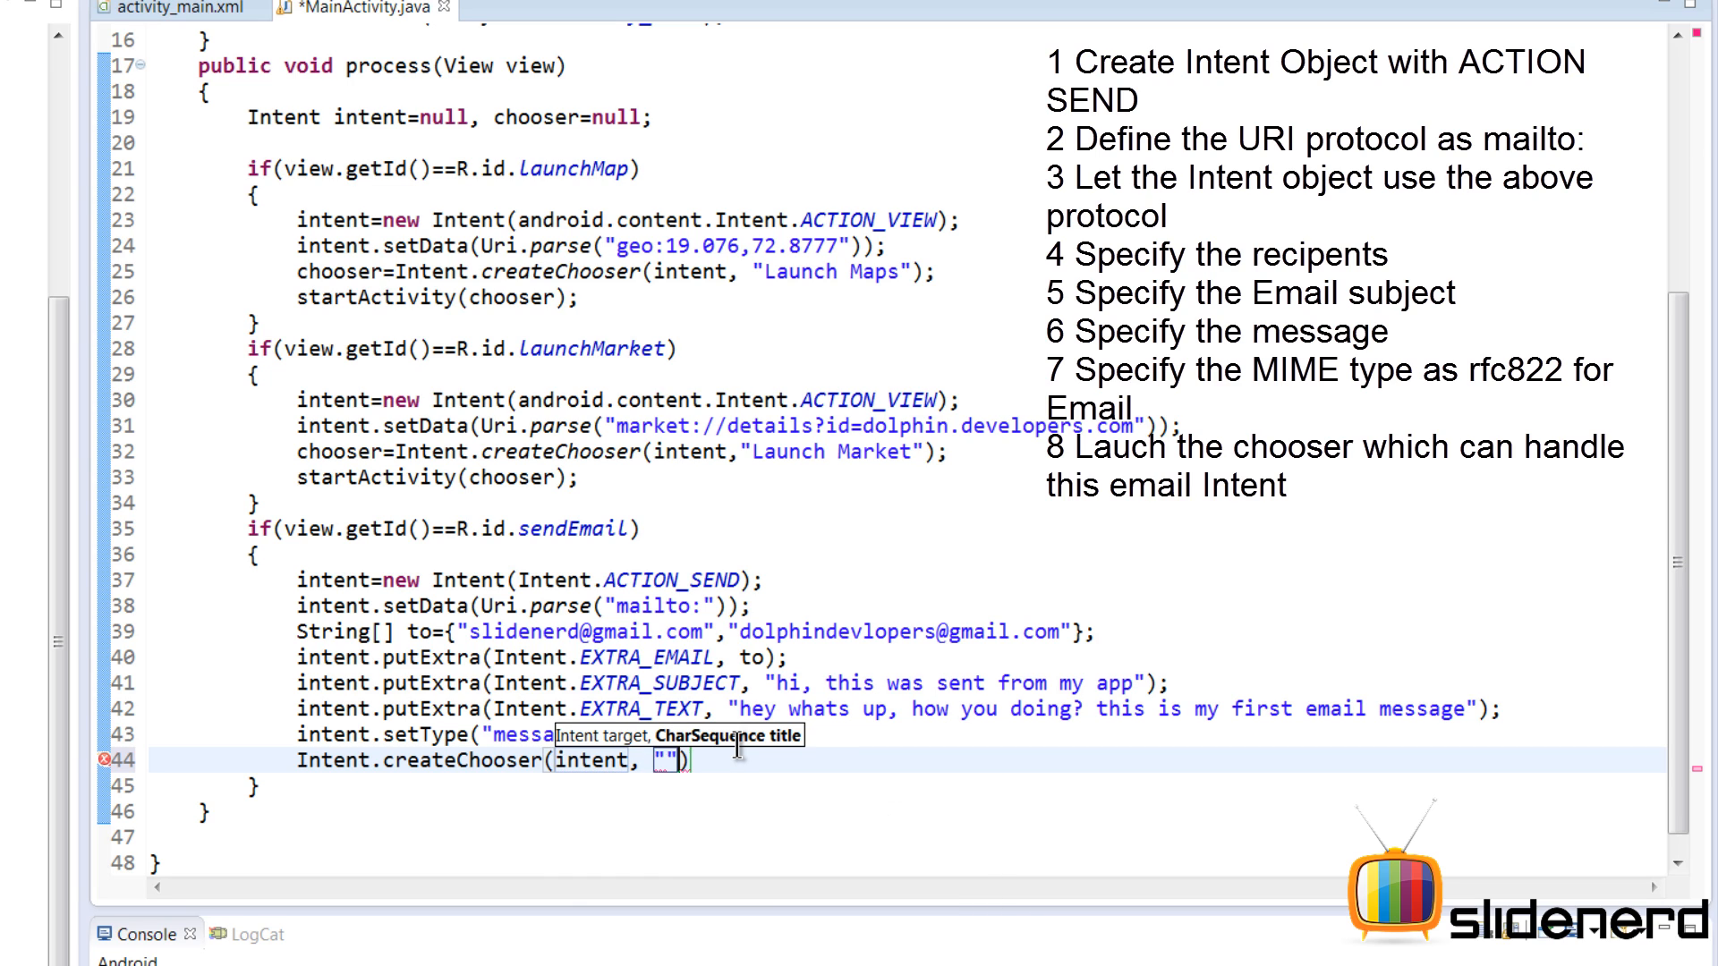
text(S)
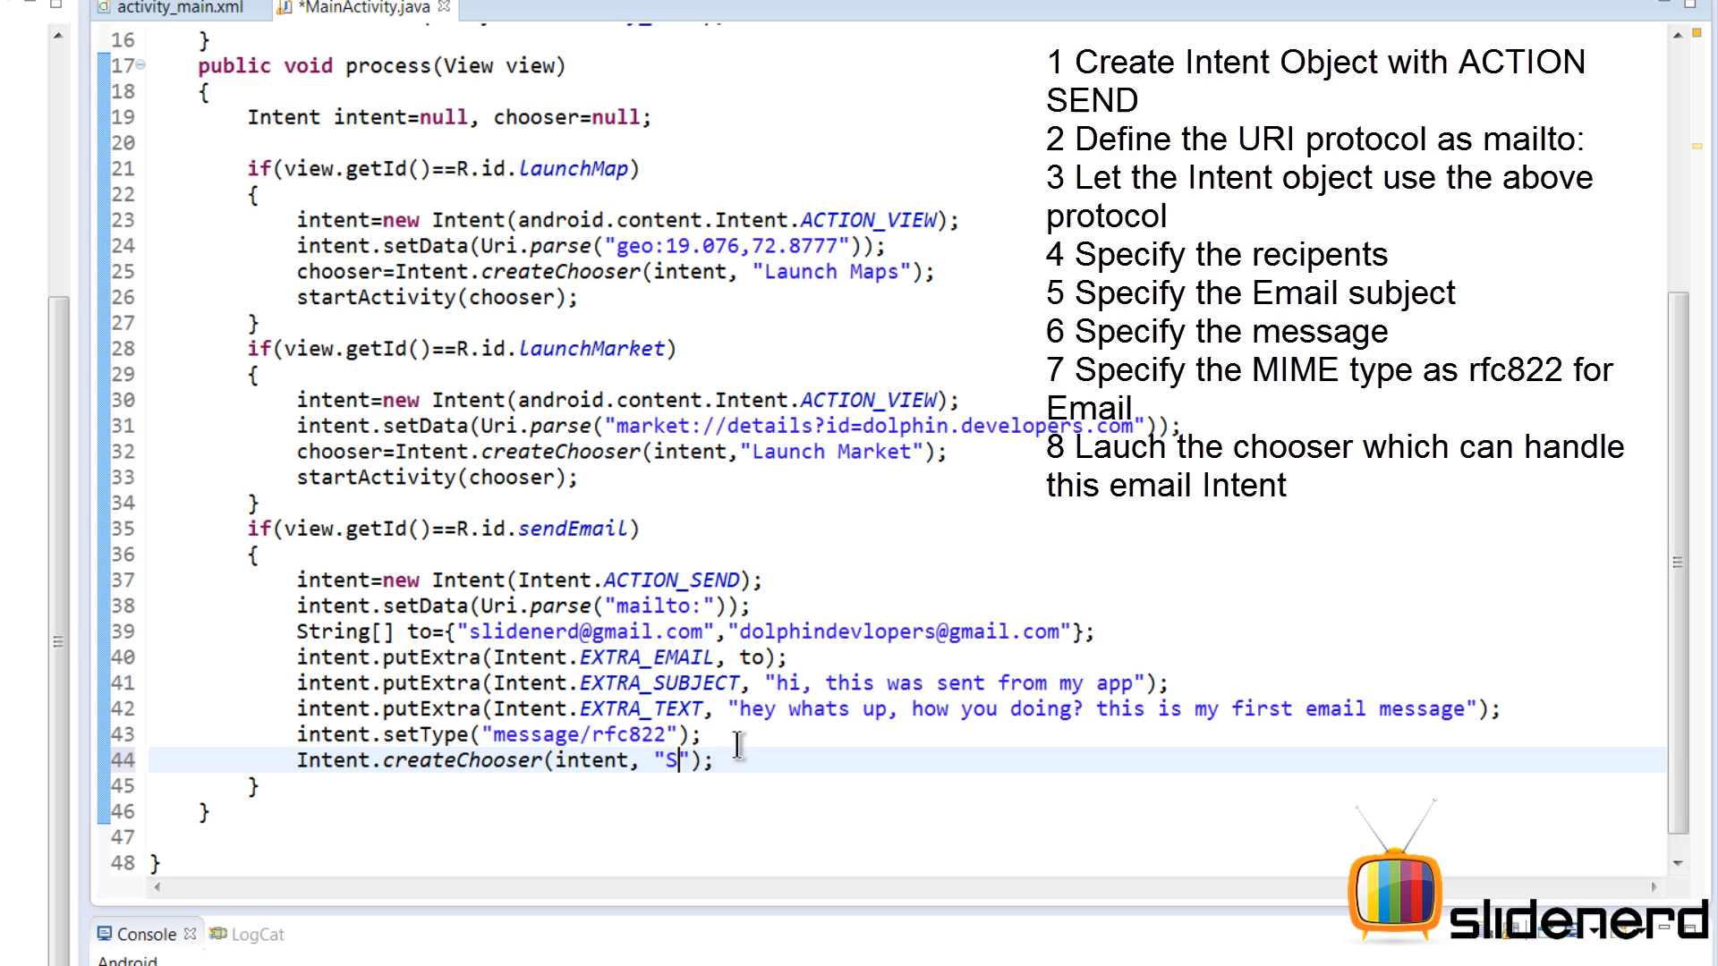
text(end Email)
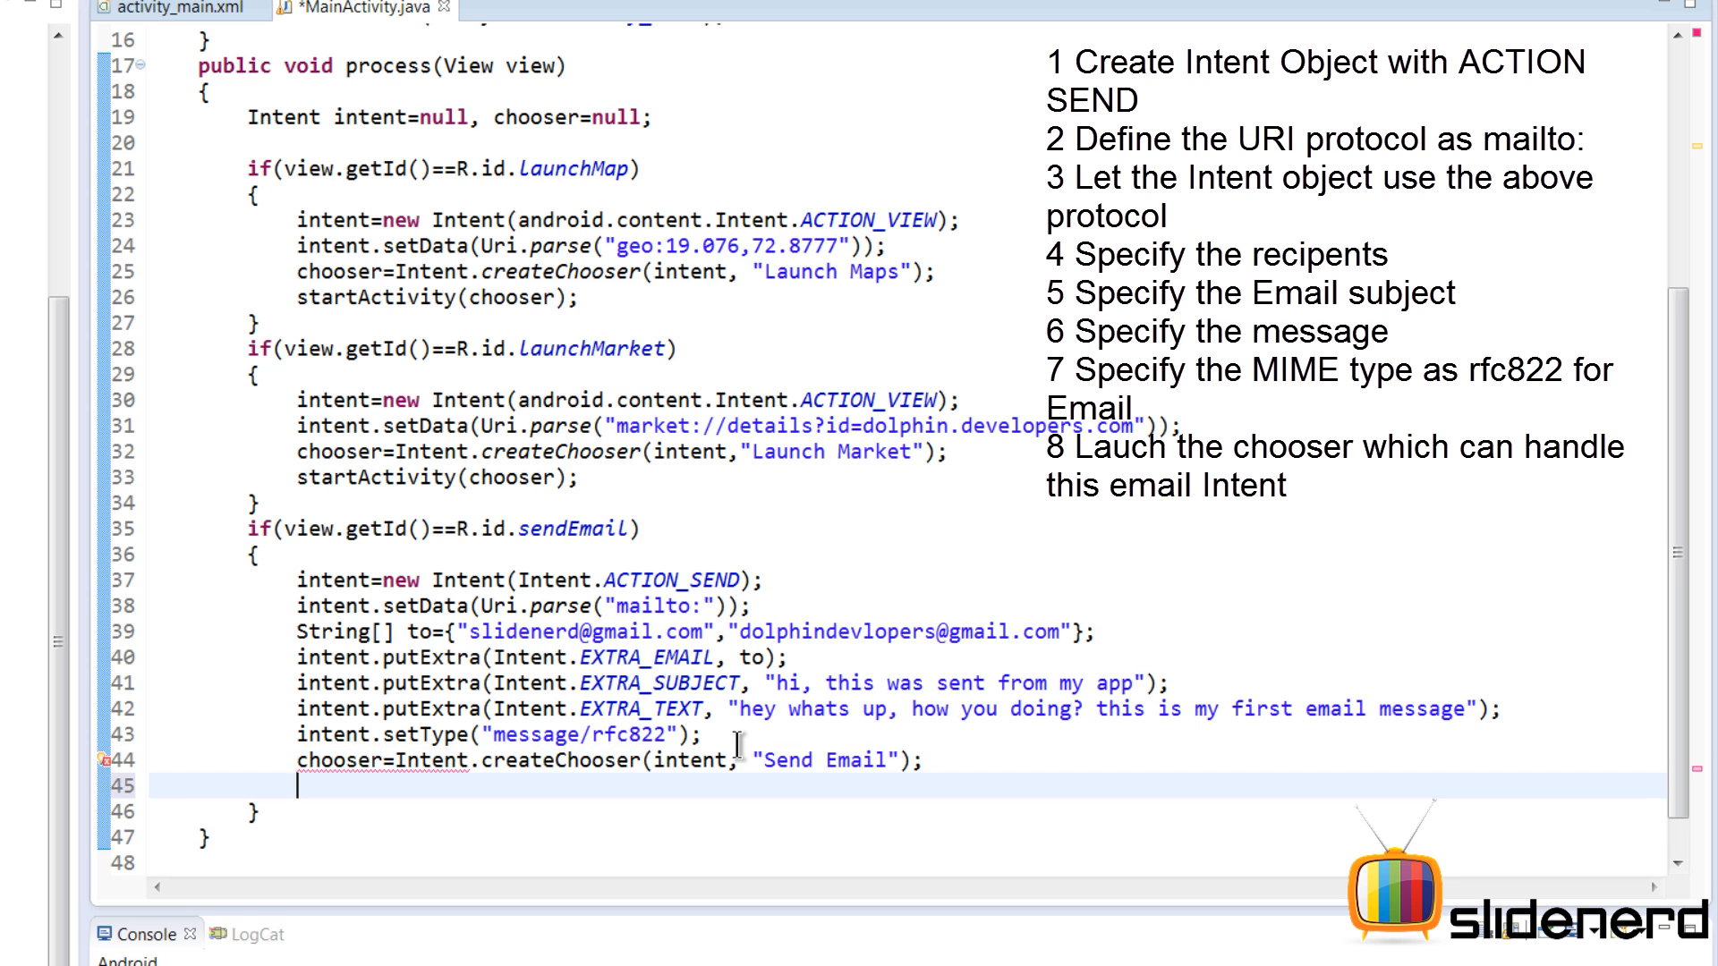
text(start)
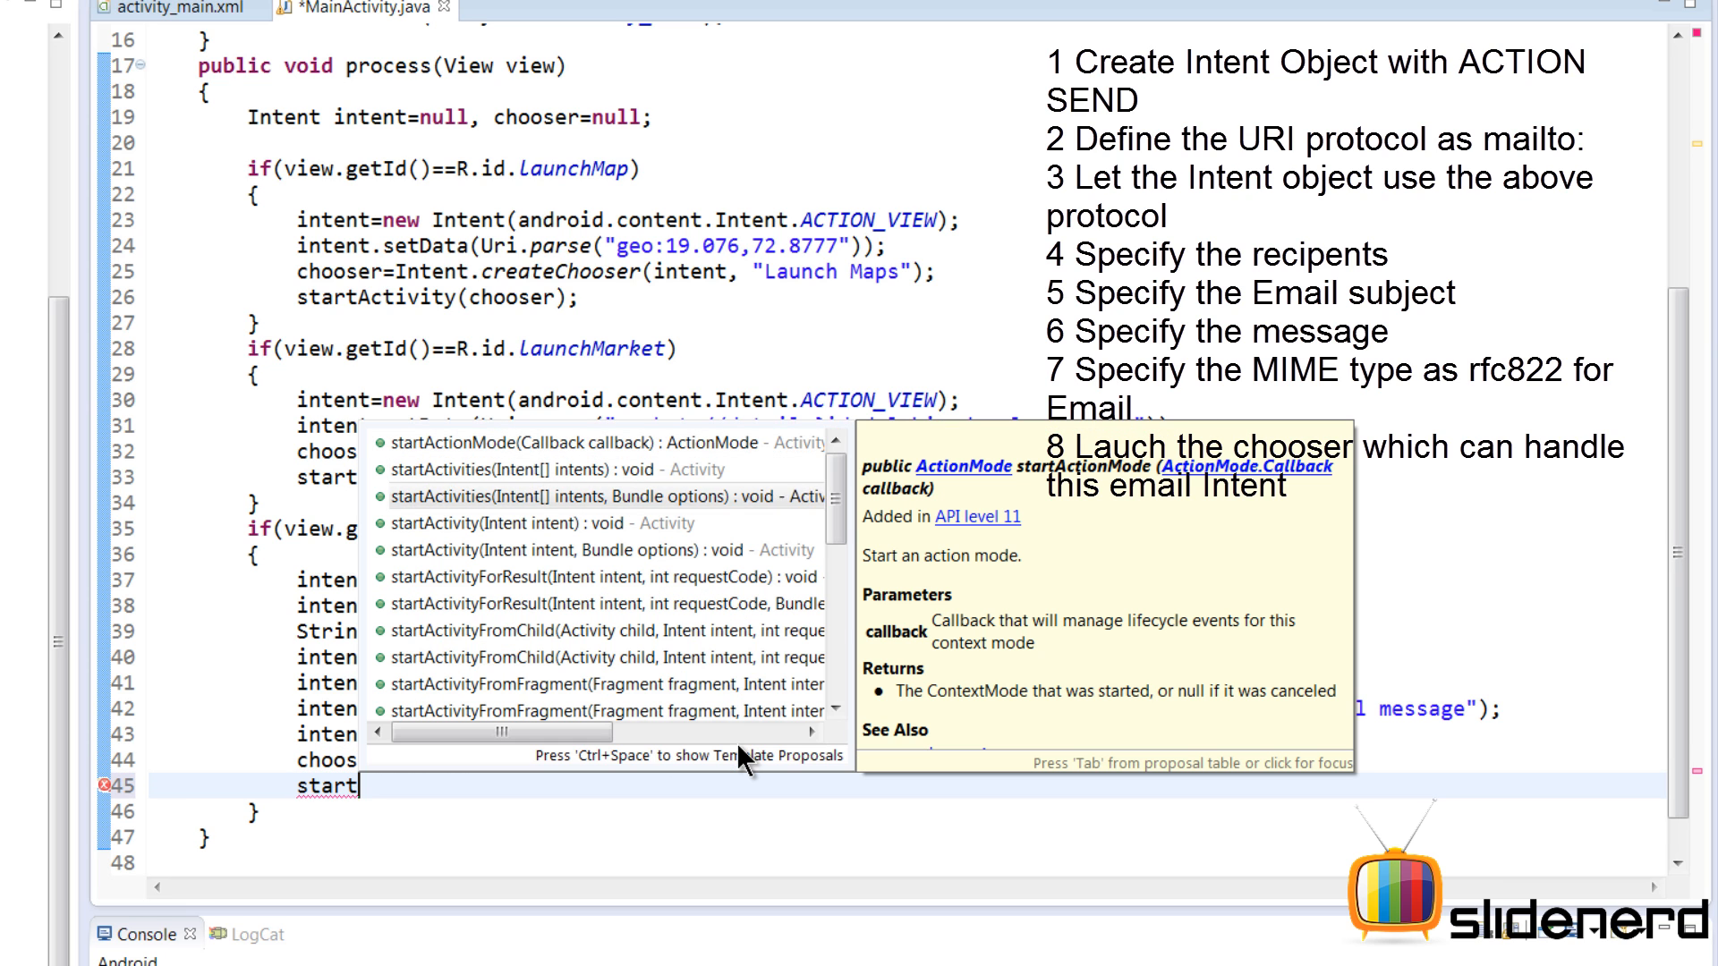
text(intent)
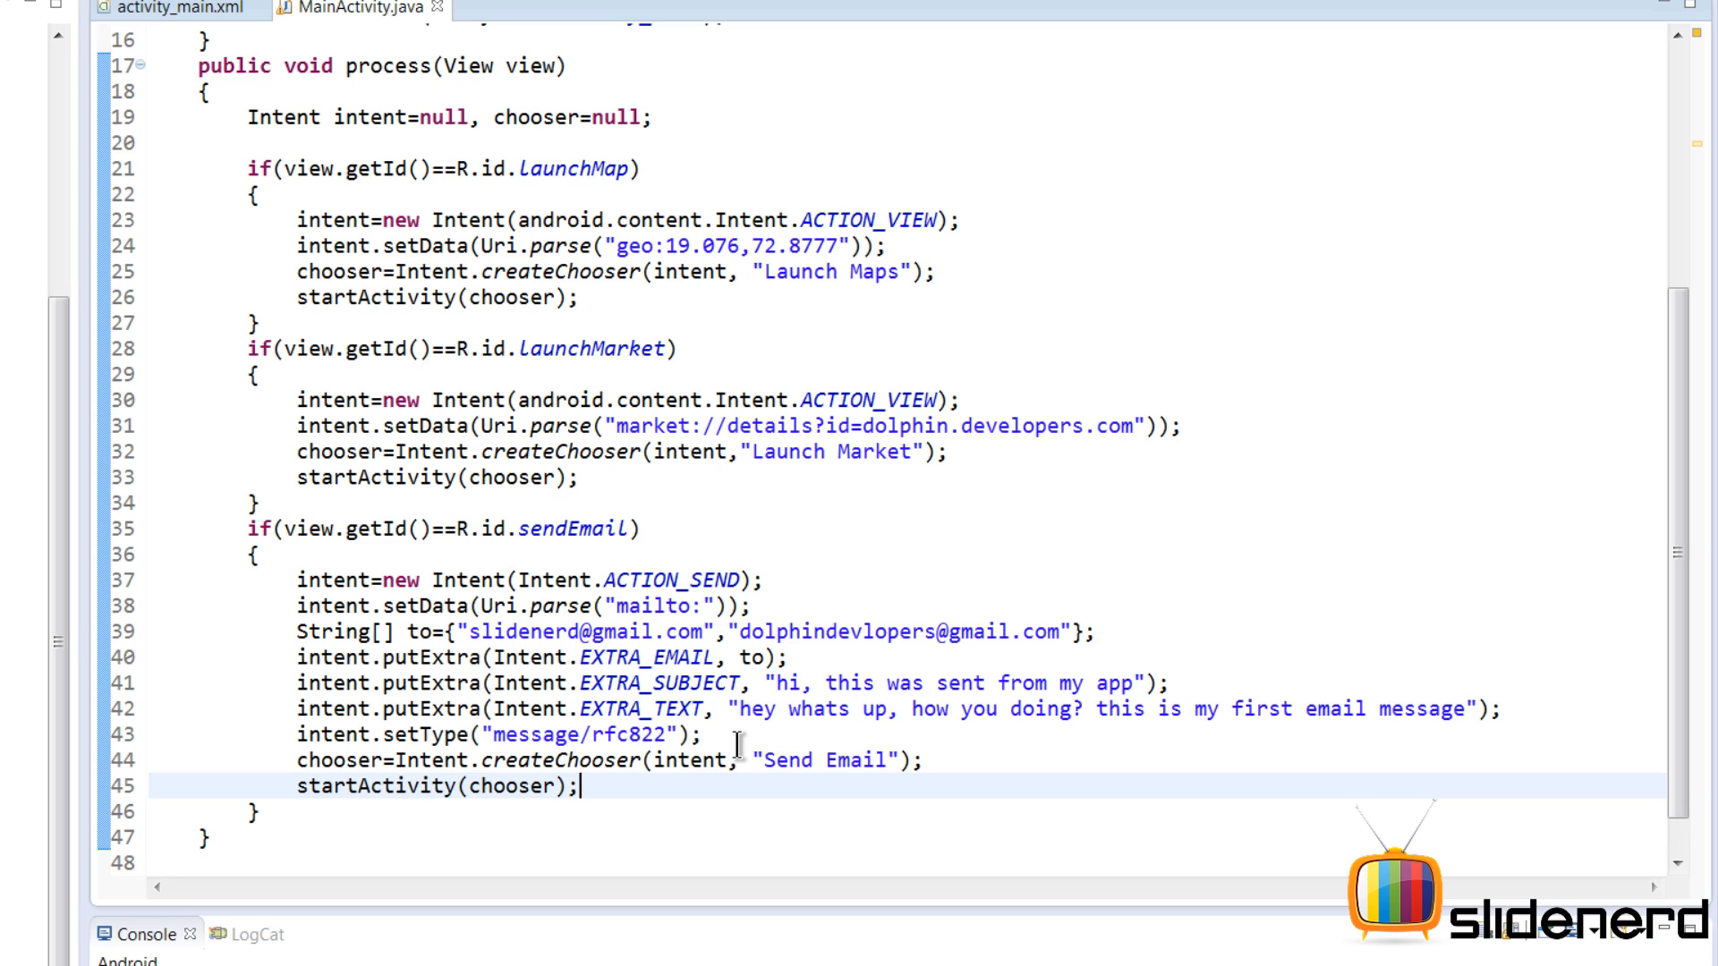
mouse_move(517, 369)
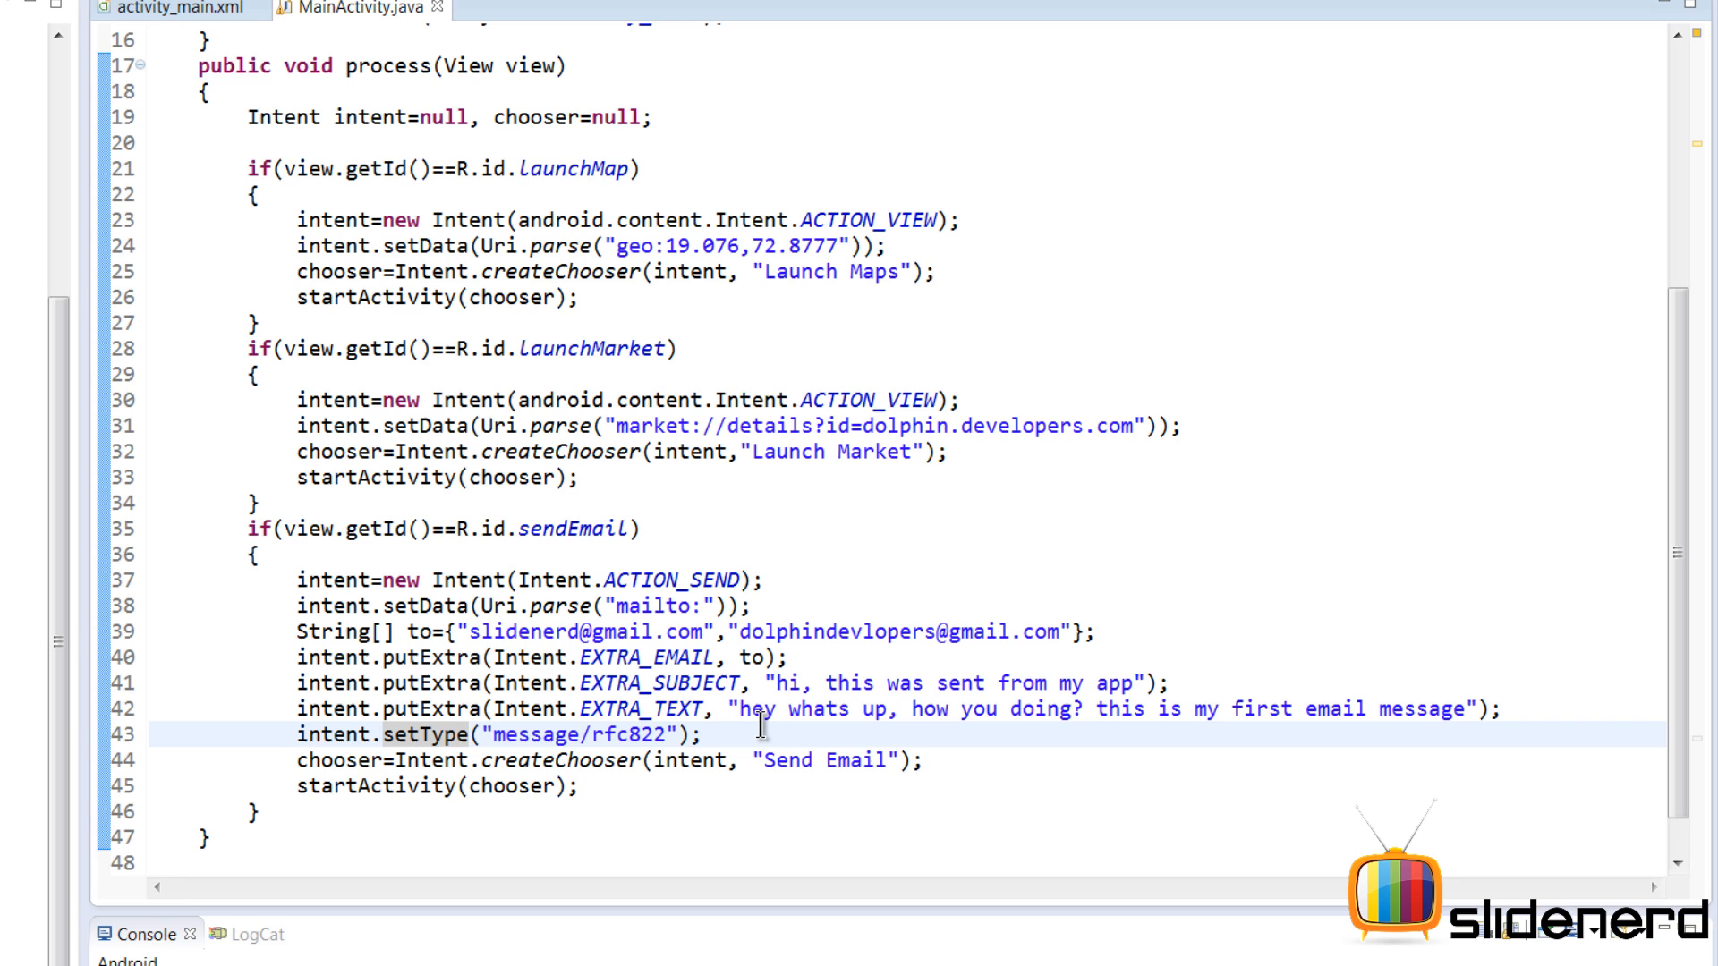
mouse_move(351, 750)
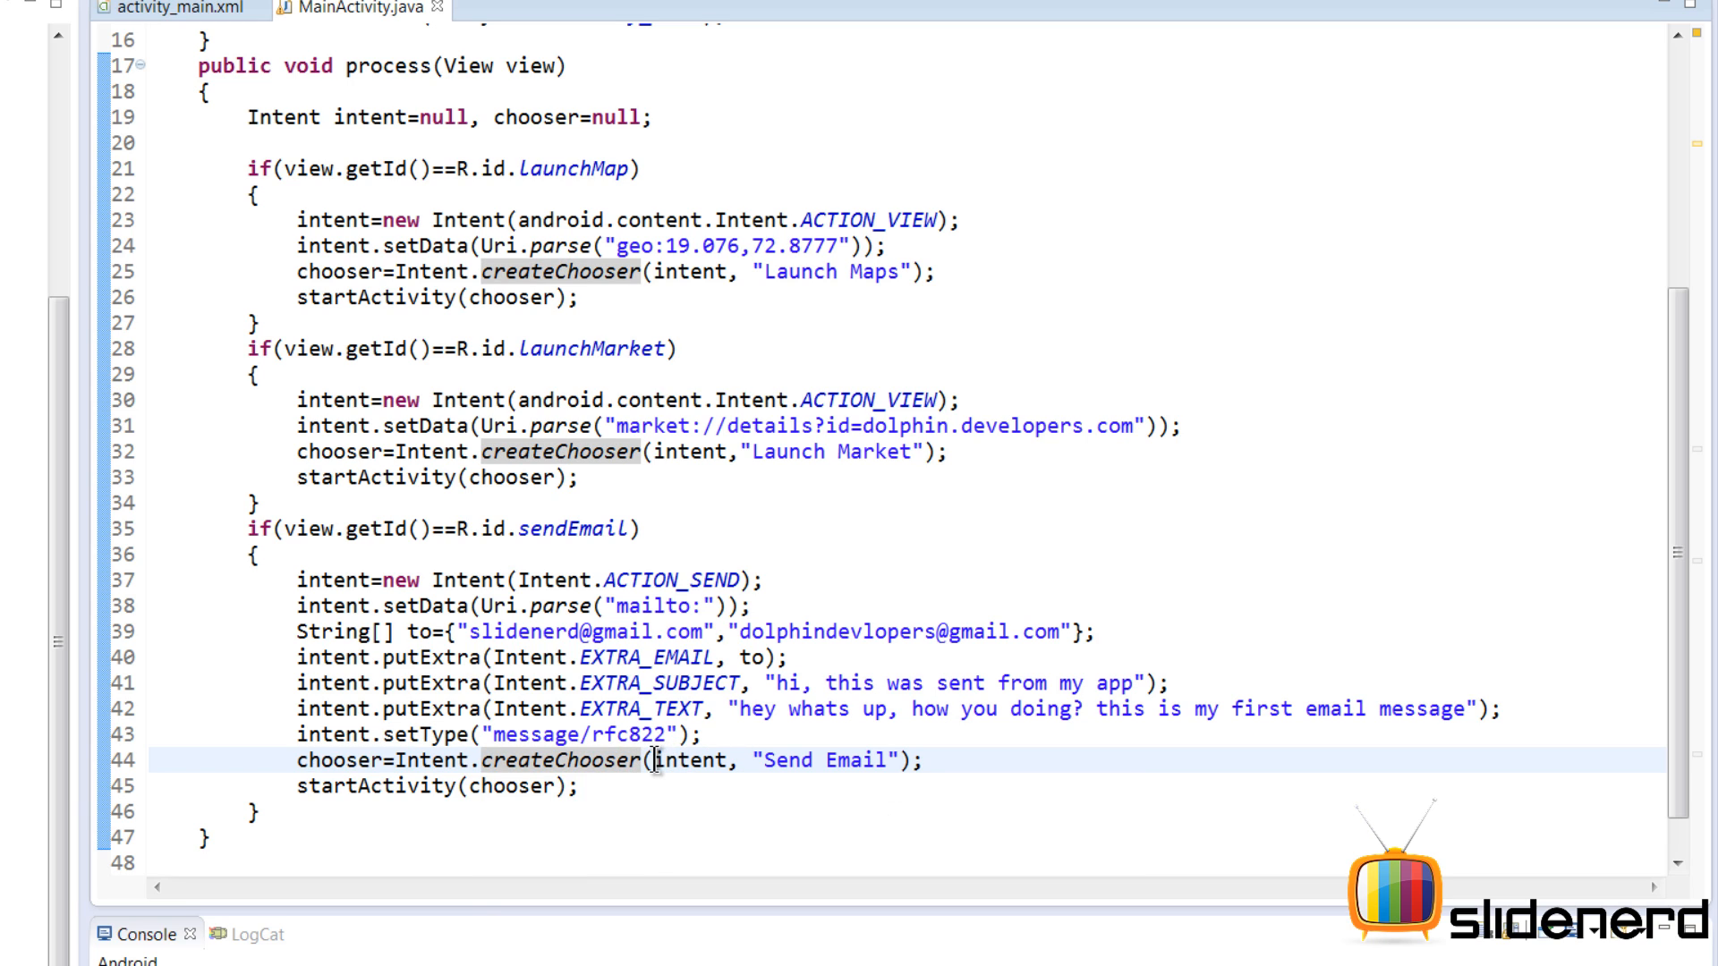
double_click(687, 761)
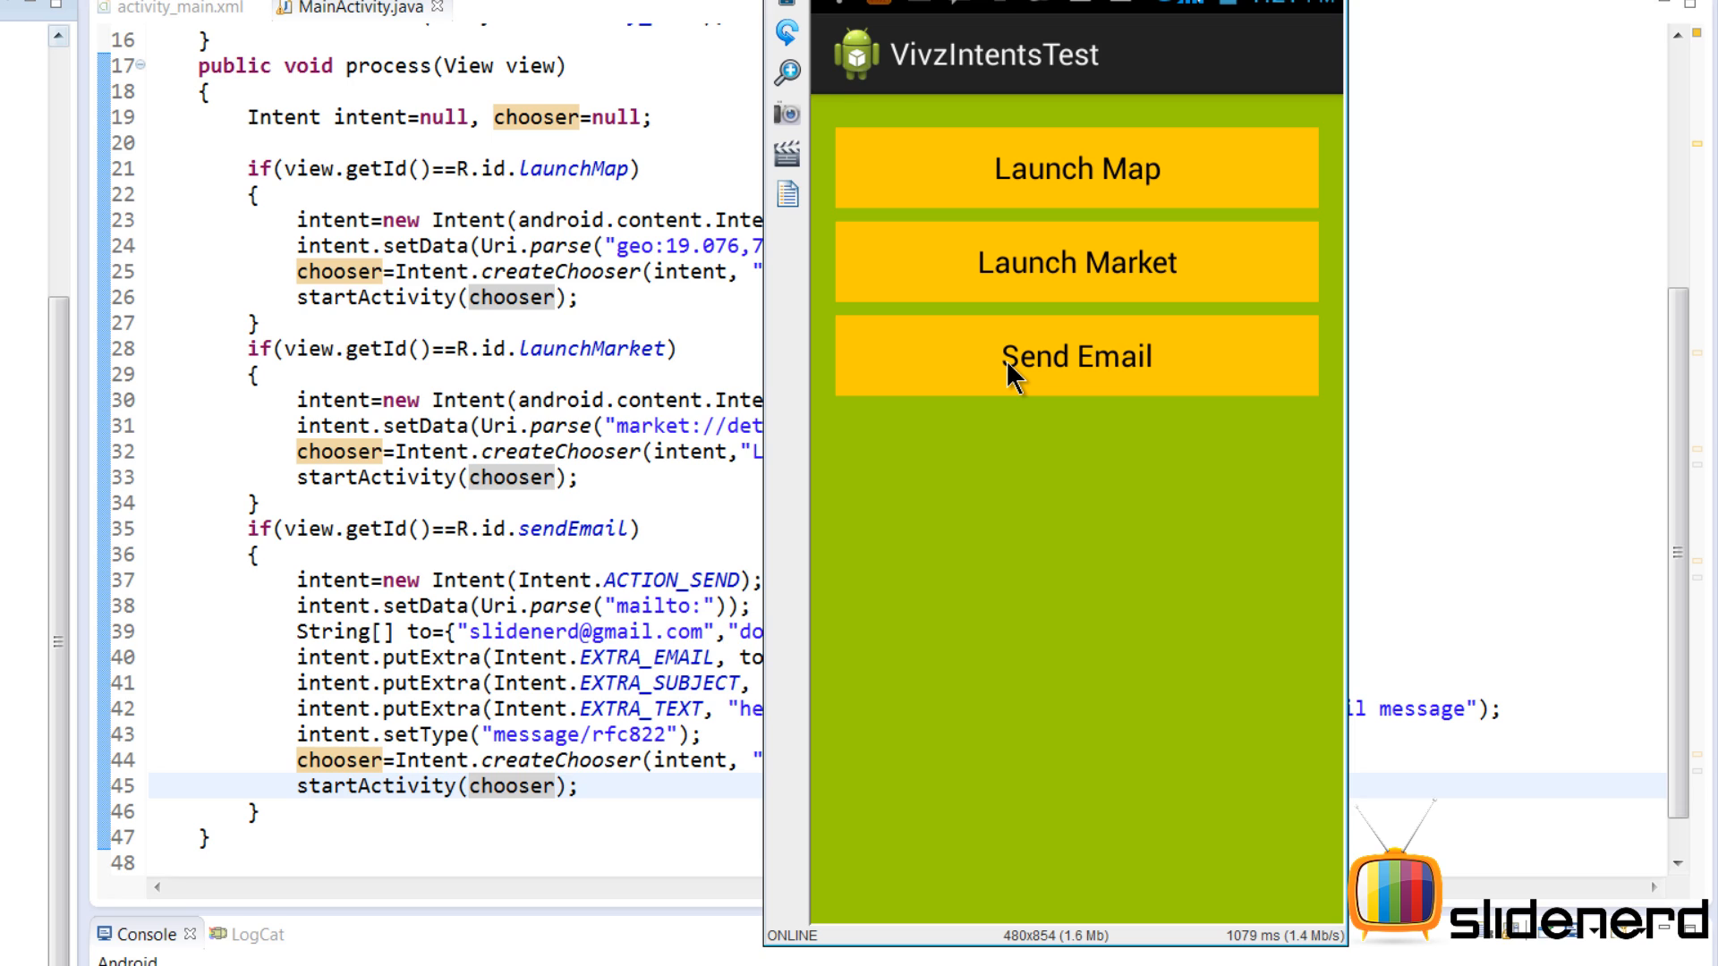
Tap Send Email in the running app, try the Email option, then tap again and choose Gmail.
click(1075, 356)
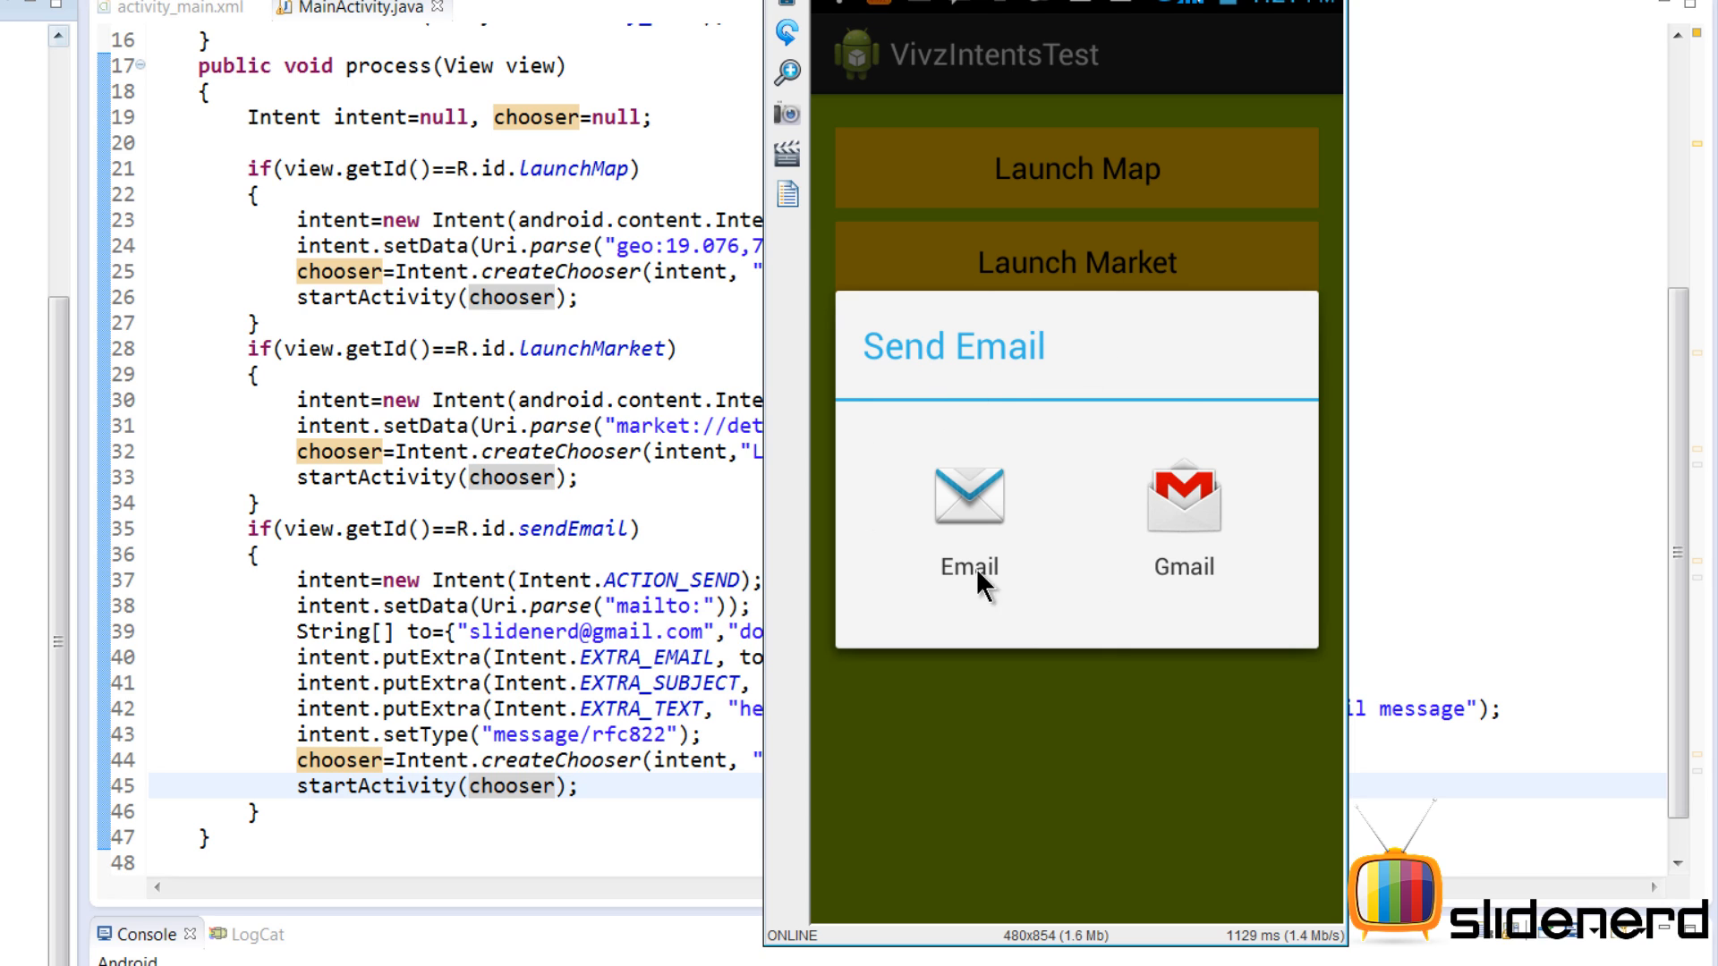
mouse_move(986, 516)
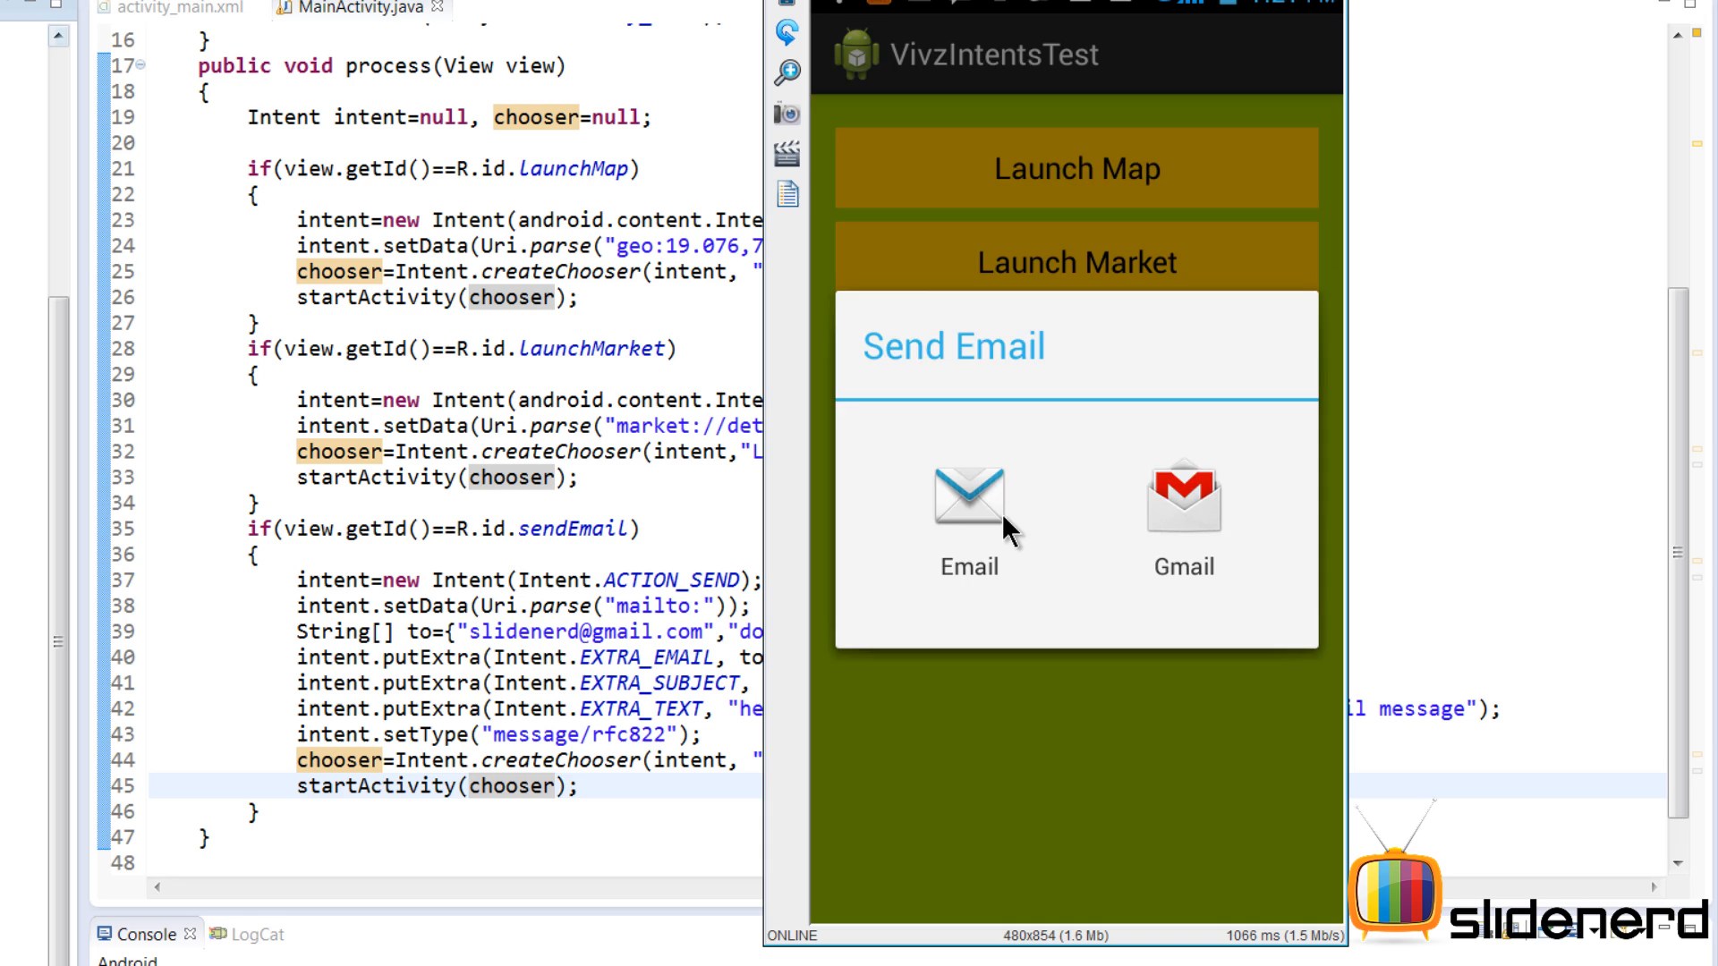
click(968, 504)
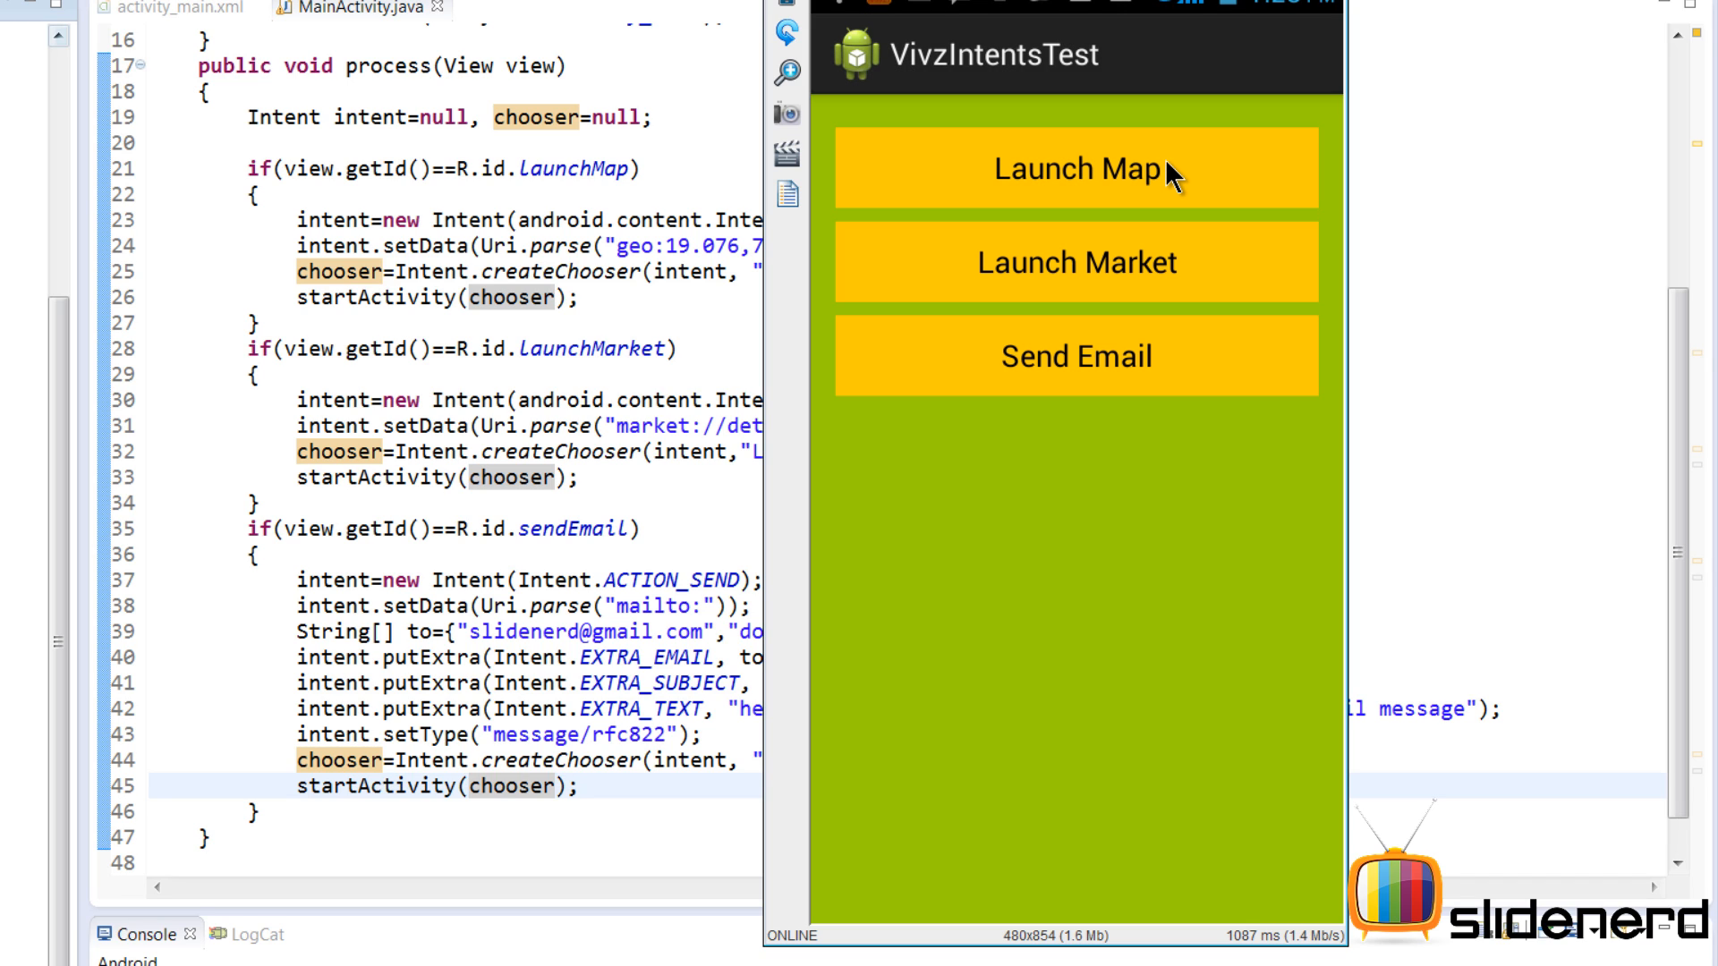
click(1076, 357)
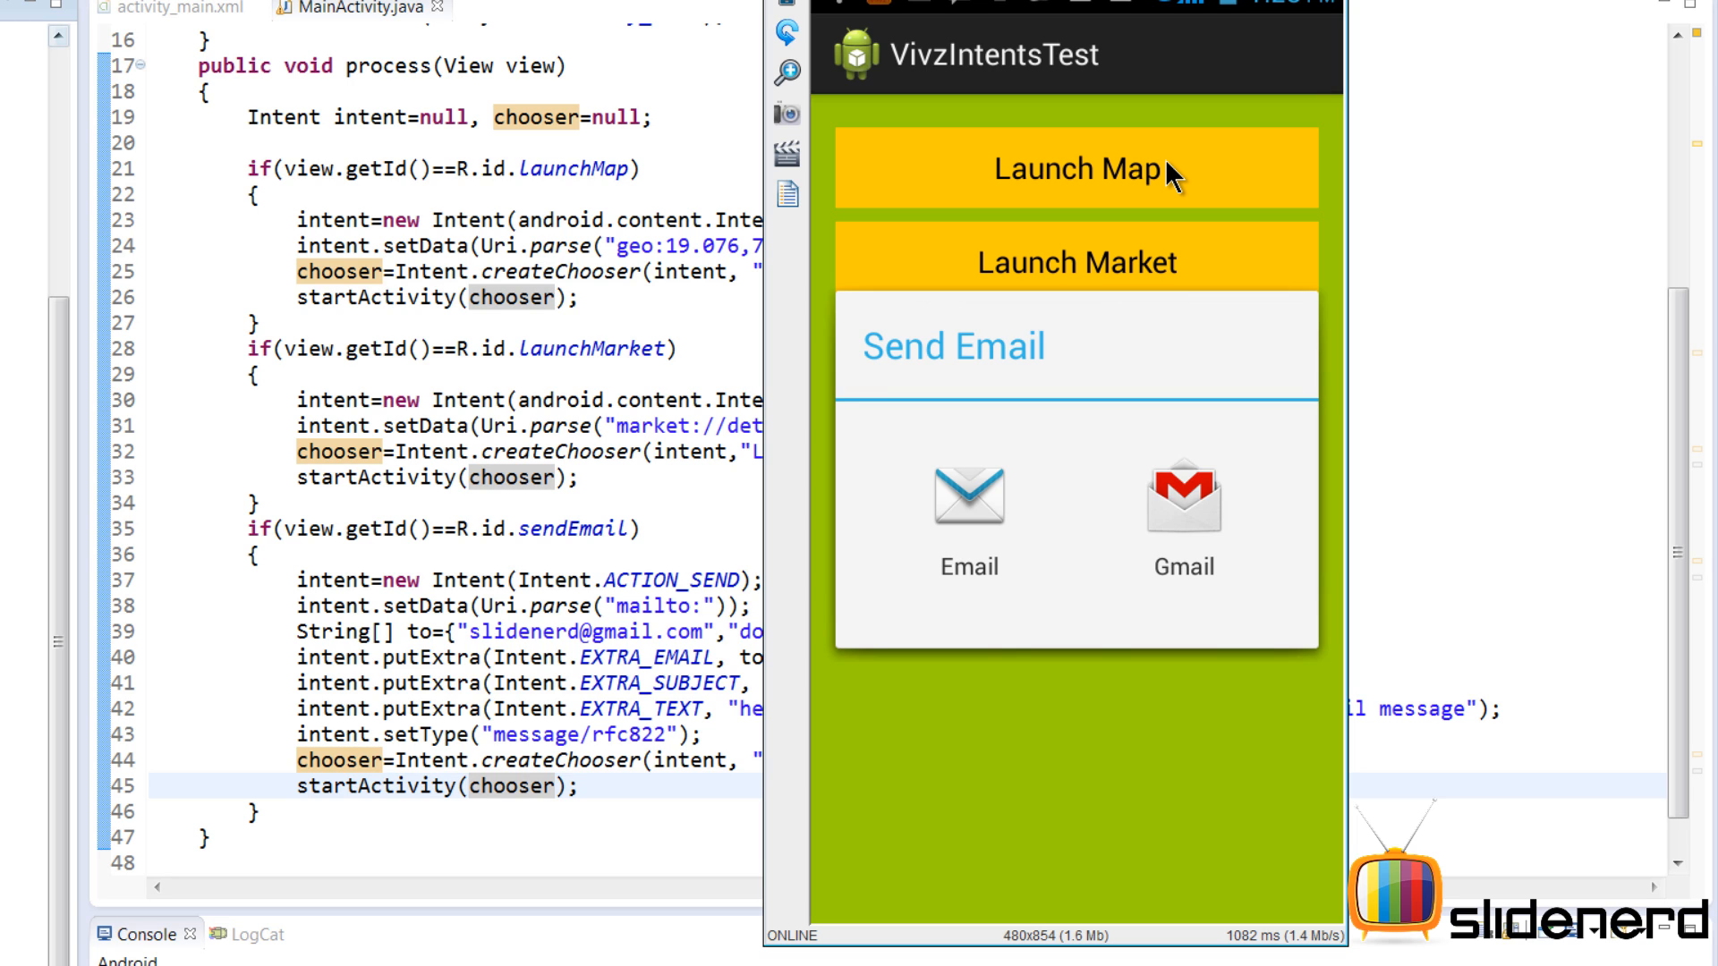
click(1183, 499)
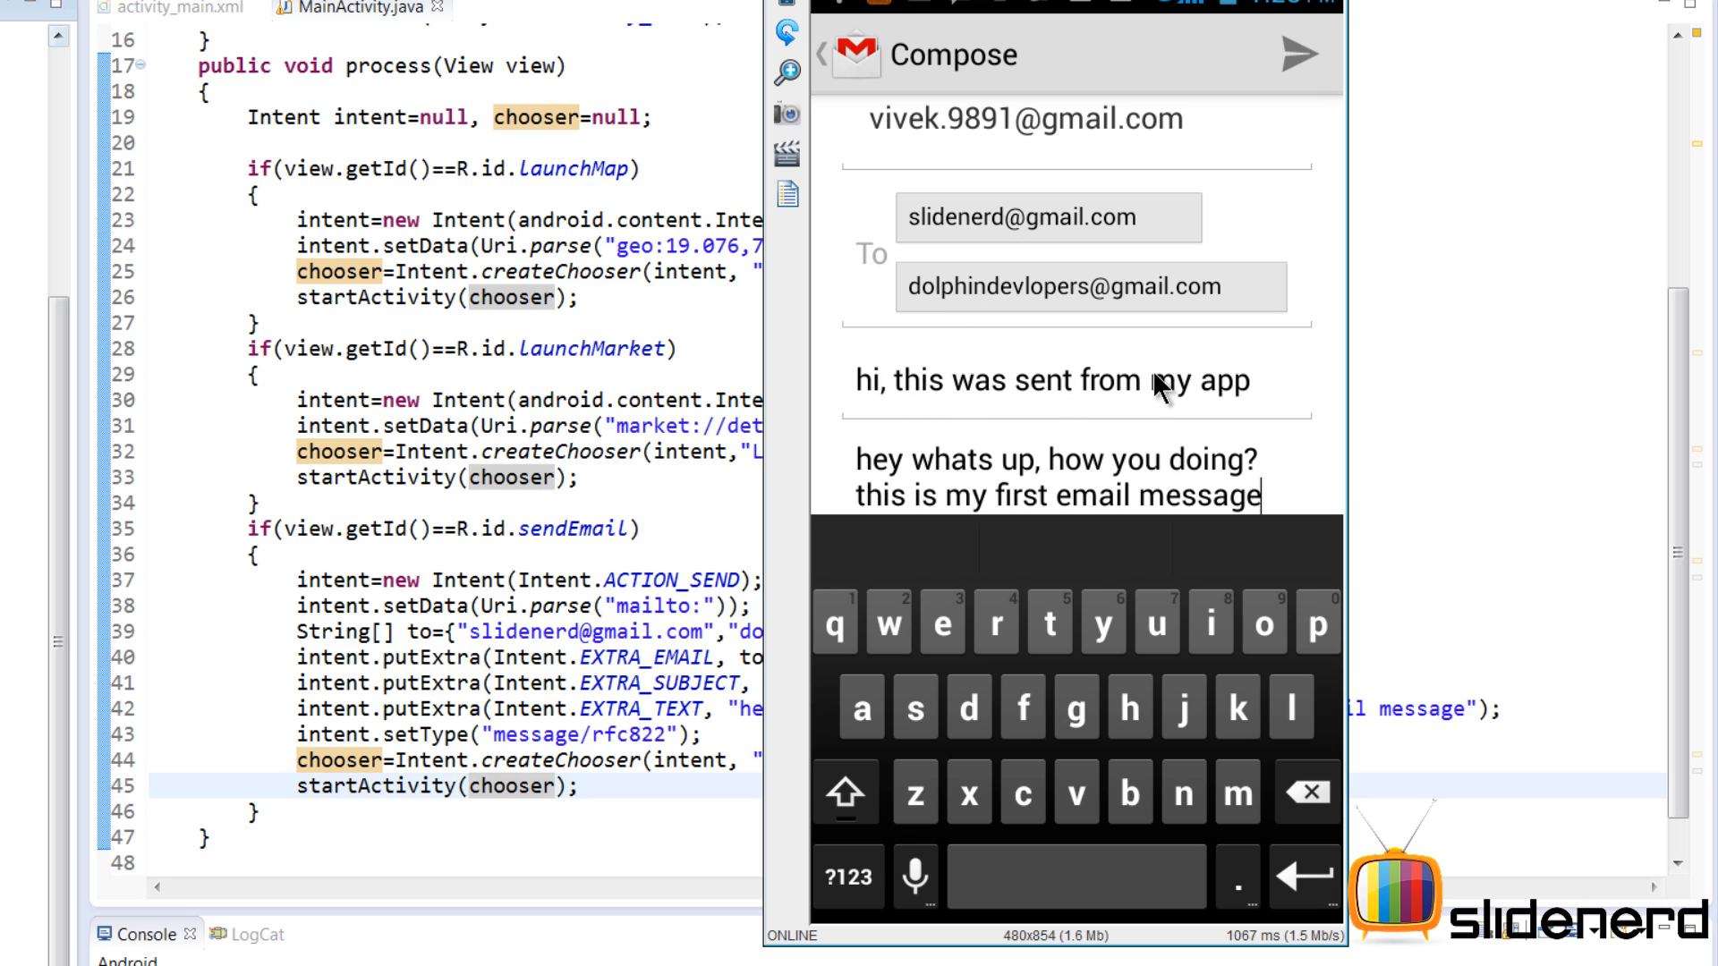
mouse_move(1177, 471)
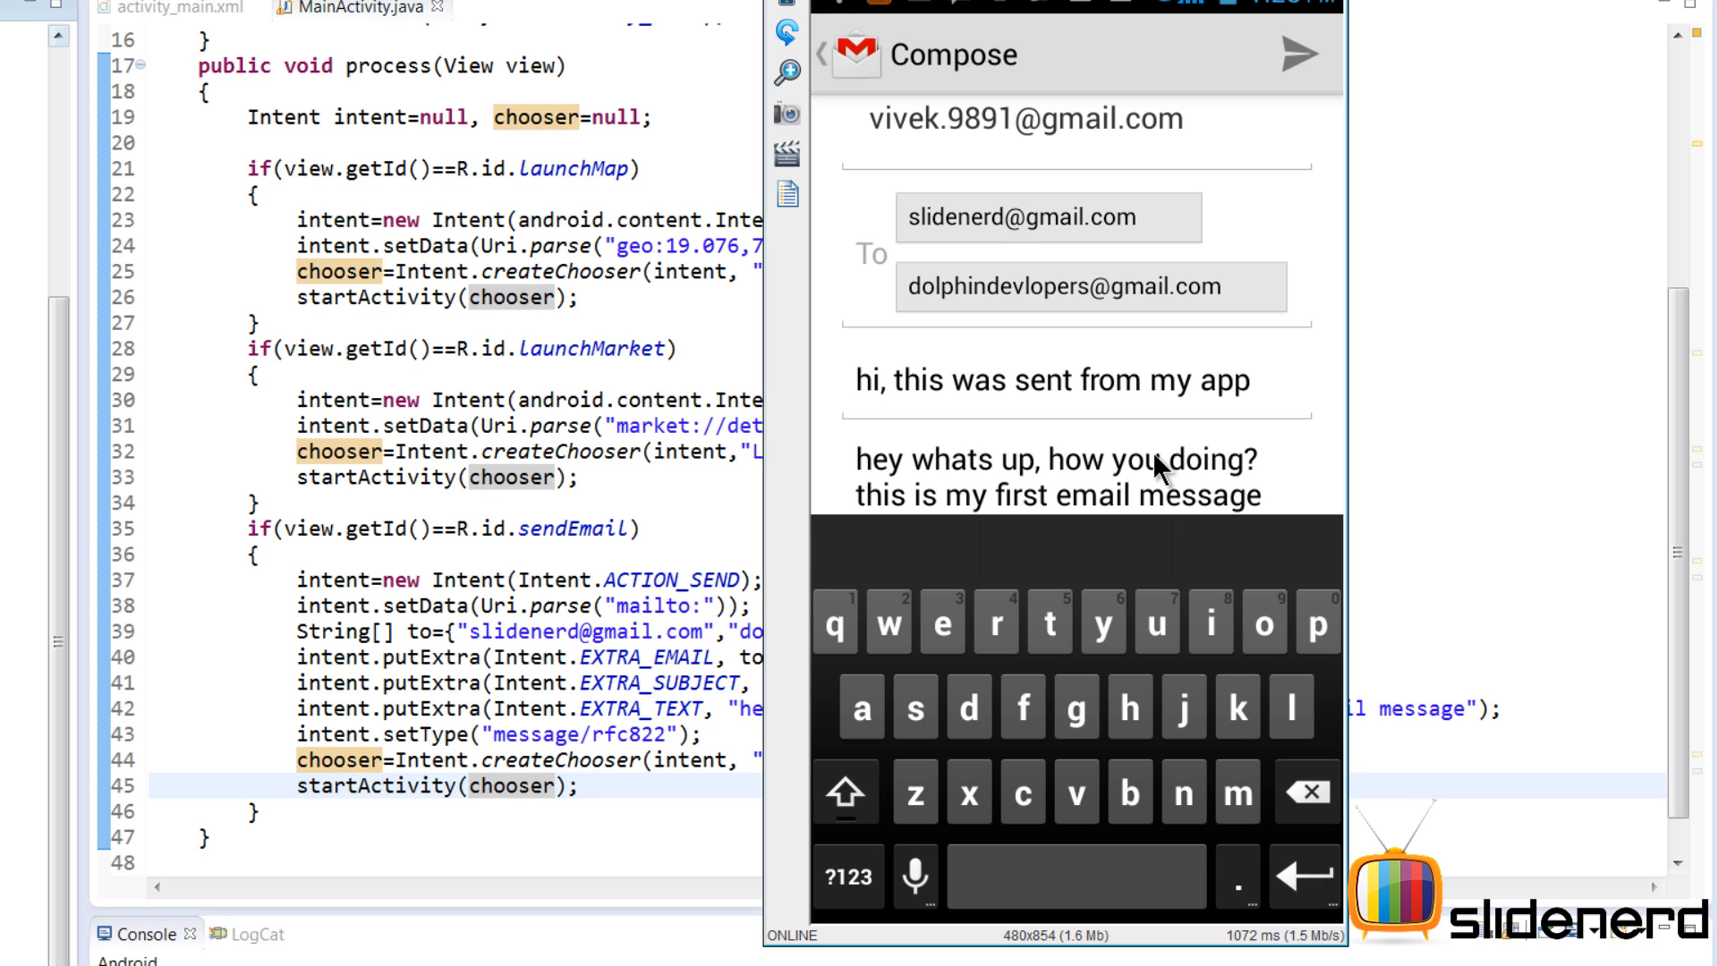
Send the prefilled Gmail message to both recipients.
click(1299, 55)
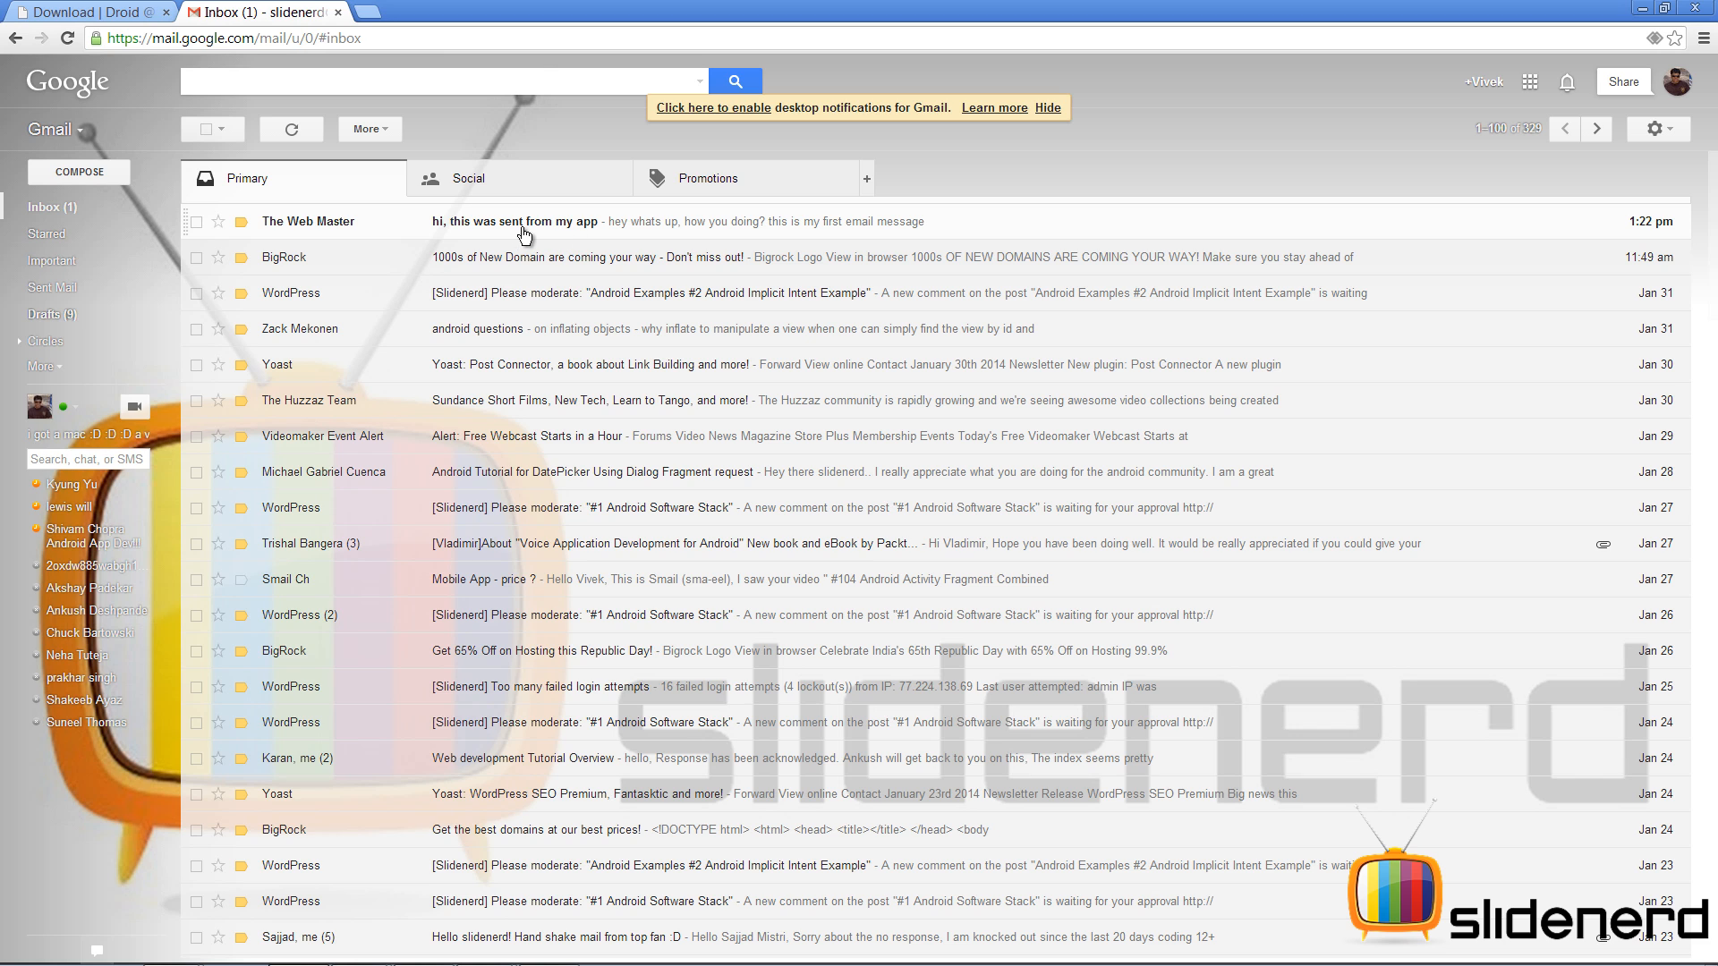
Open the received message "hi, this was sent from my app" in the Gmail inbox to read its body.
click(515, 220)
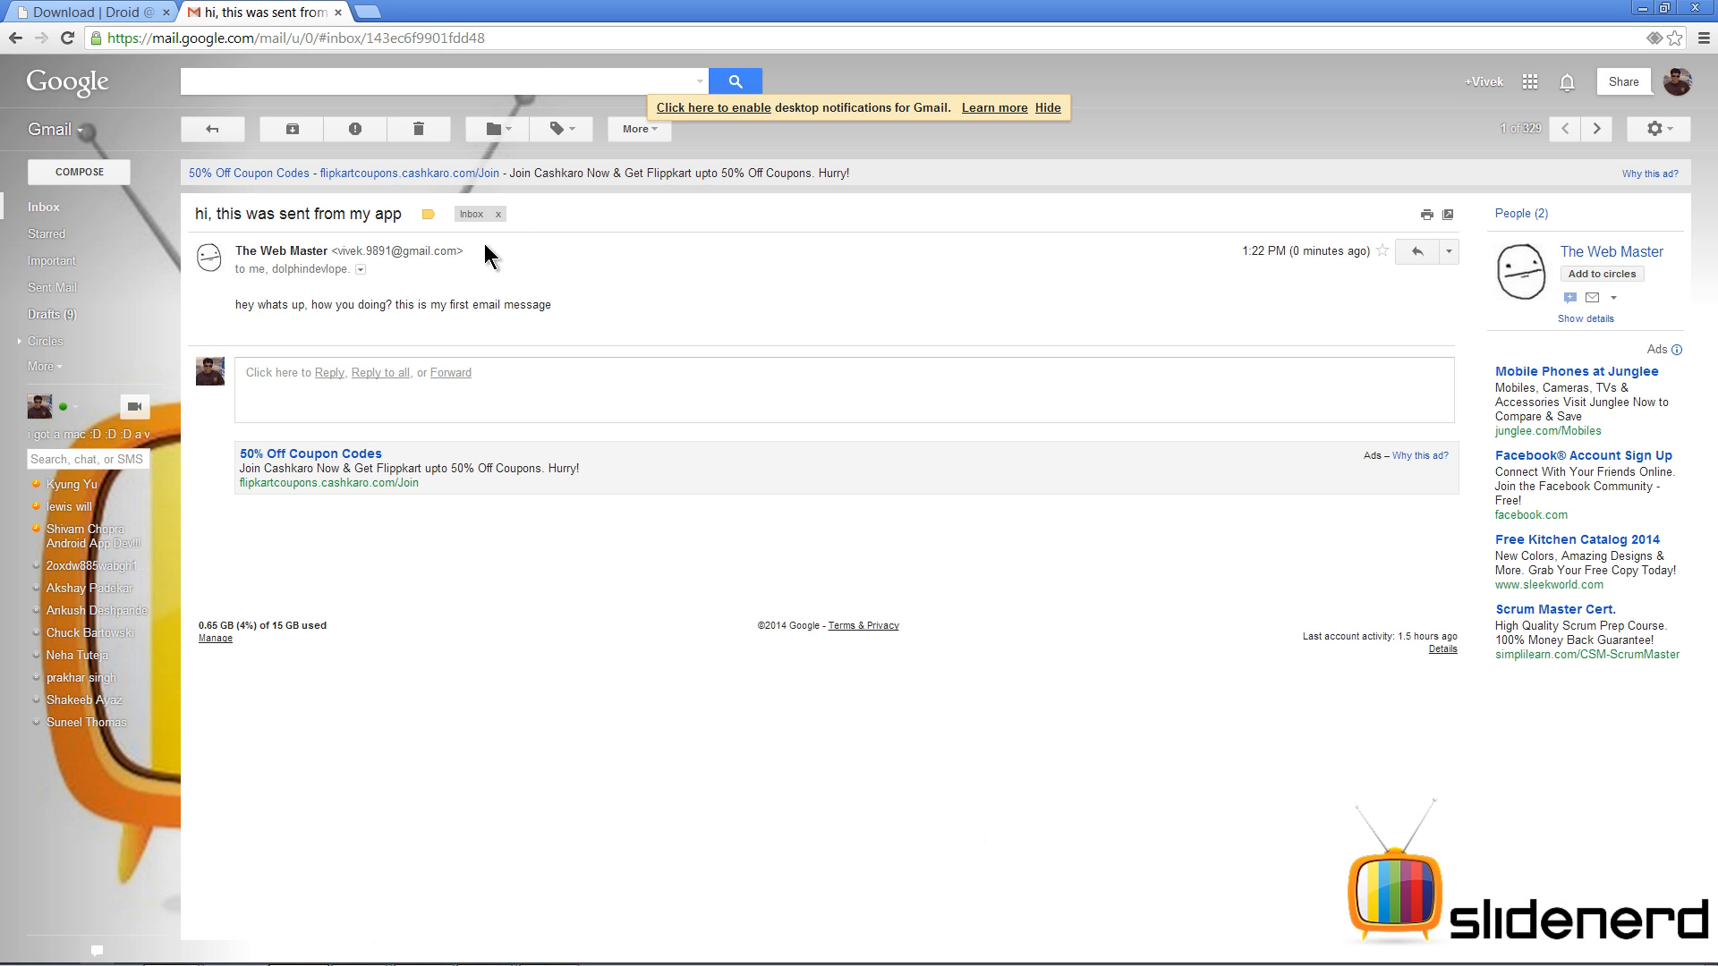
mouse_move(321, 241)
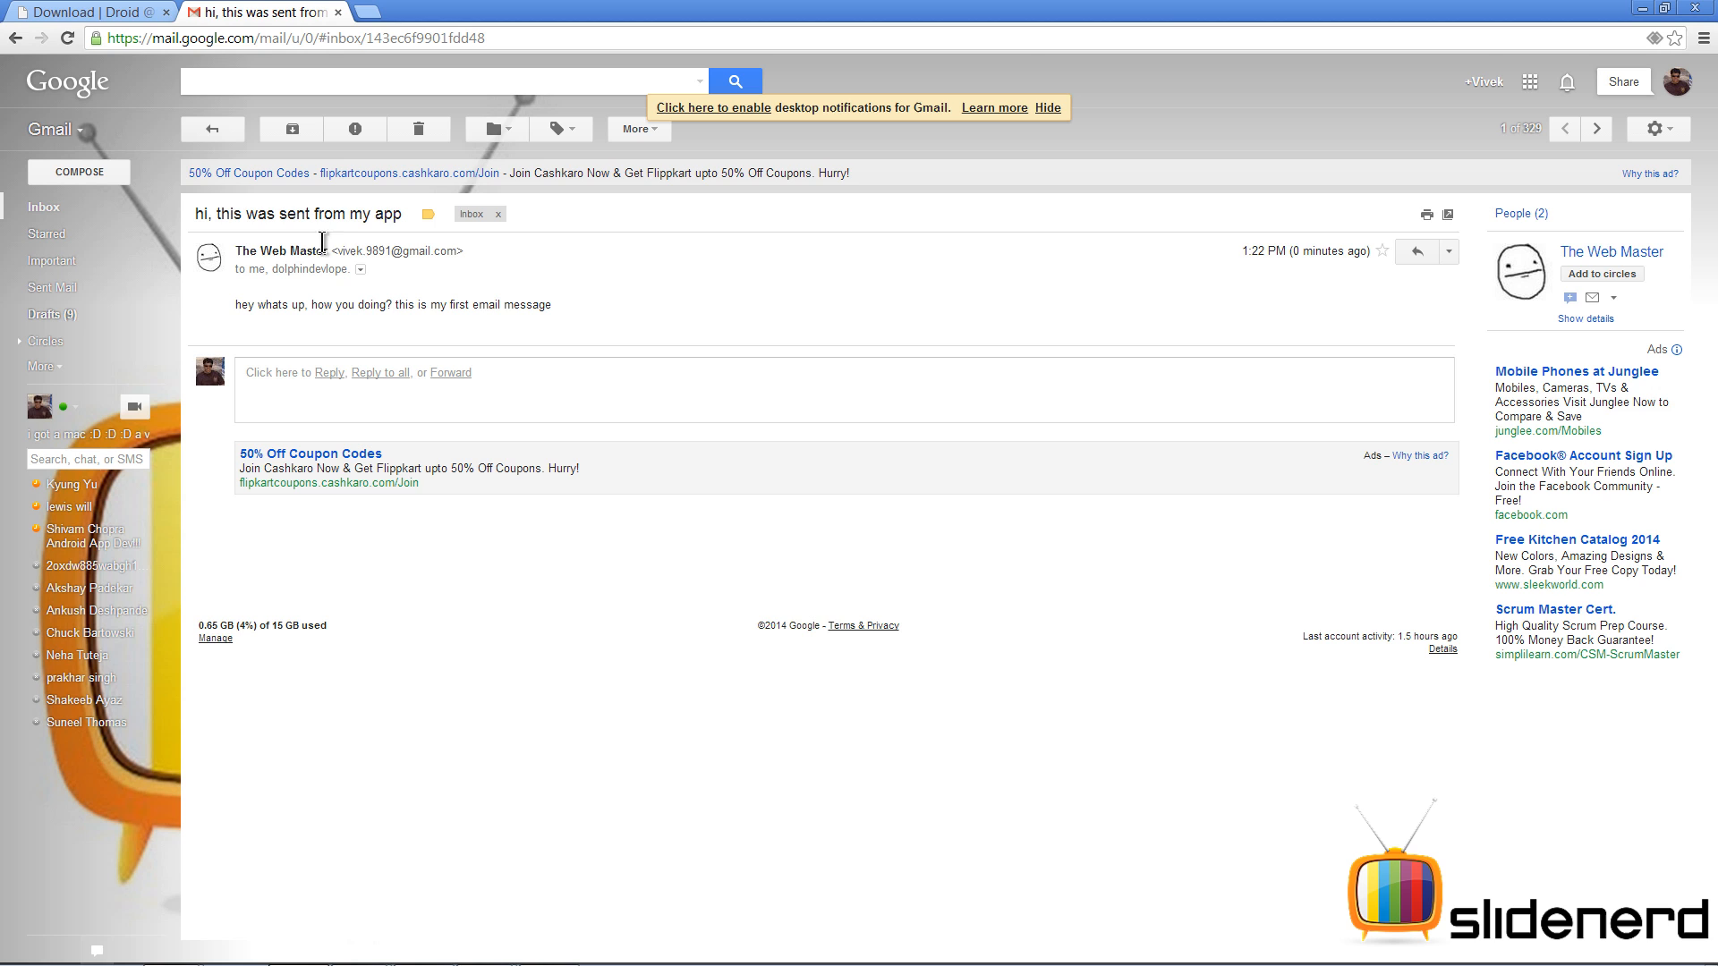